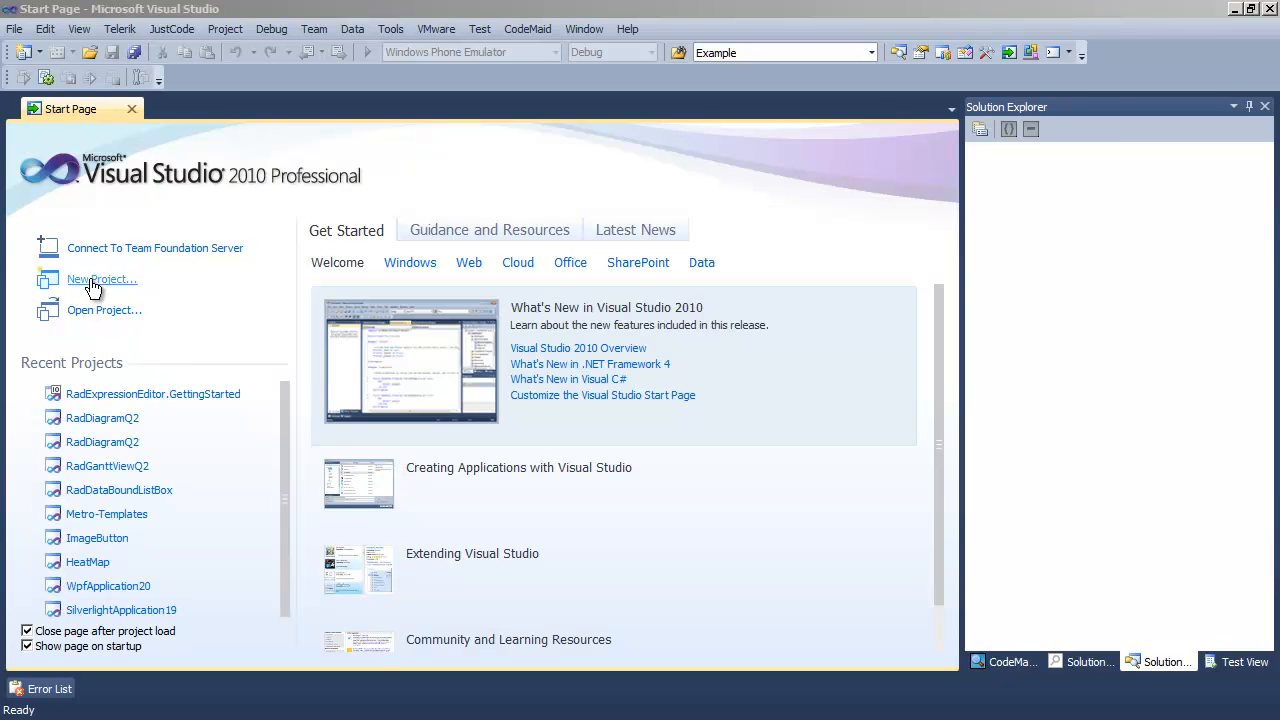
- Create a C# RadControls Silverlight Application project named RadExpression.Binding
click(101, 279)
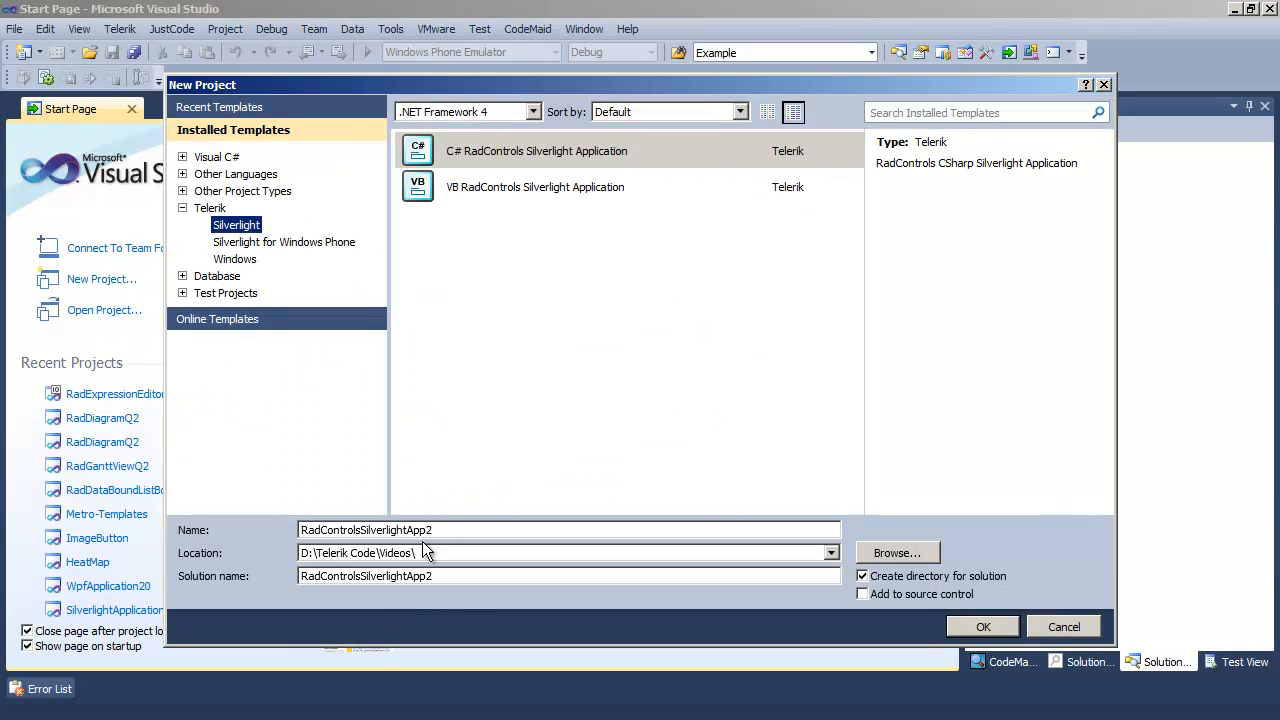
text(RadExpression)
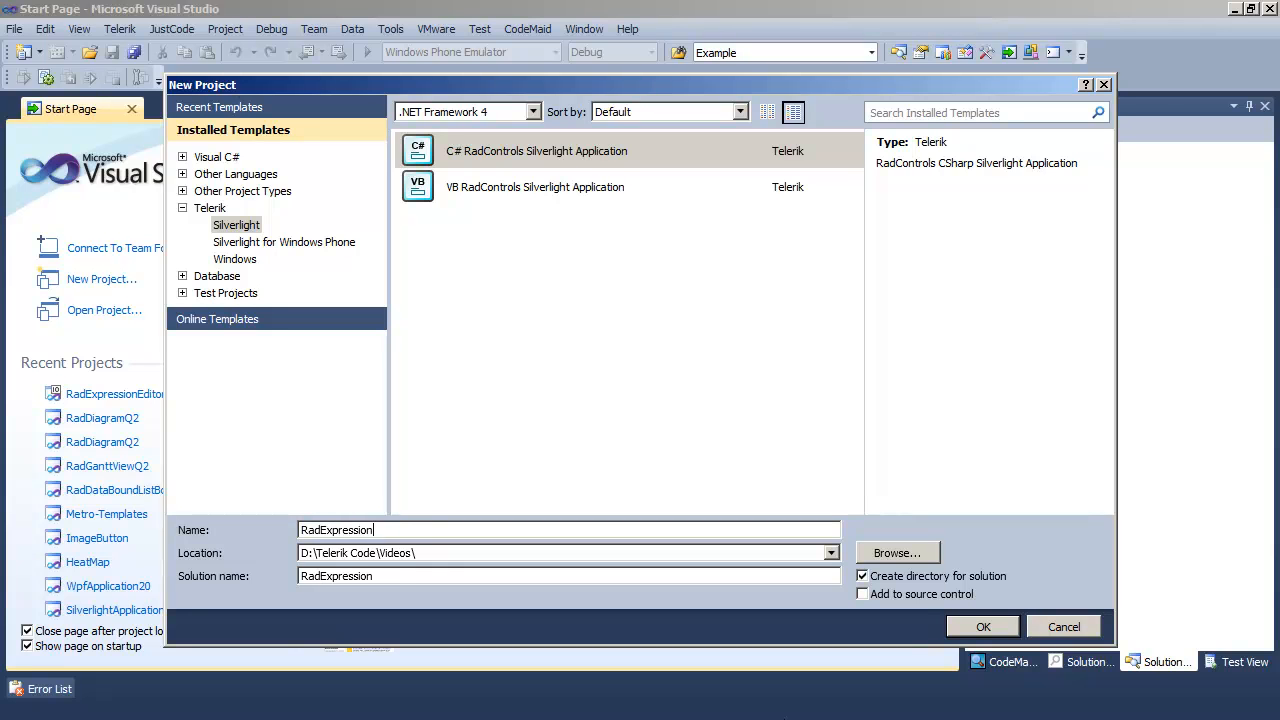
text(.Binding)
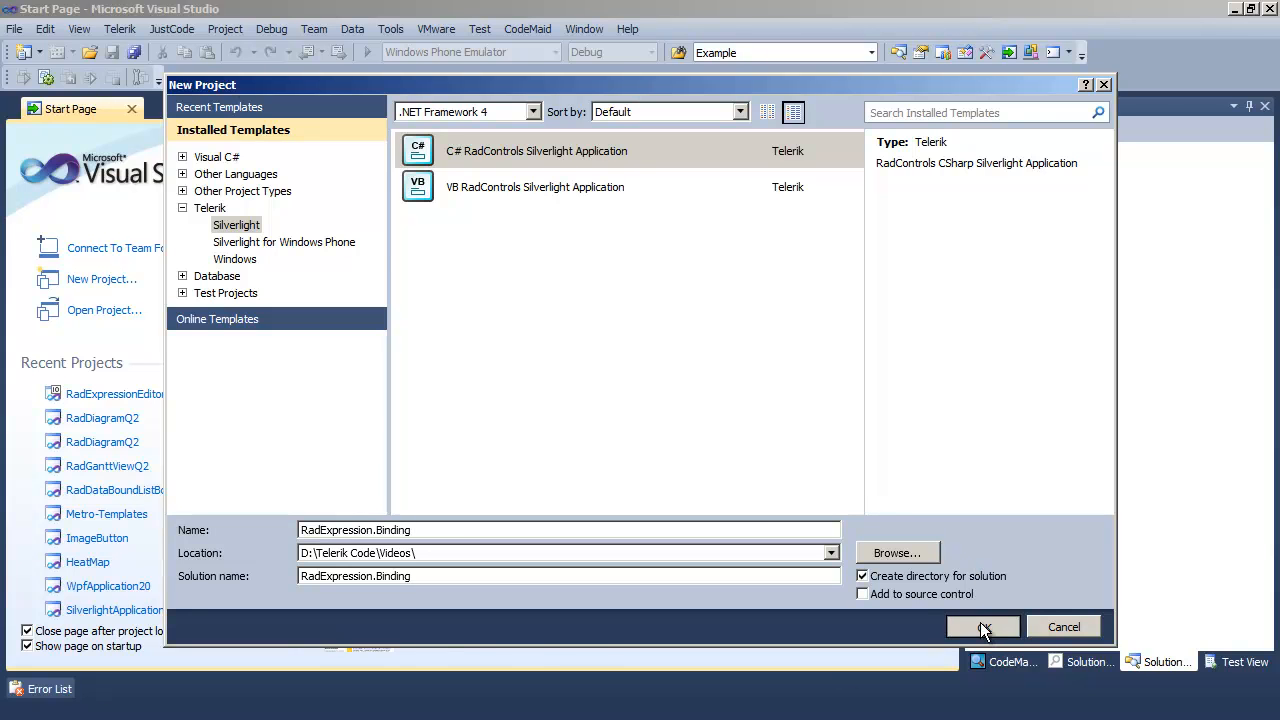
click(982, 626)
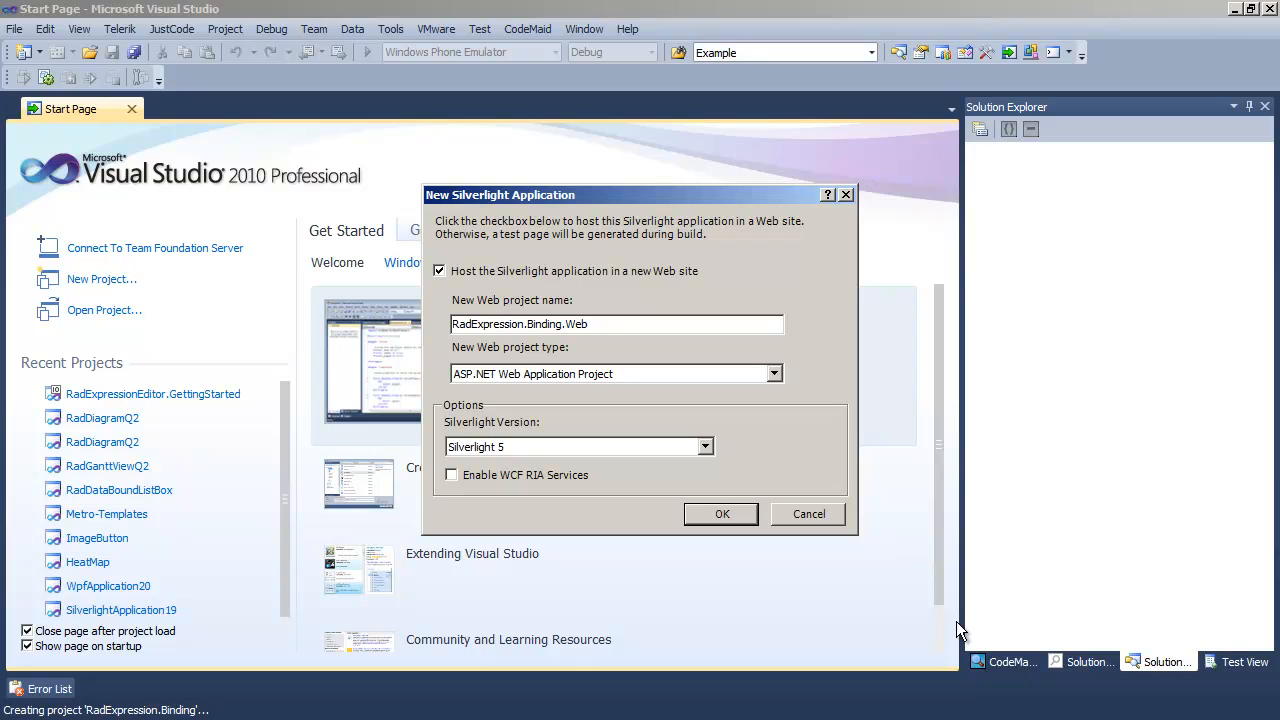
- Host the app in a new web site and add the Telerik.Windows.Controls.Expressions assembly
click(721, 513)
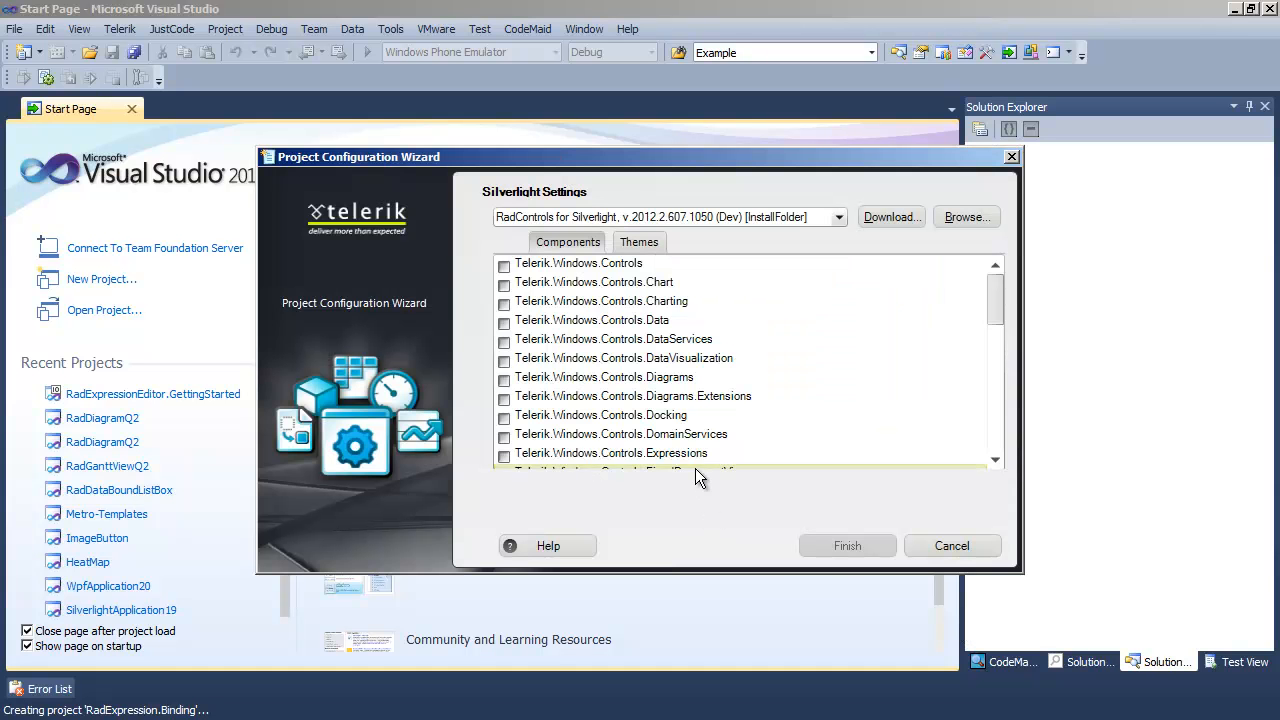
mouse_move(687, 396)
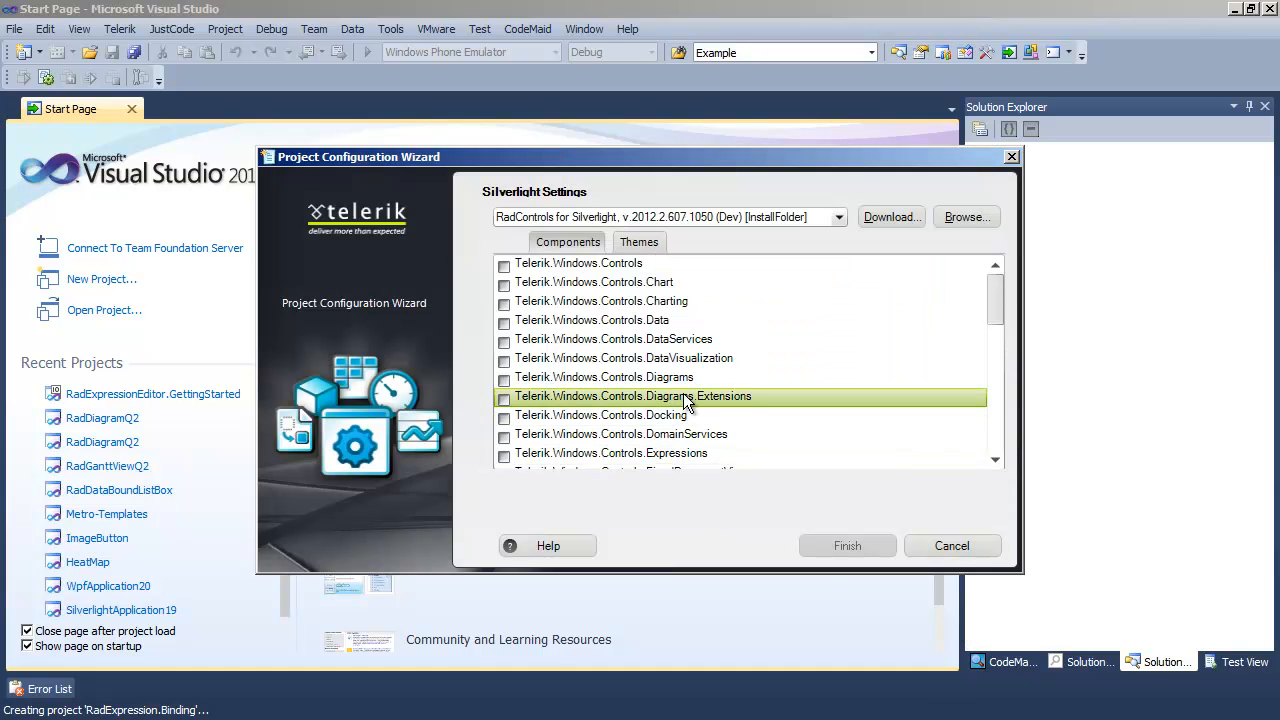
mouse_move(692, 358)
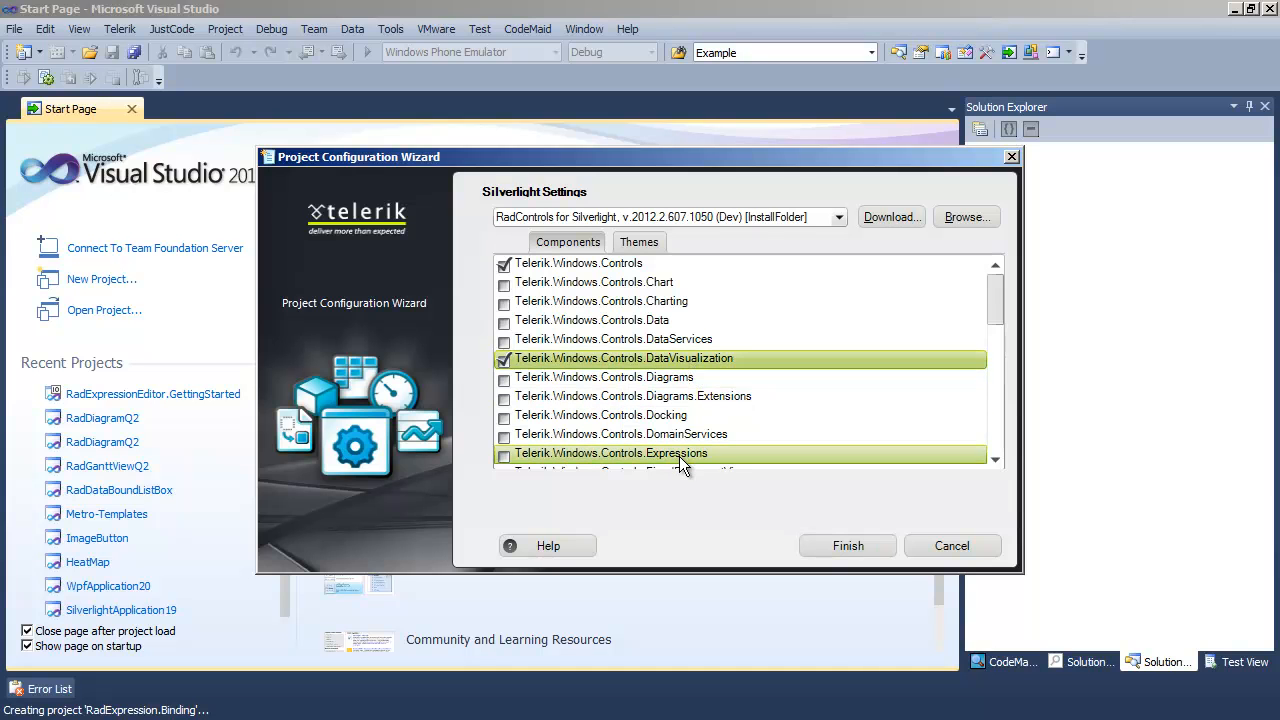
click(504, 453)
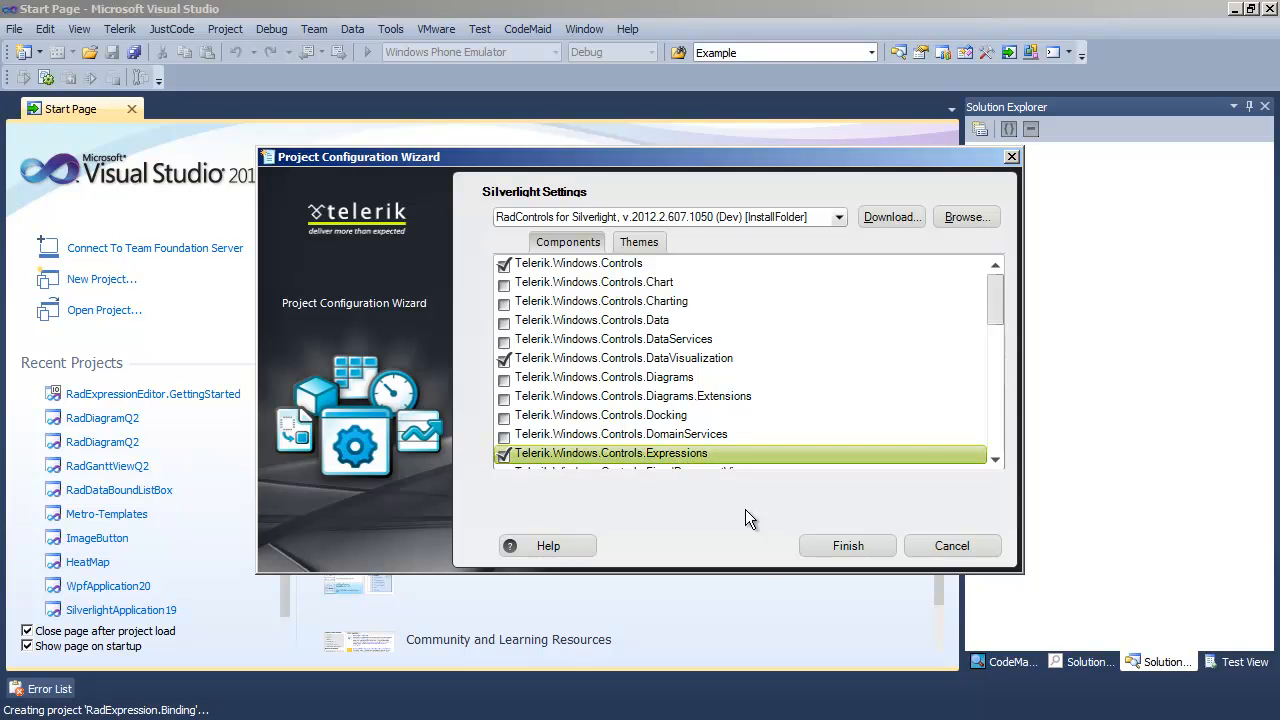
click(847, 545)
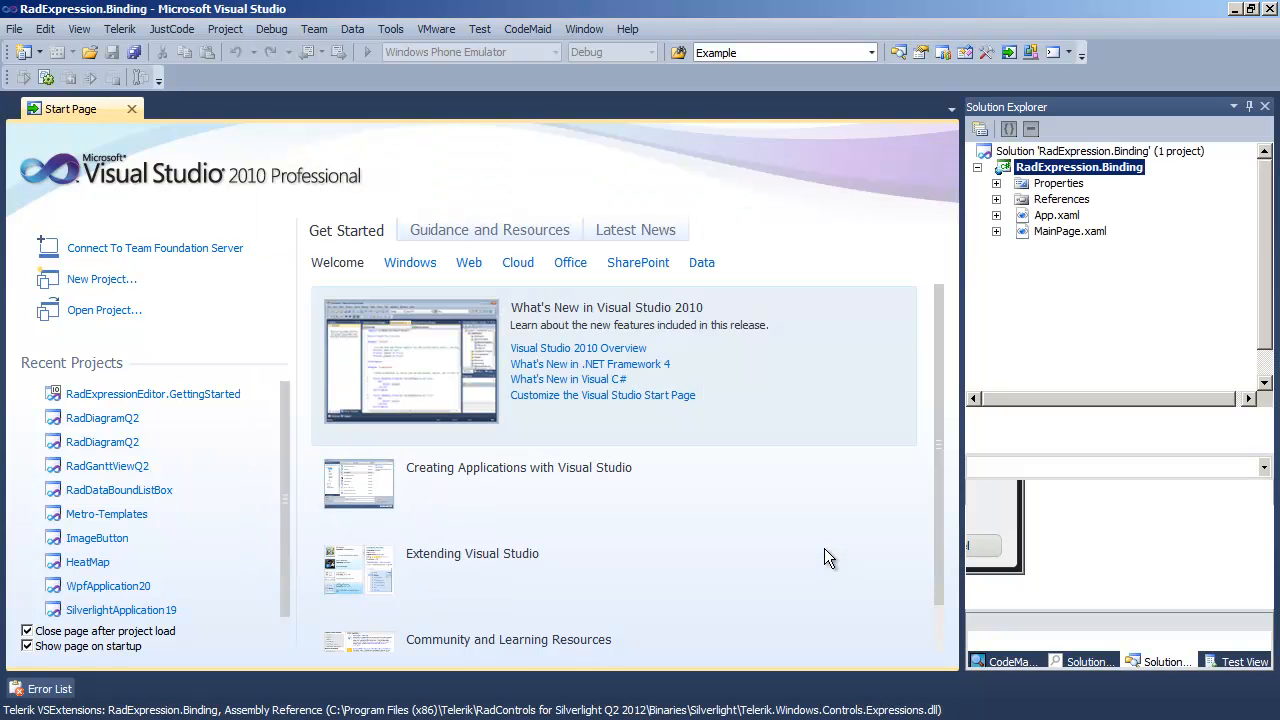
- In MainPage.xaml, add <telerik:RadExpressionEditor Name="xExpressionEditor" /> inside the Grid
double_click(1069, 231)
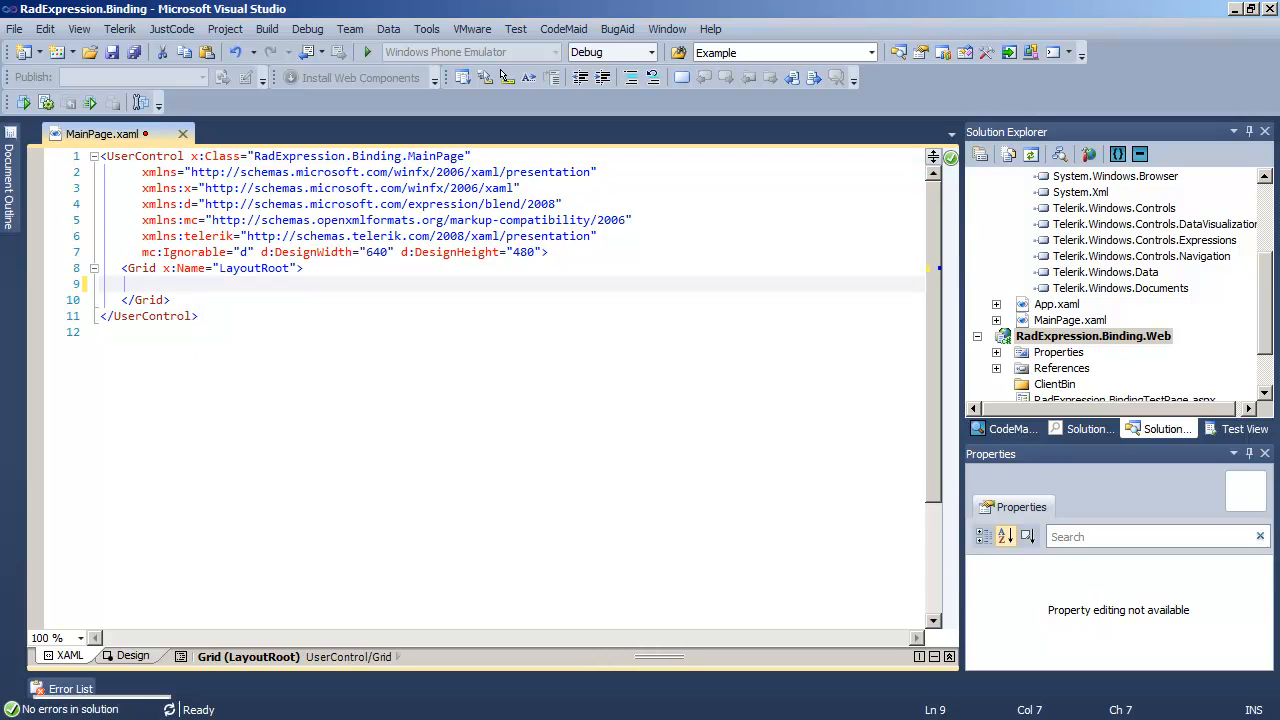
text(<telerik)
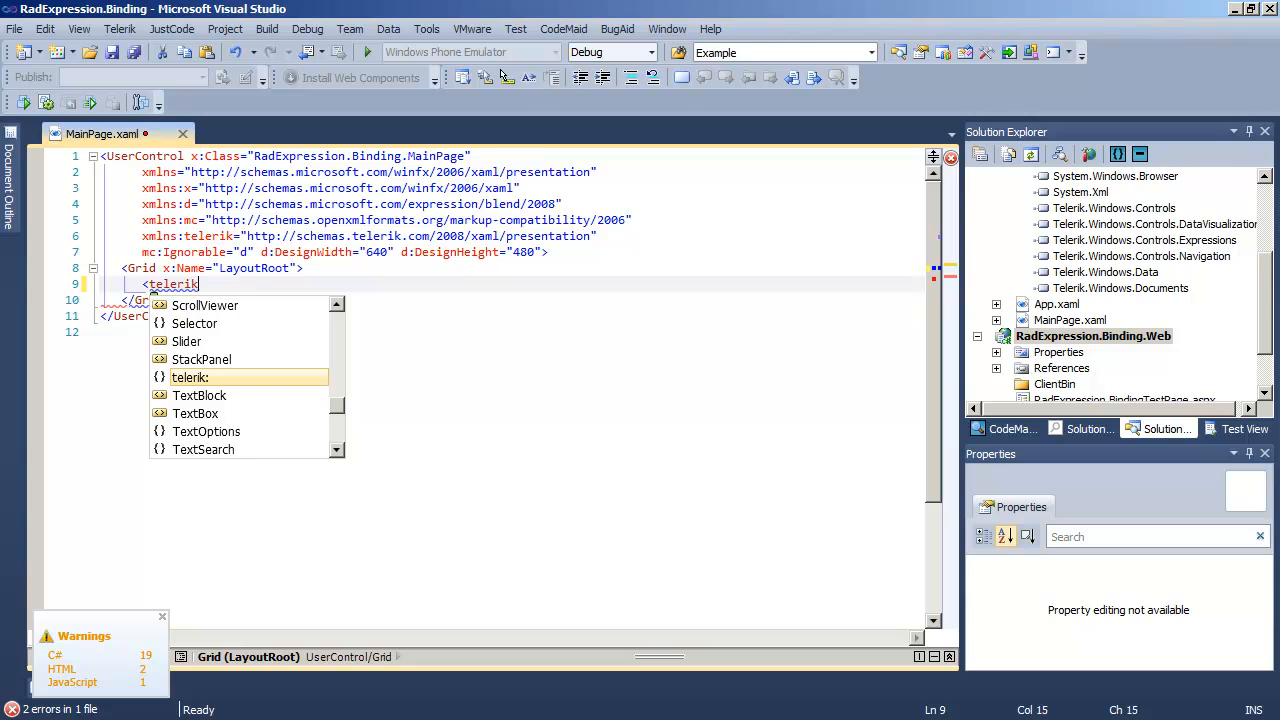
text(:)
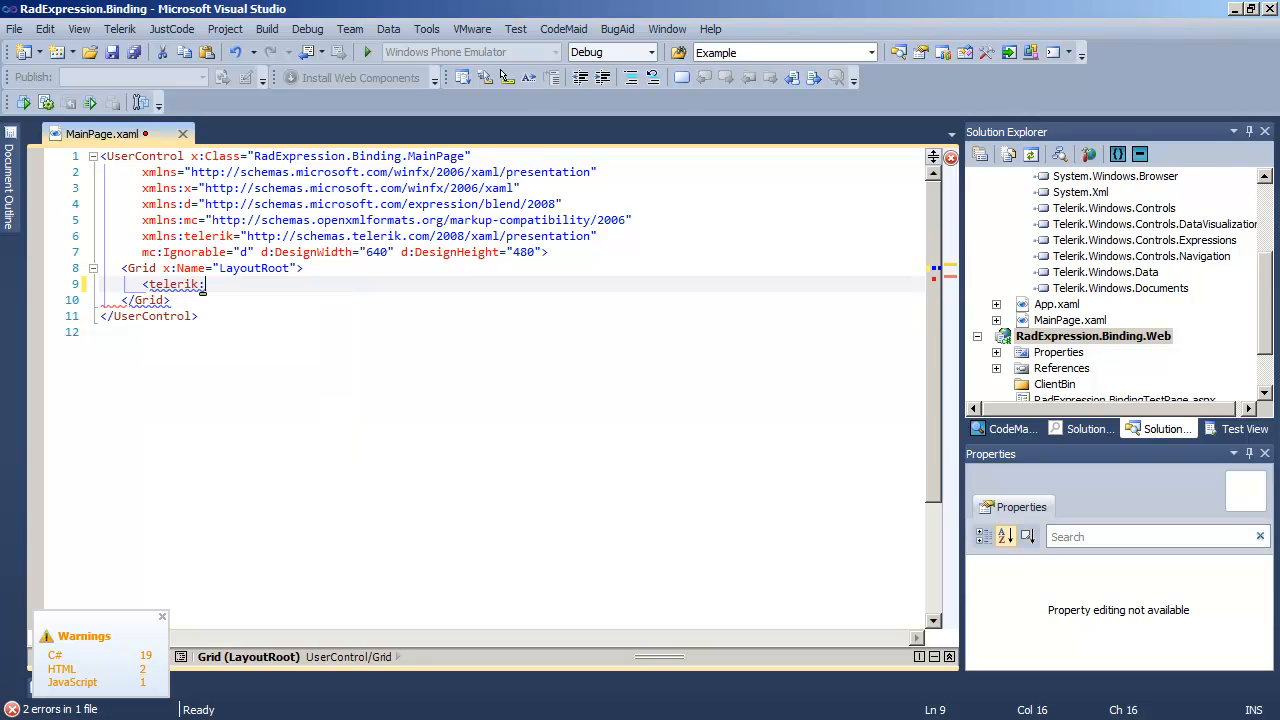
text(Rad)
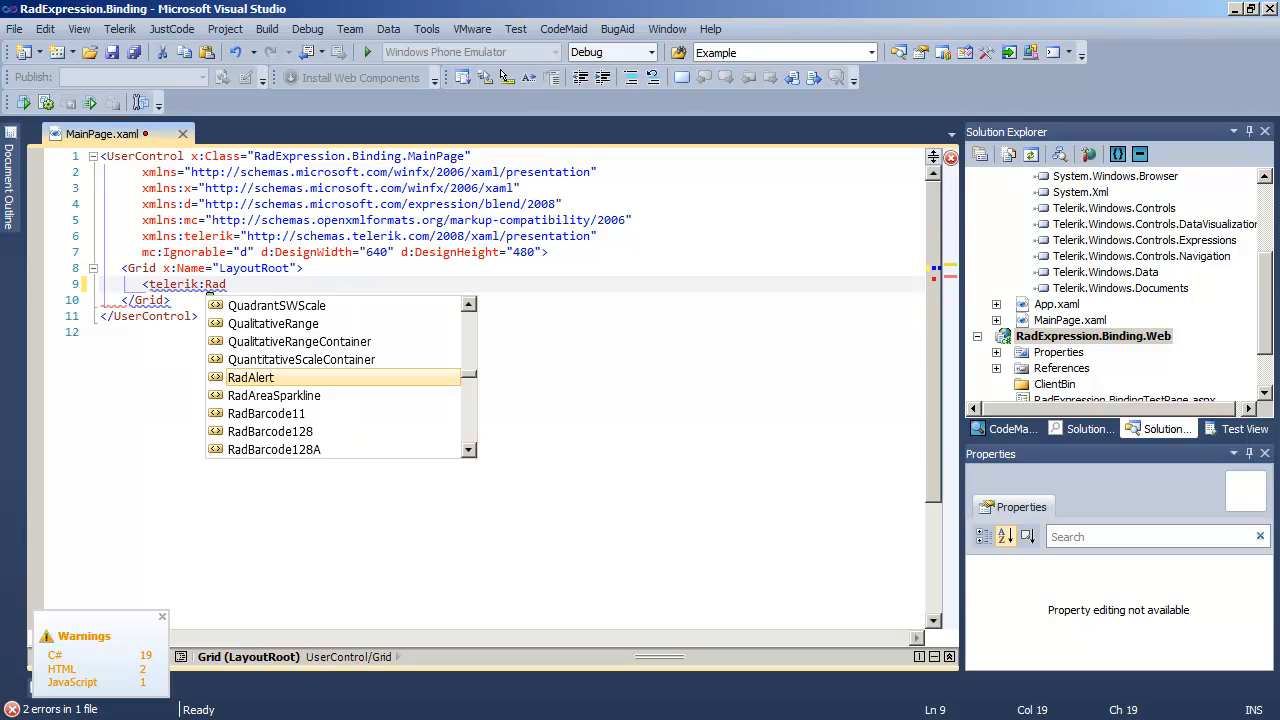
text(ExpressionEditor)
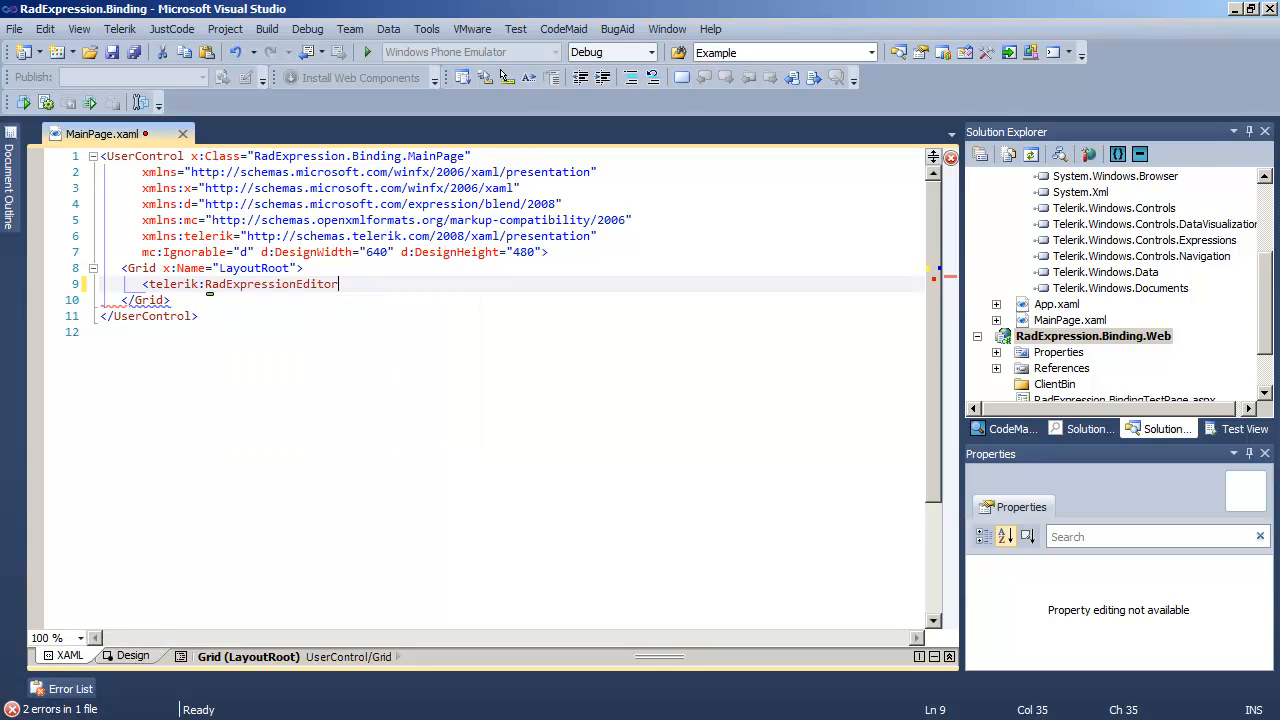
text(Name)
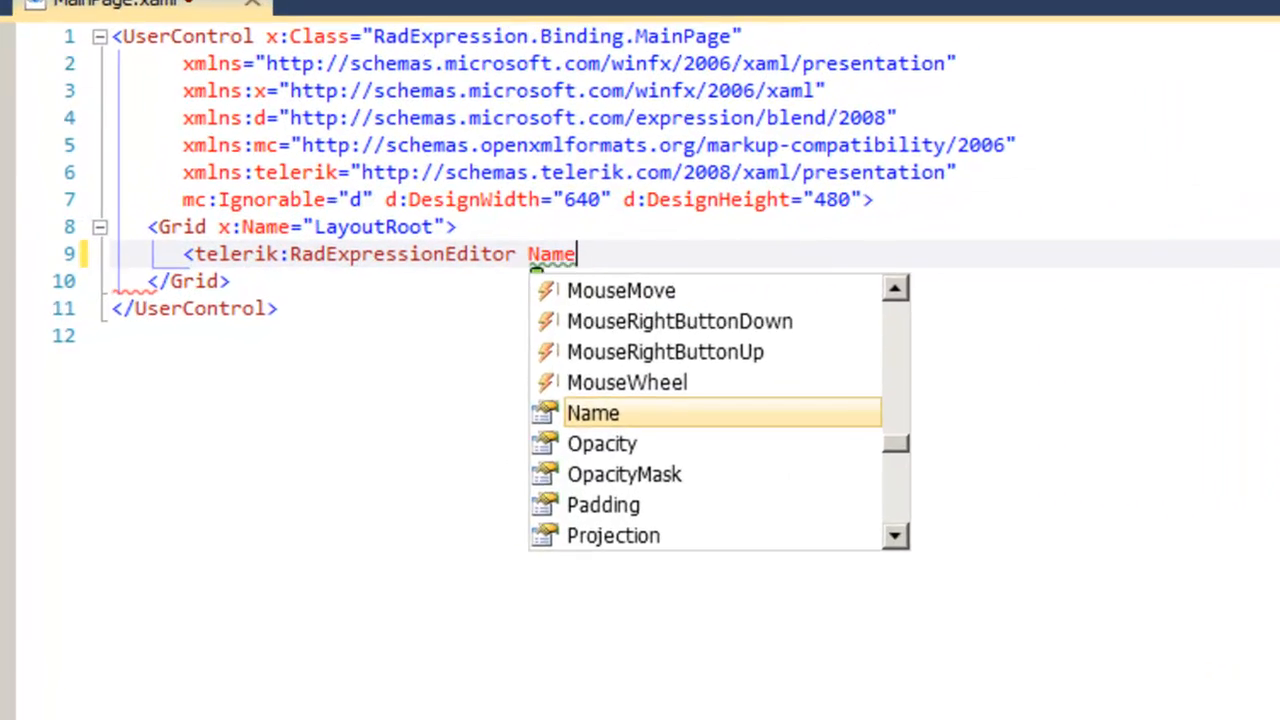
text(="xE")
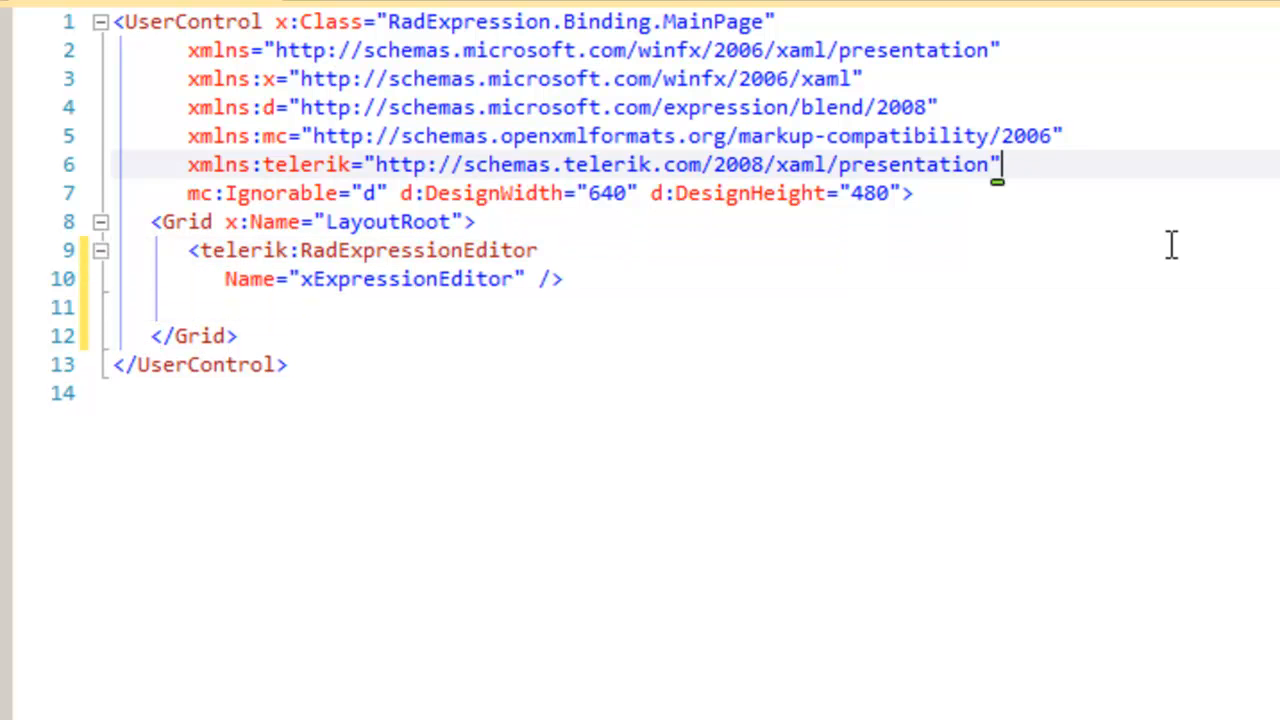
- Below the xmlns:telerik line, add an xmlns:my="clr-namespace:…" declaration
key(Enter)
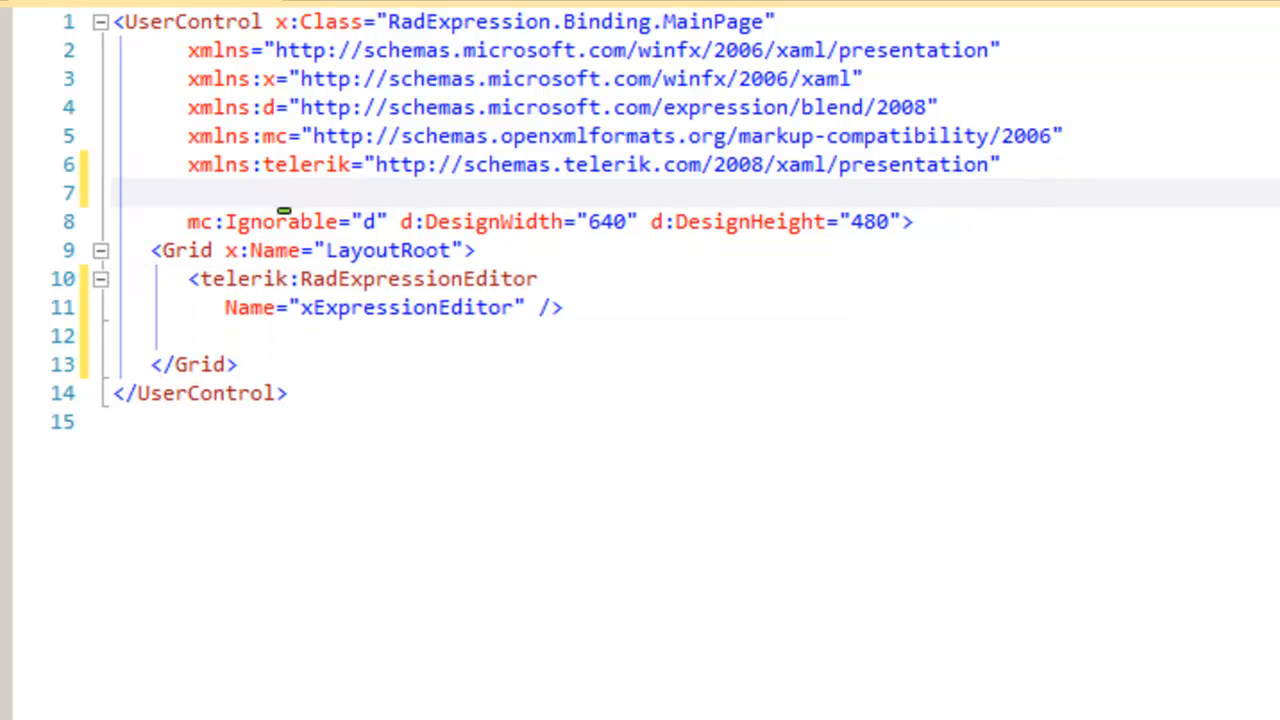
text(xmlns:)
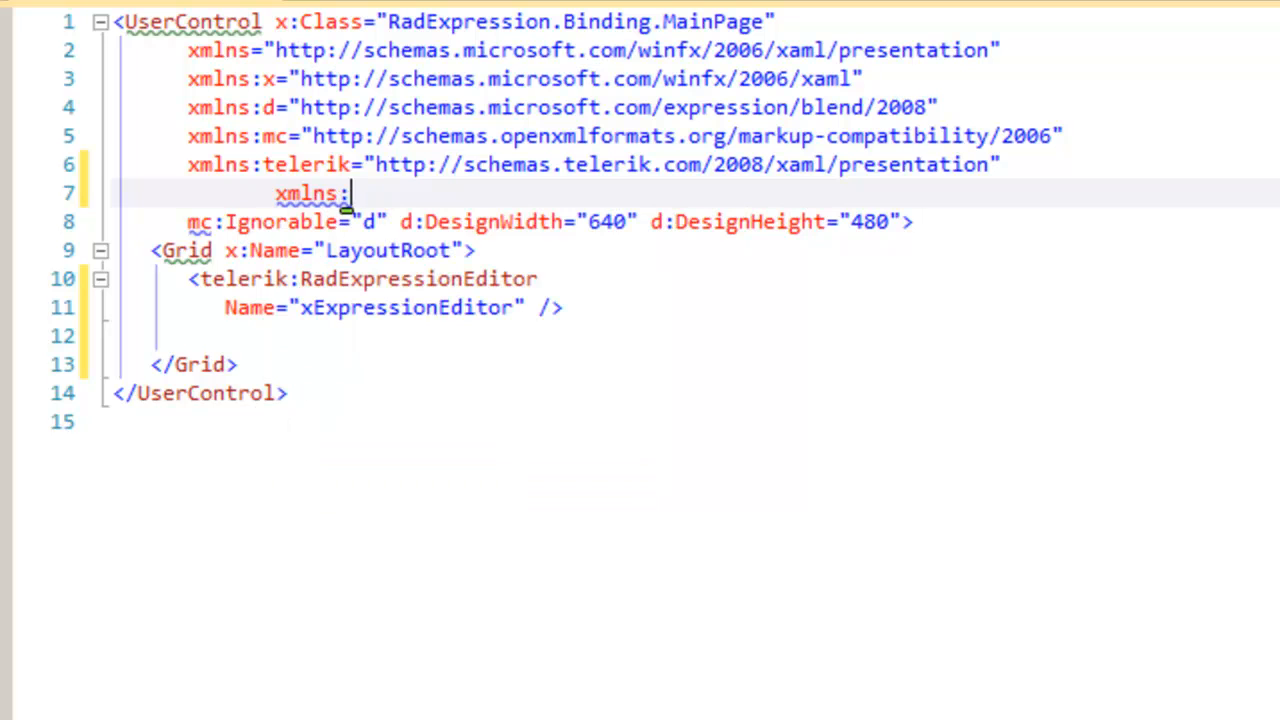
text(my="")
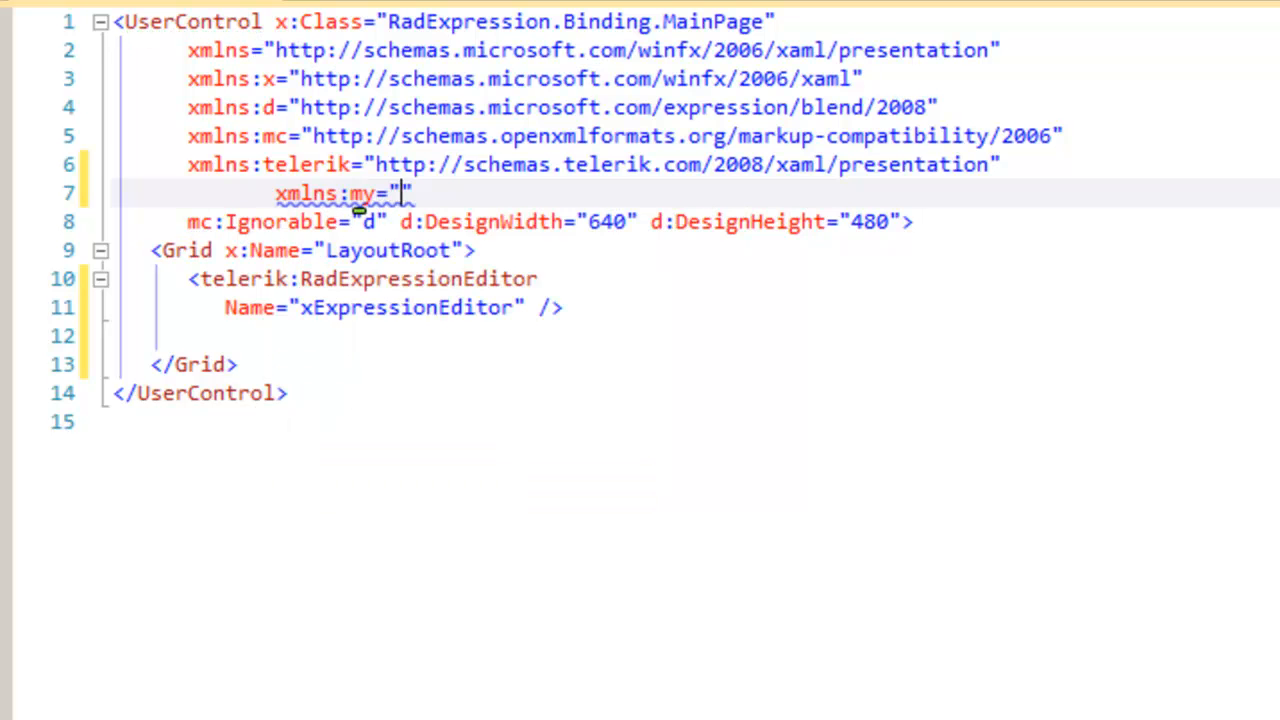
text(cl)
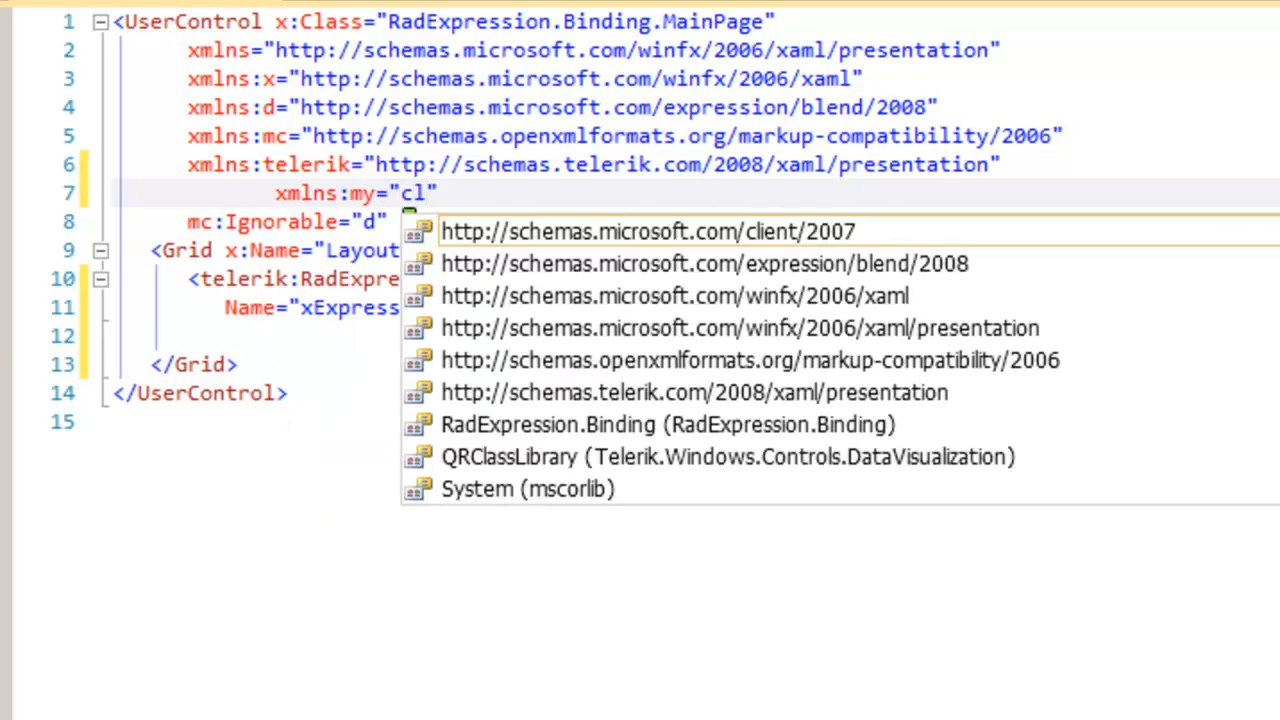
text(r-)
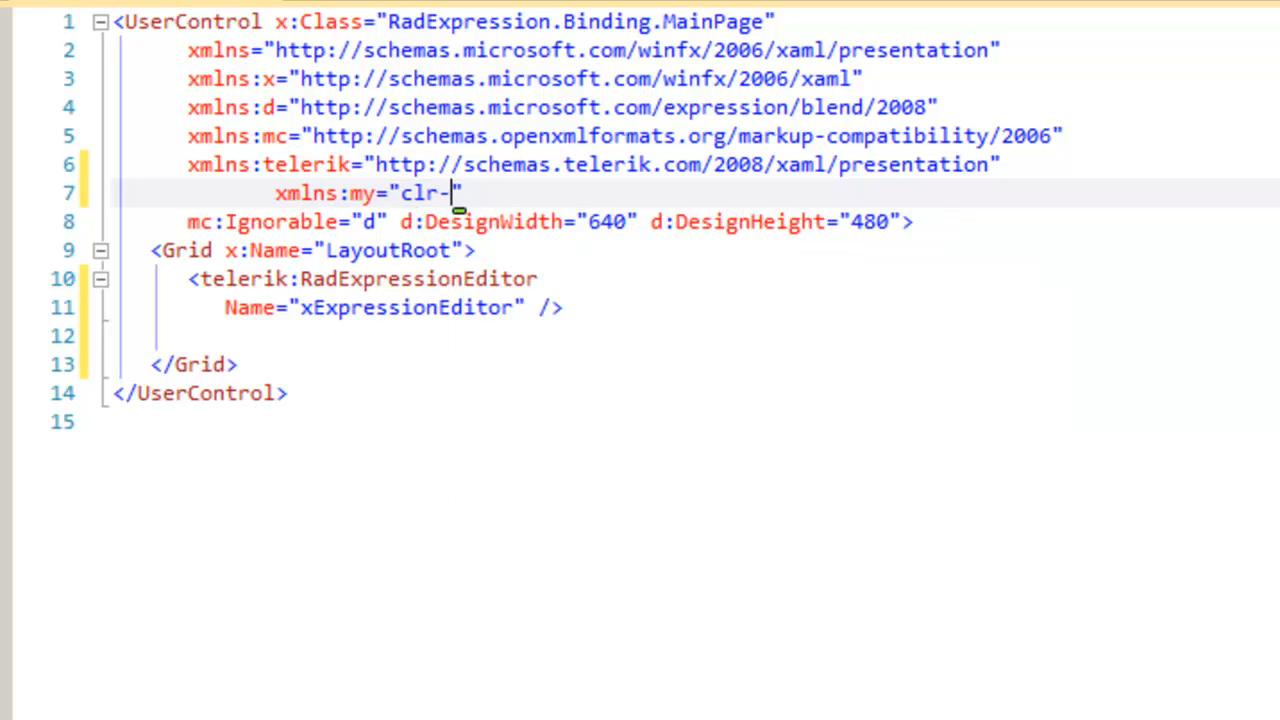
text(namespace)
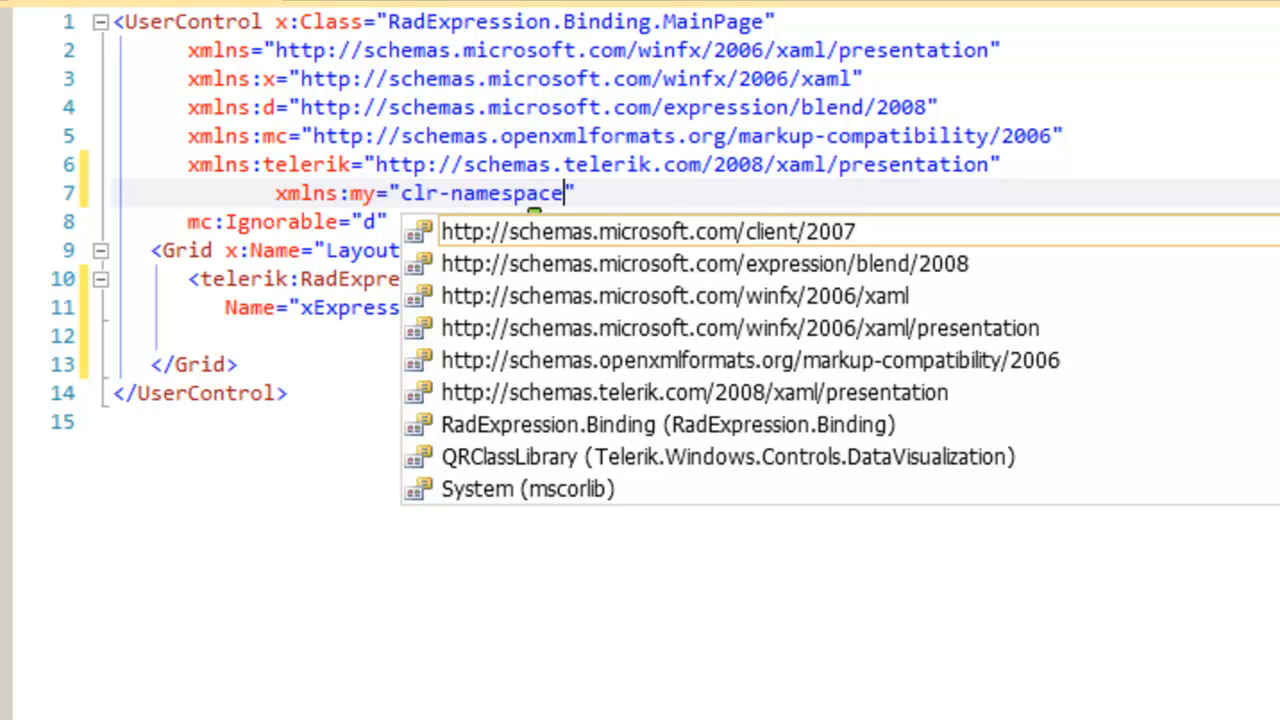
text(:)
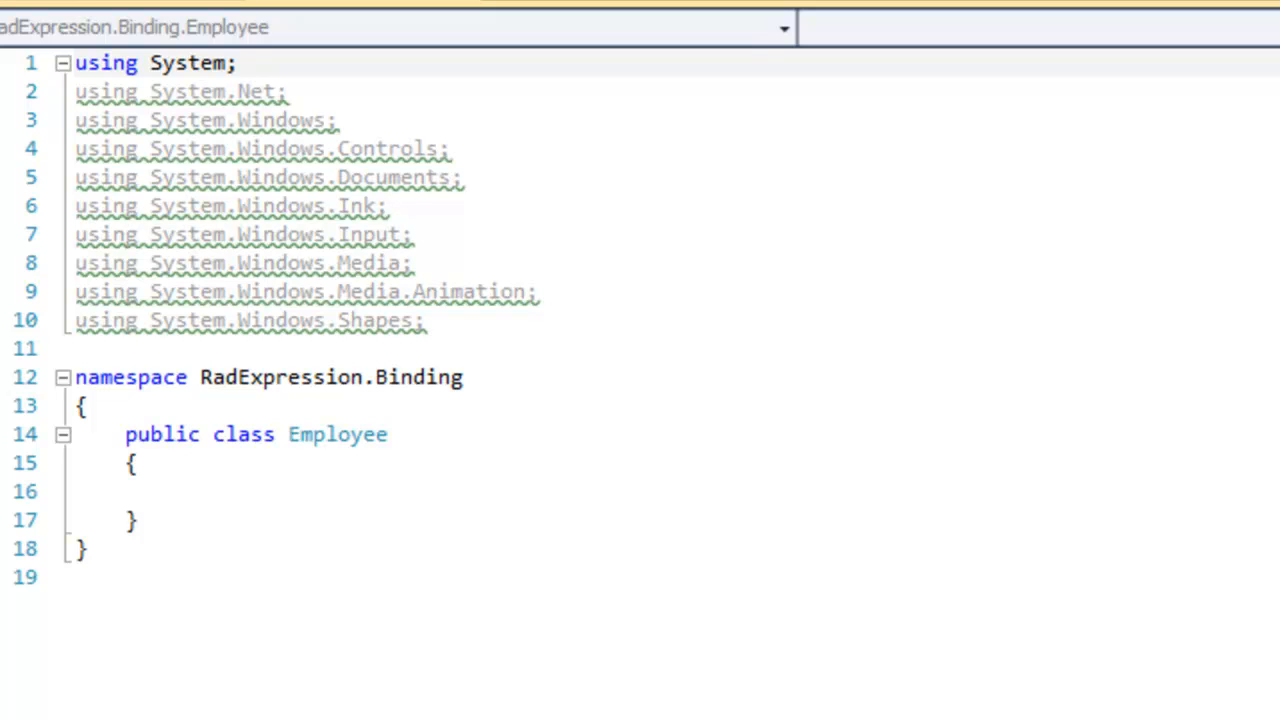
- Look through the Employee class's properties and its GetEmployees() sample list
click(65, 434)
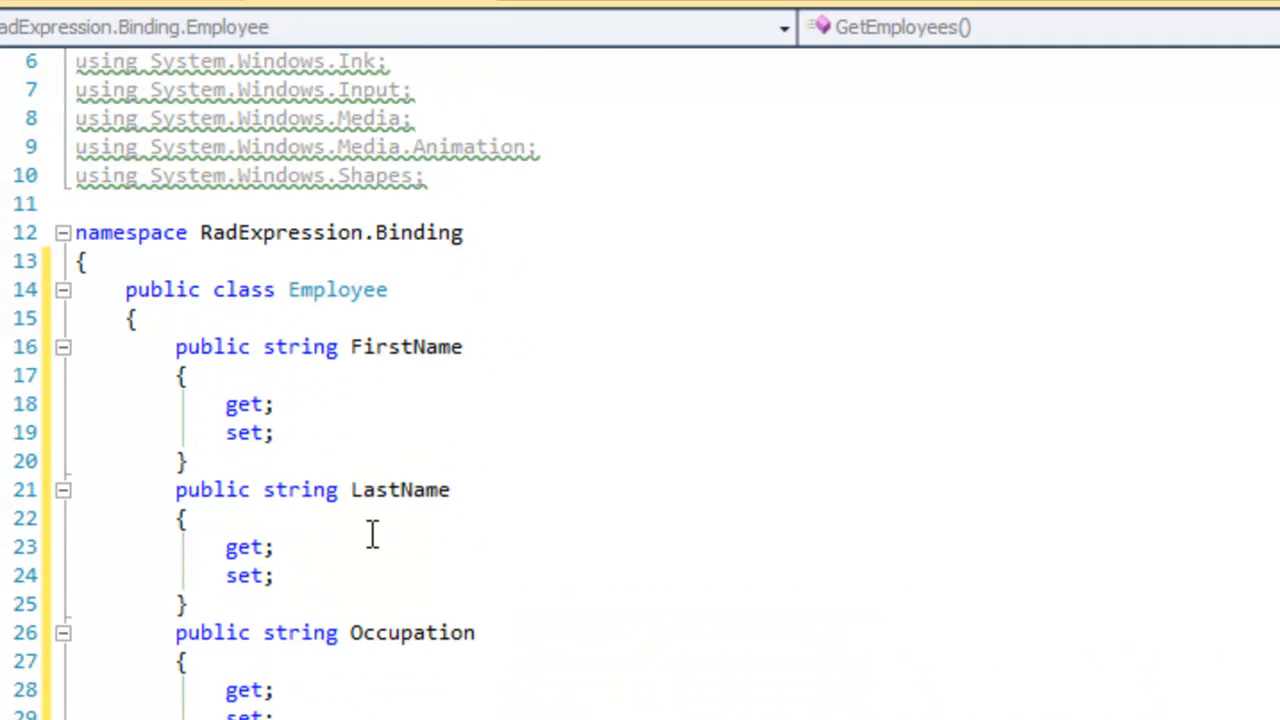
scroll(down, 3)
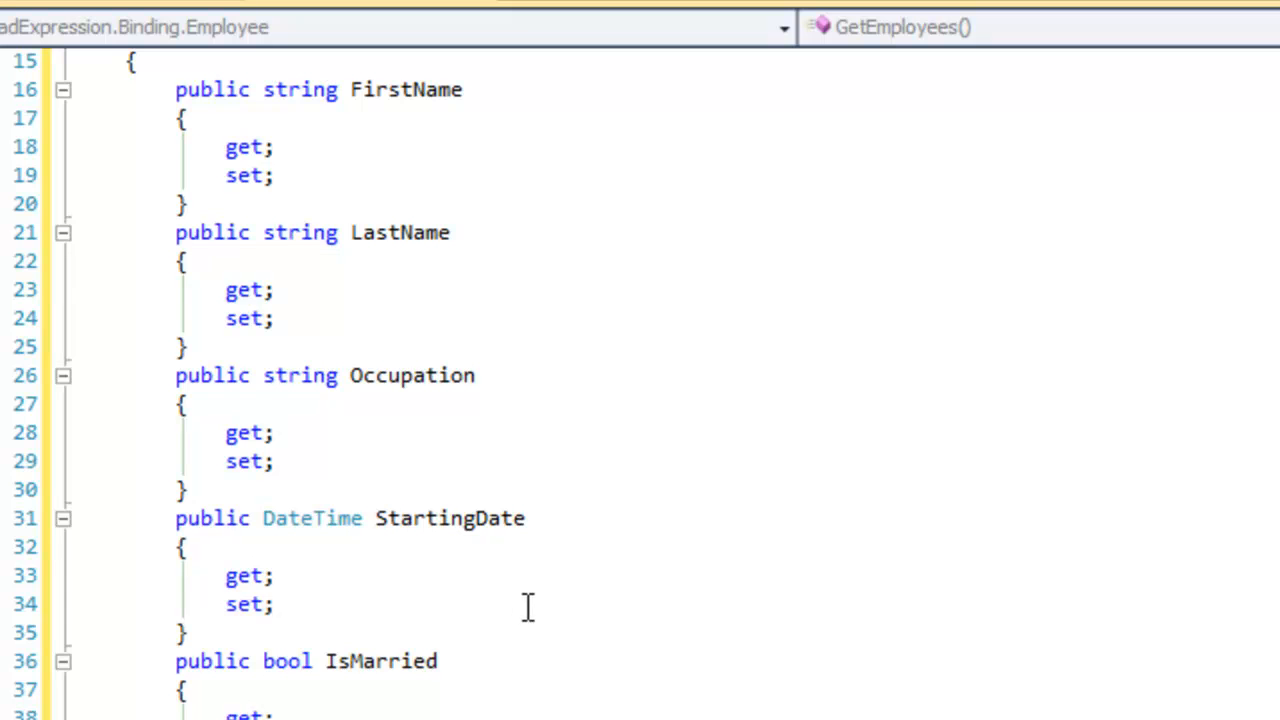
scroll(down, 3)
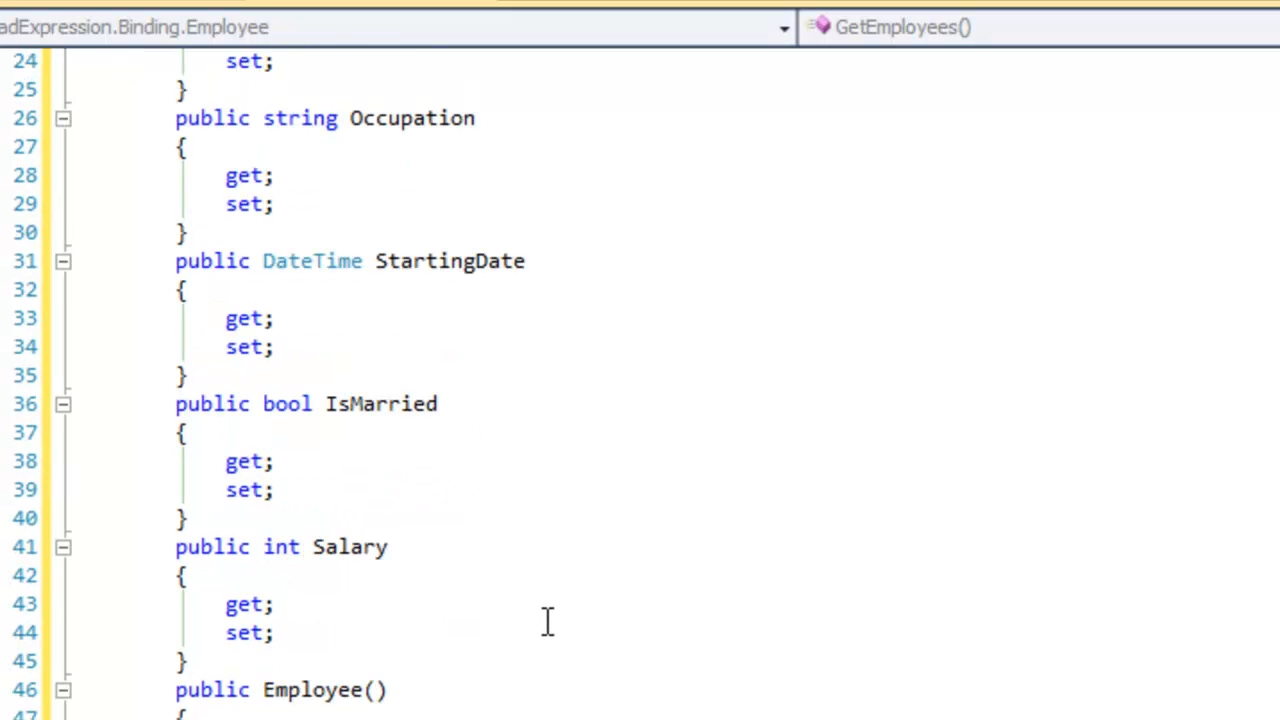
scroll(down, 3)
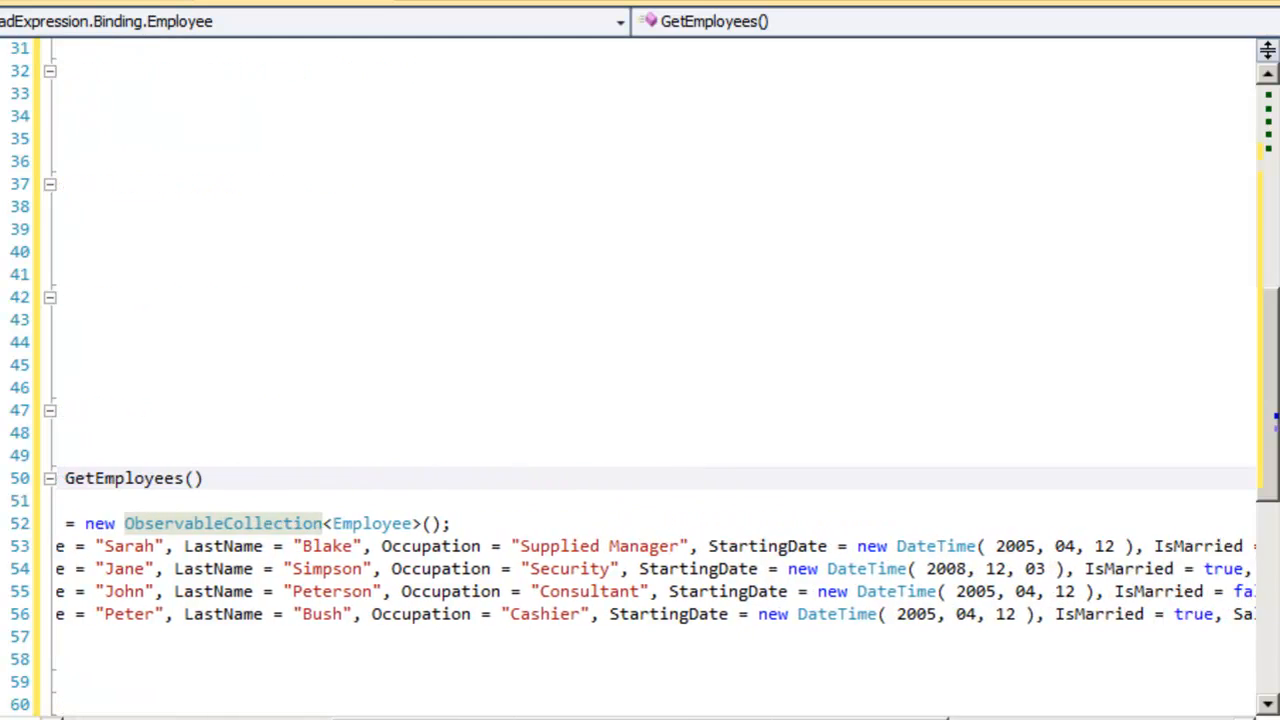
scroll(right, 3)
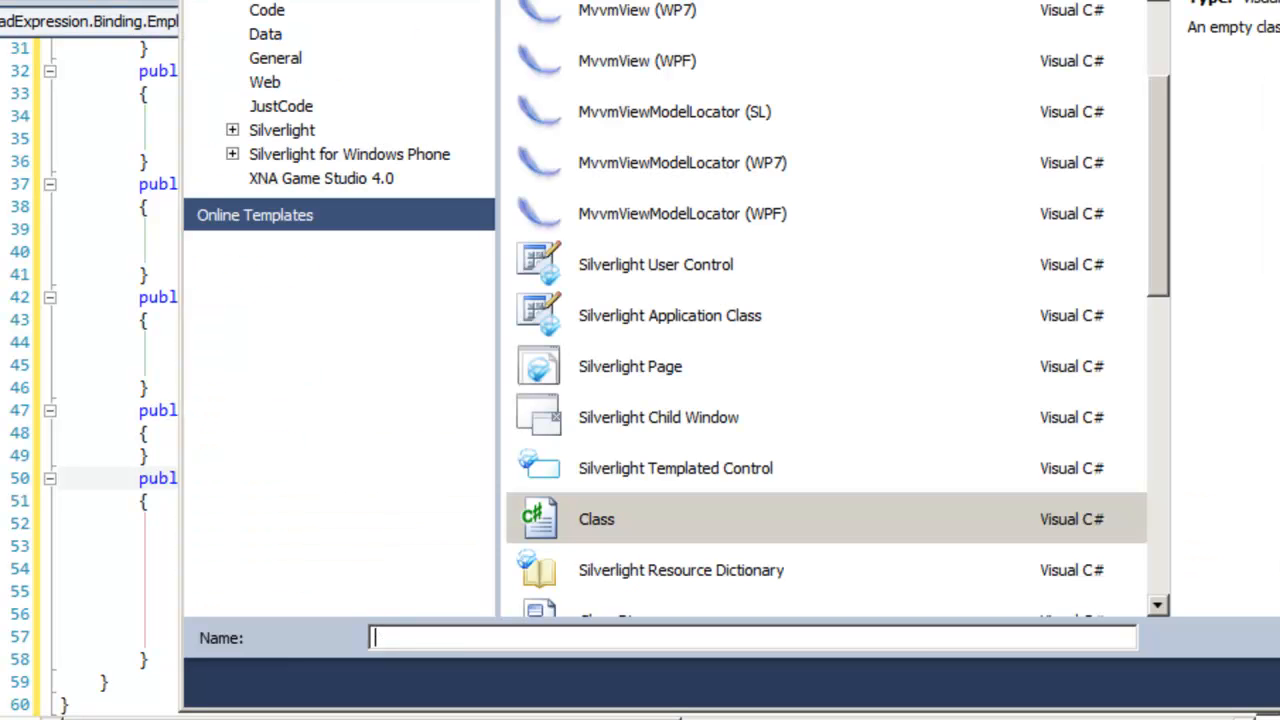
- Add class MyViewModel with an employees field and an Employees getter calling Employee.GetEmployees()
text(MyViewMode)
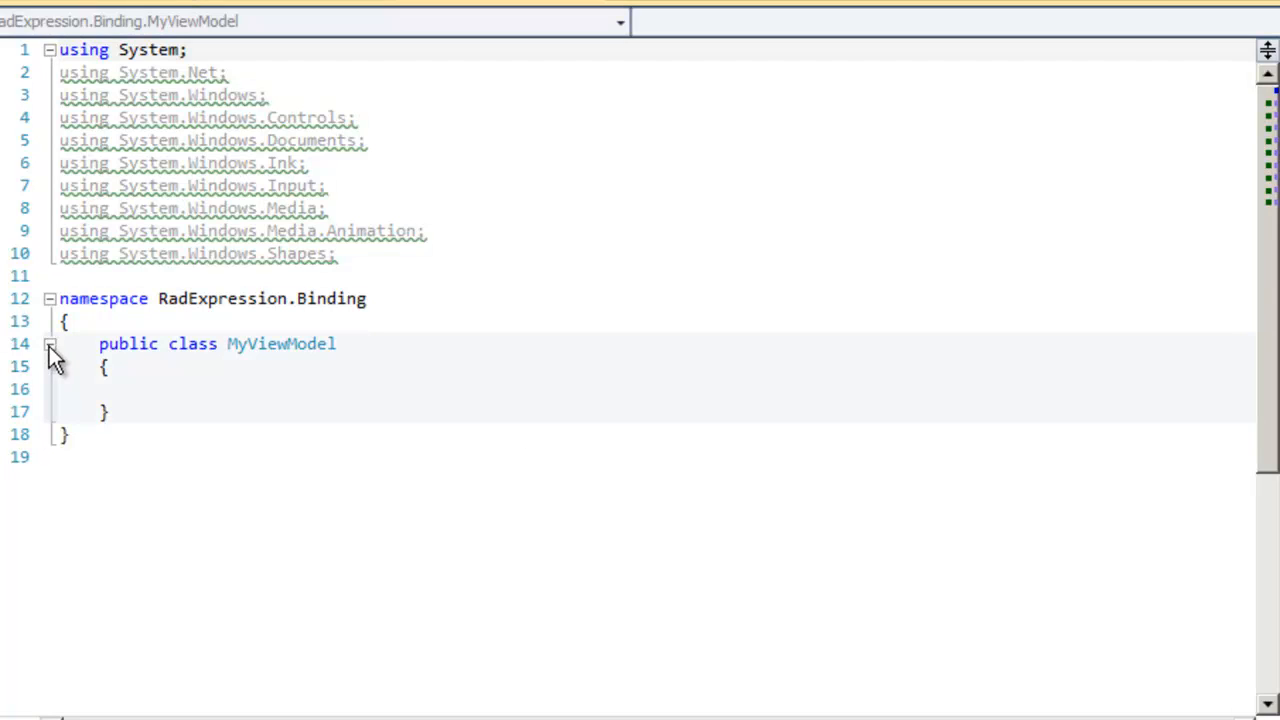
click(50, 344)
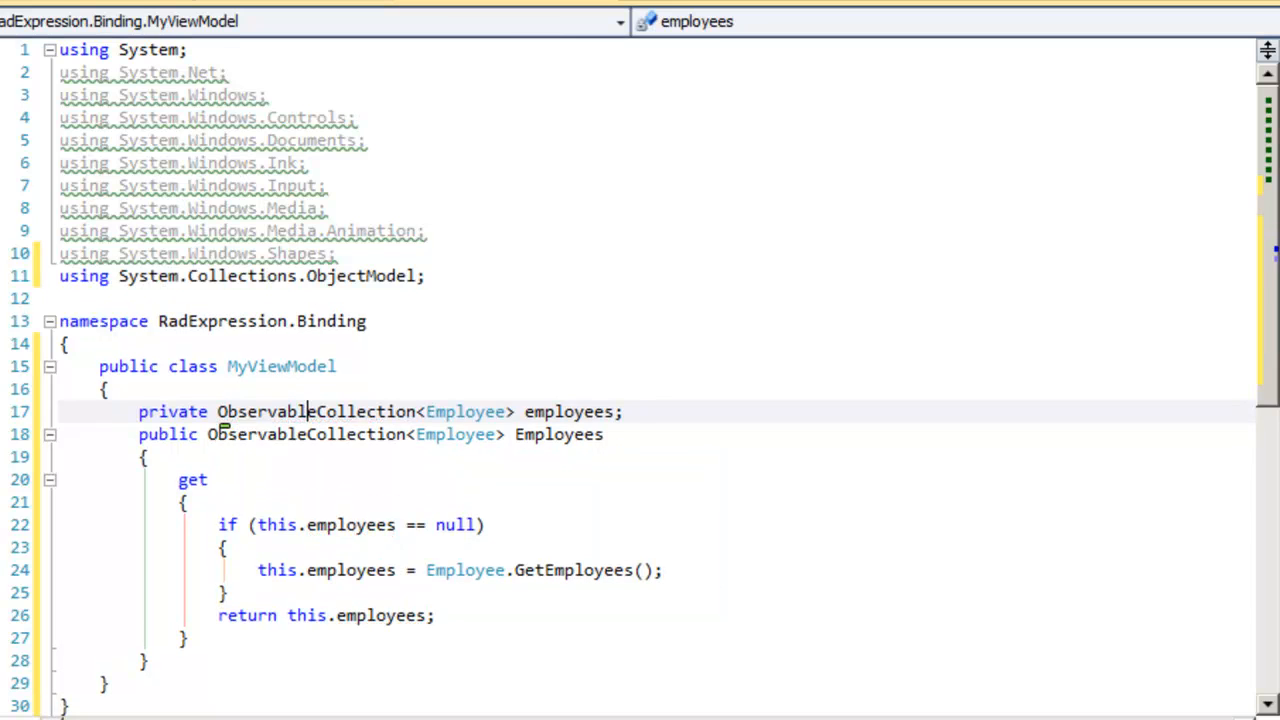
scroll(down, 3)
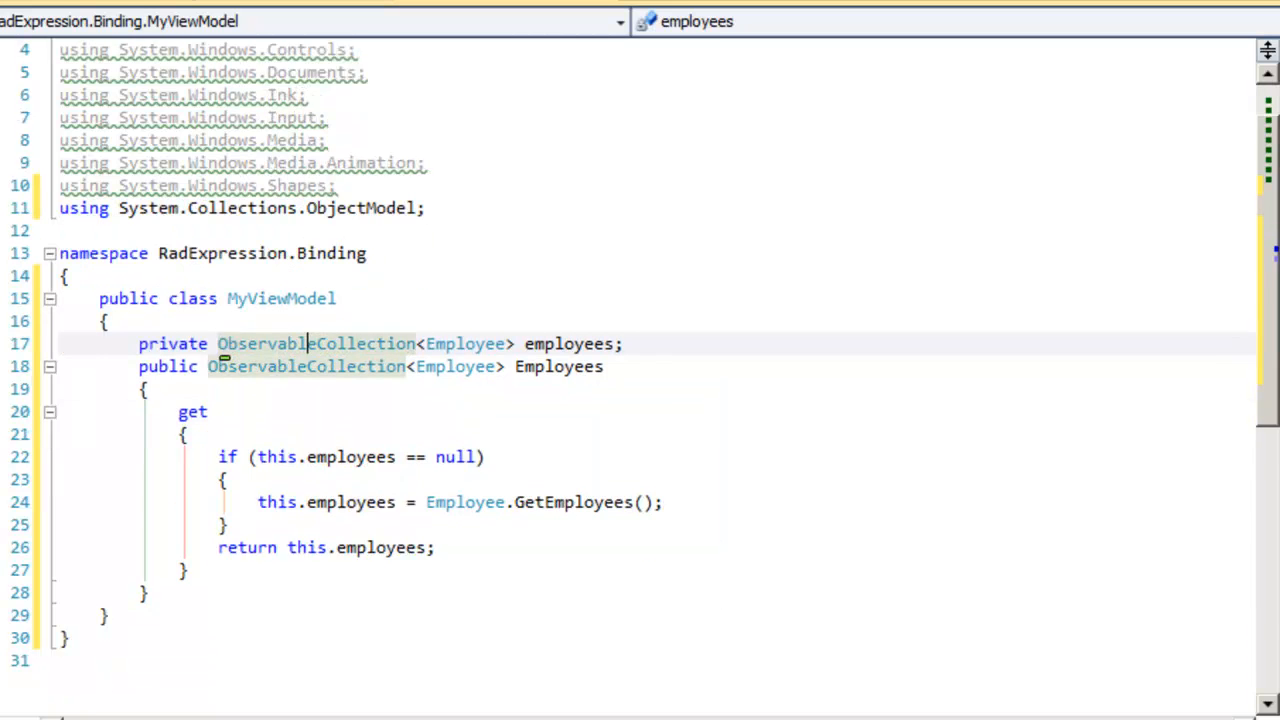
scroll(down, 3)
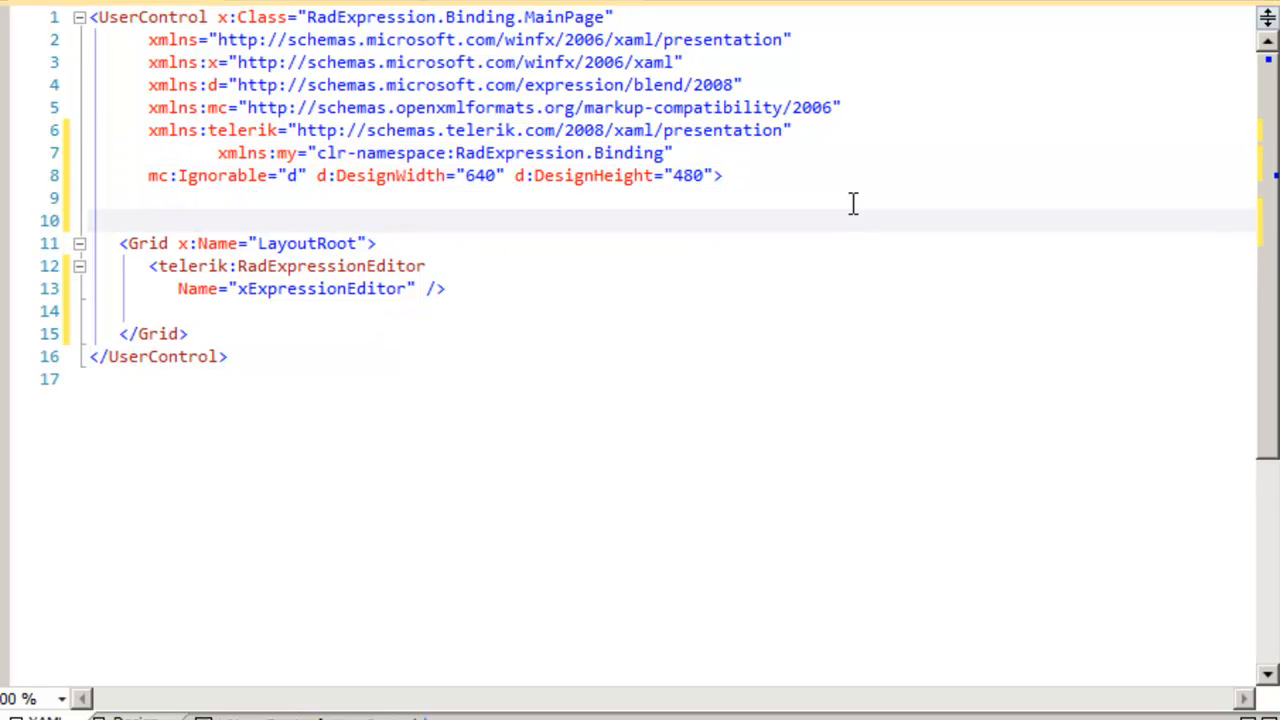
- Add <UserControl.Resources> containing <my:MyViewModel x:Key="MyViewModel" /> to MainPage.xaml
text(<UserControl.)
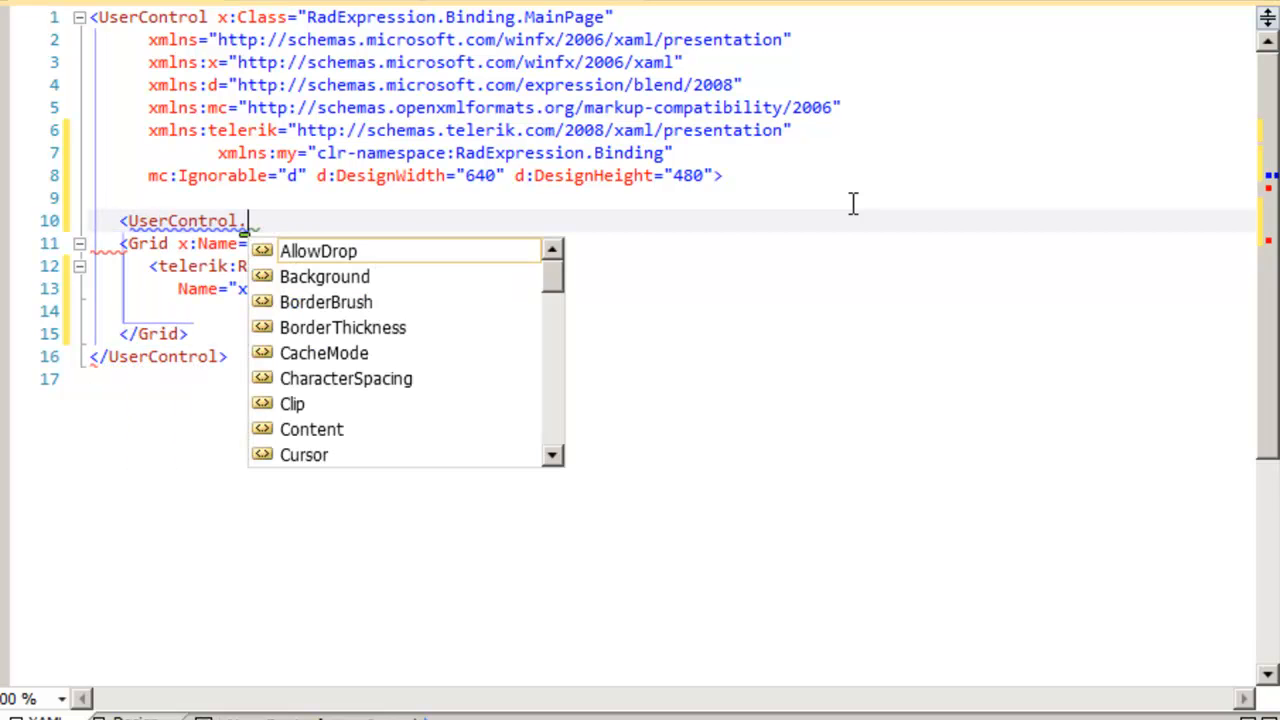
text(Resources>)
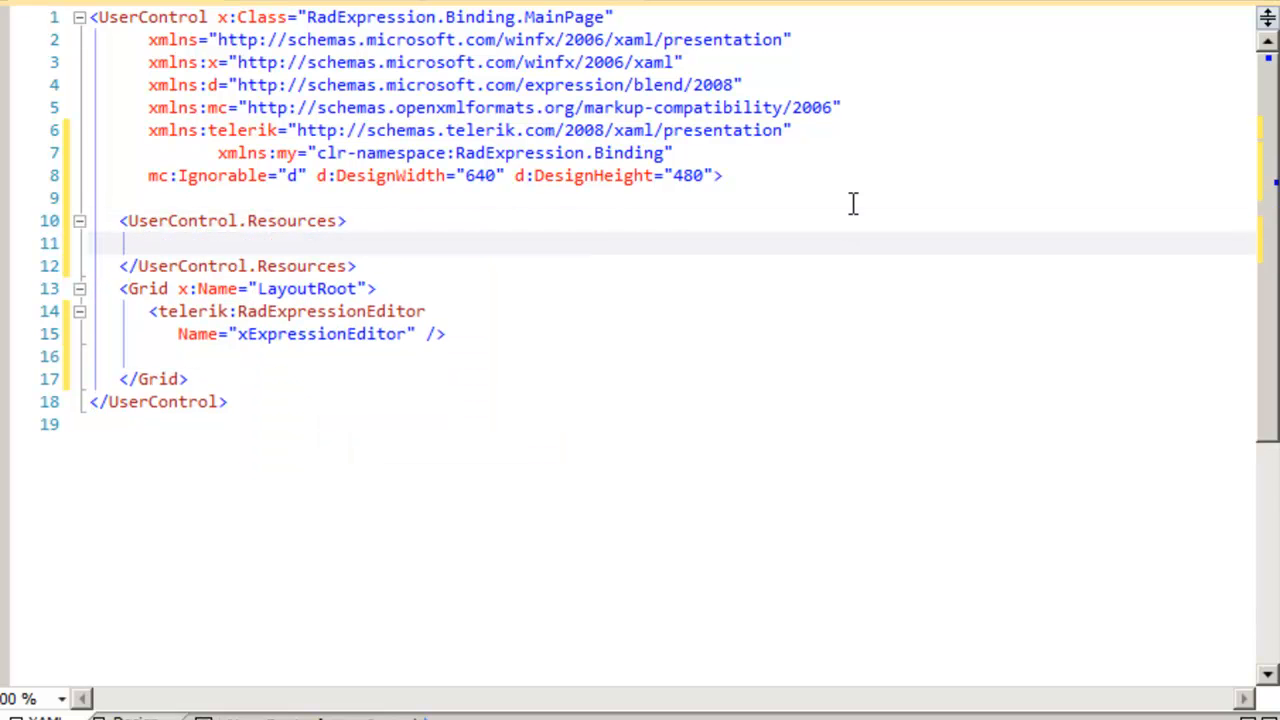
text(<my:MyViewModel)
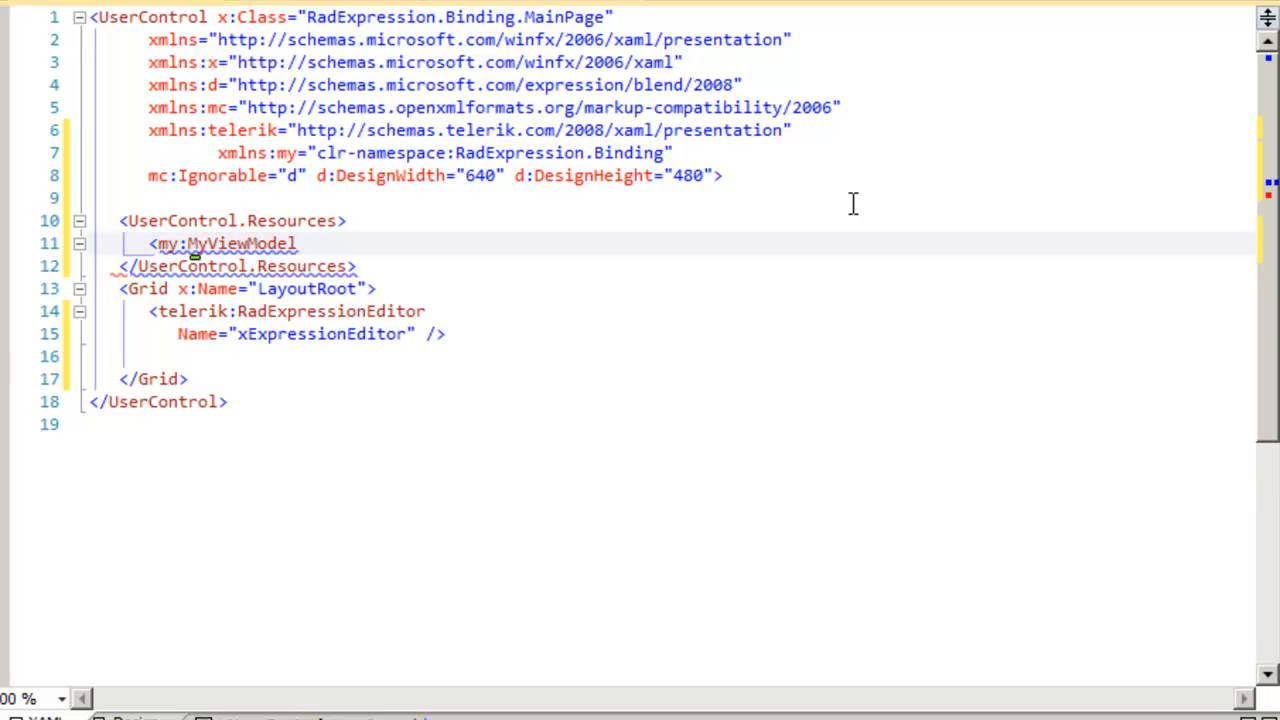
text(x:)
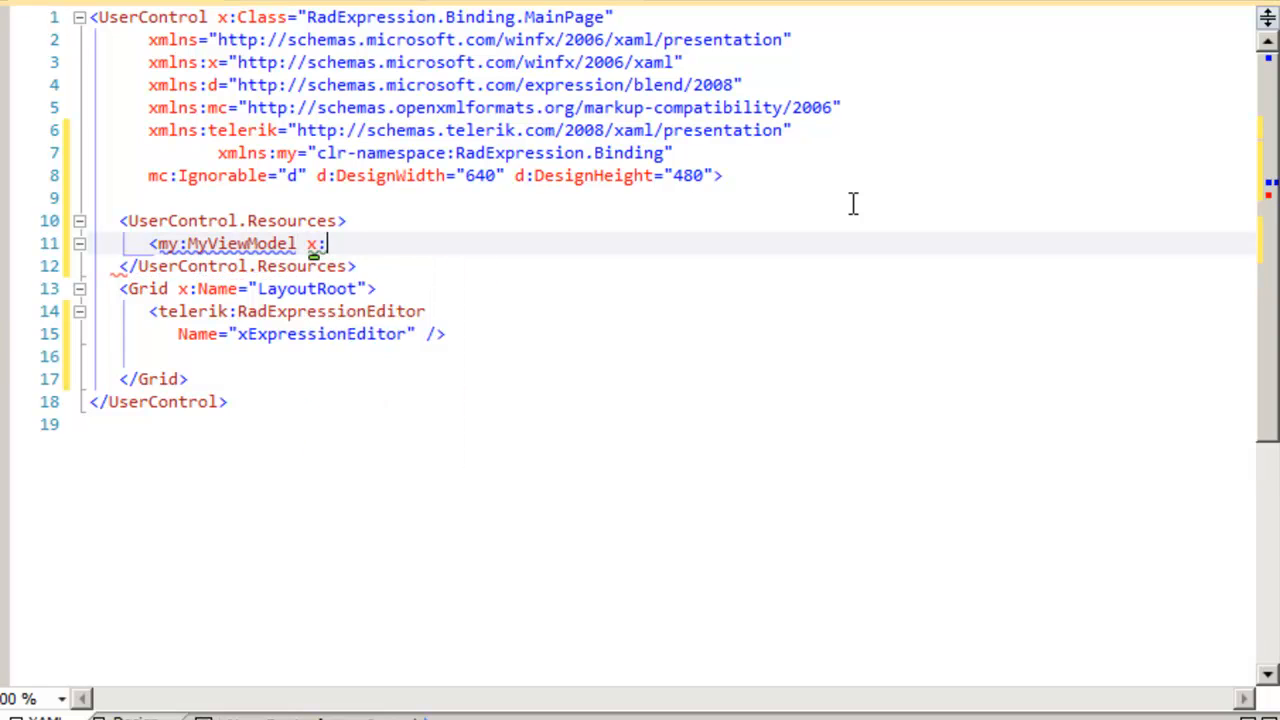
text(Key="")
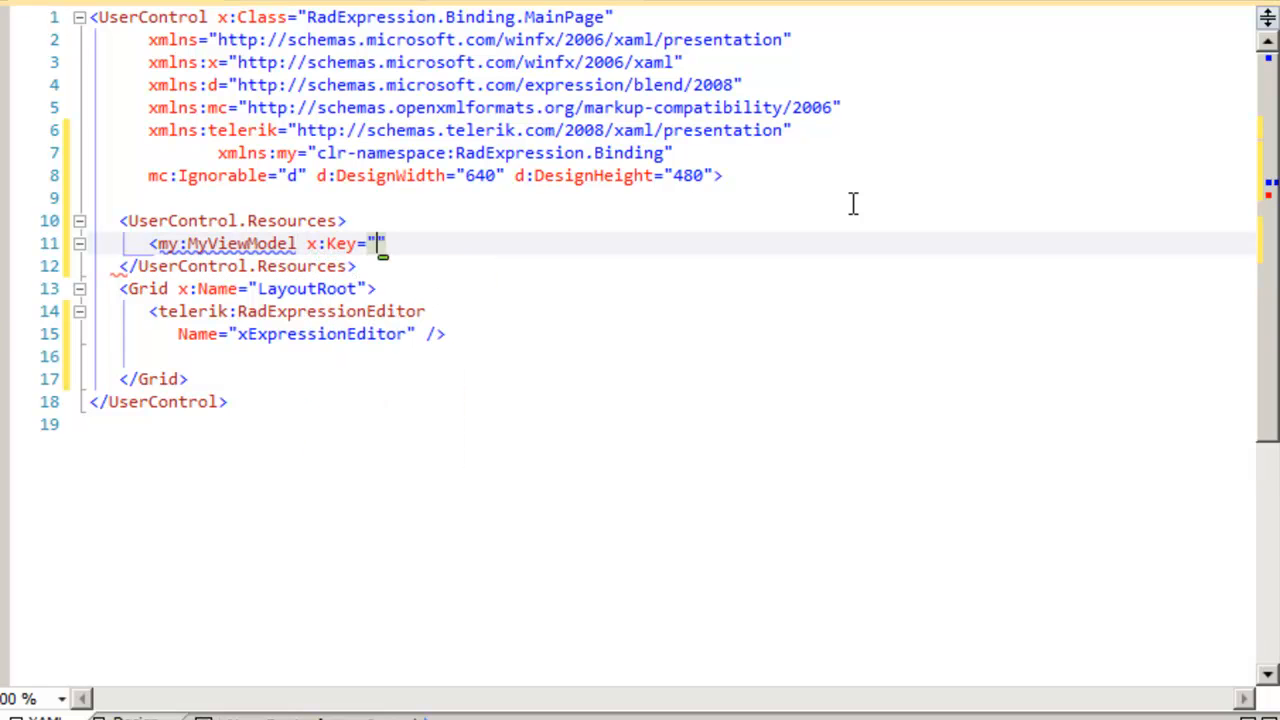
text(MyV)
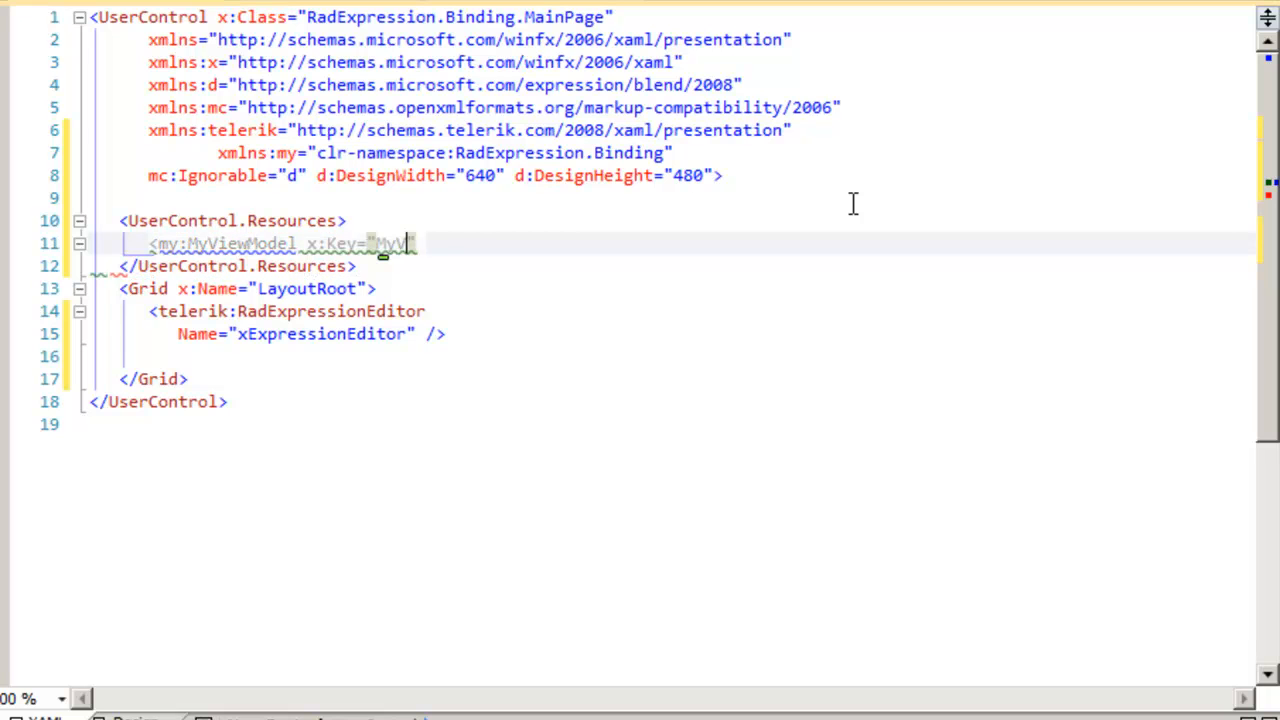
text(iewModel" />)
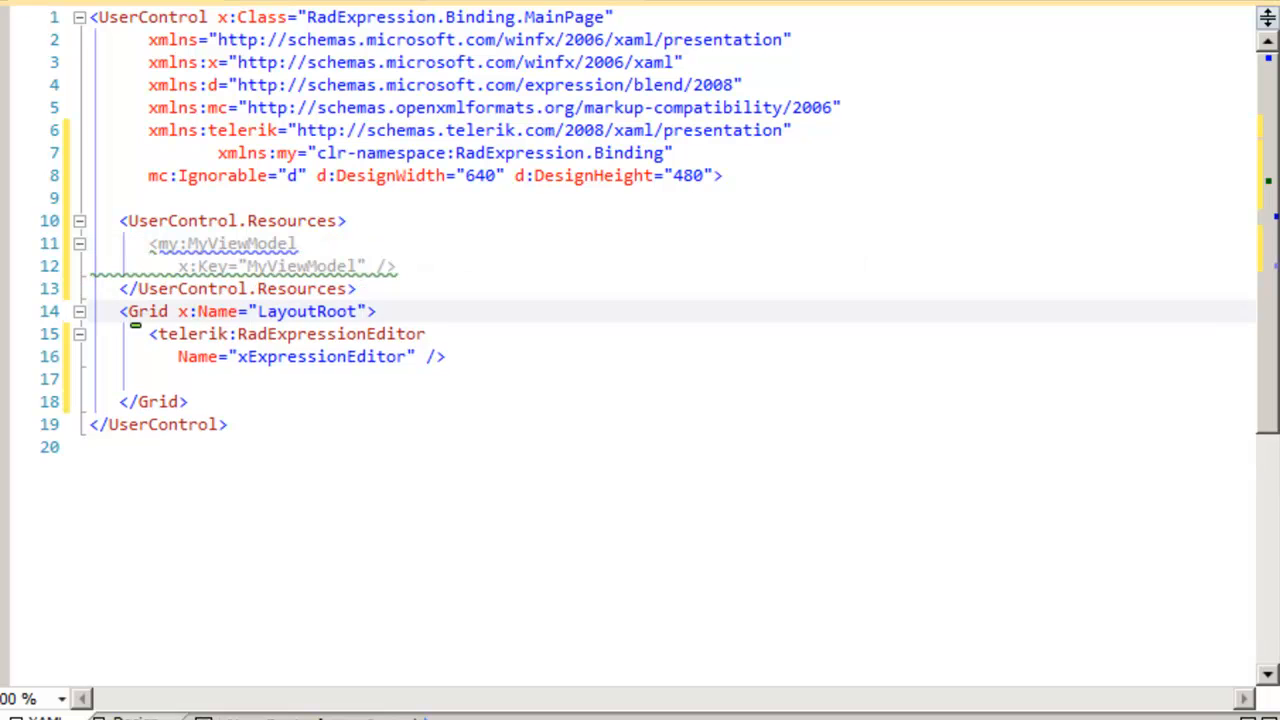
- Set the LayoutRoot Grid's DataContext to "{StaticResource MyViewModel}"
text(DataContext=")
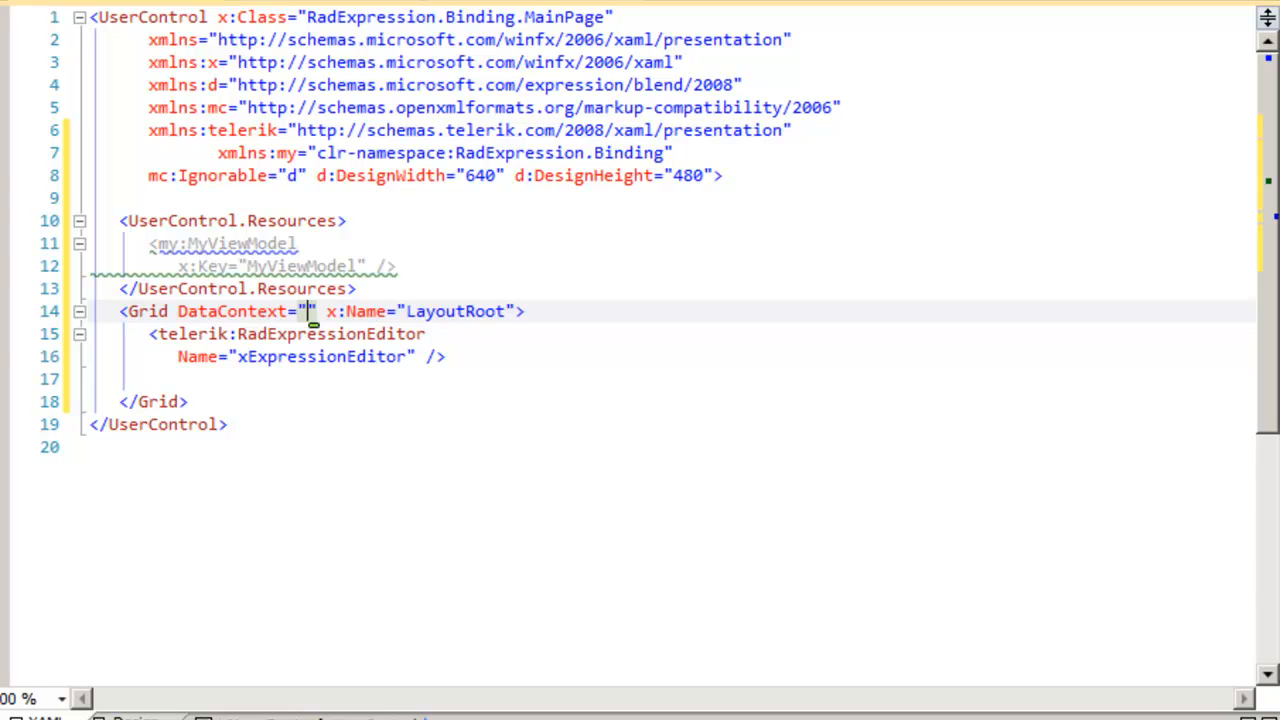
text({StaticResource})
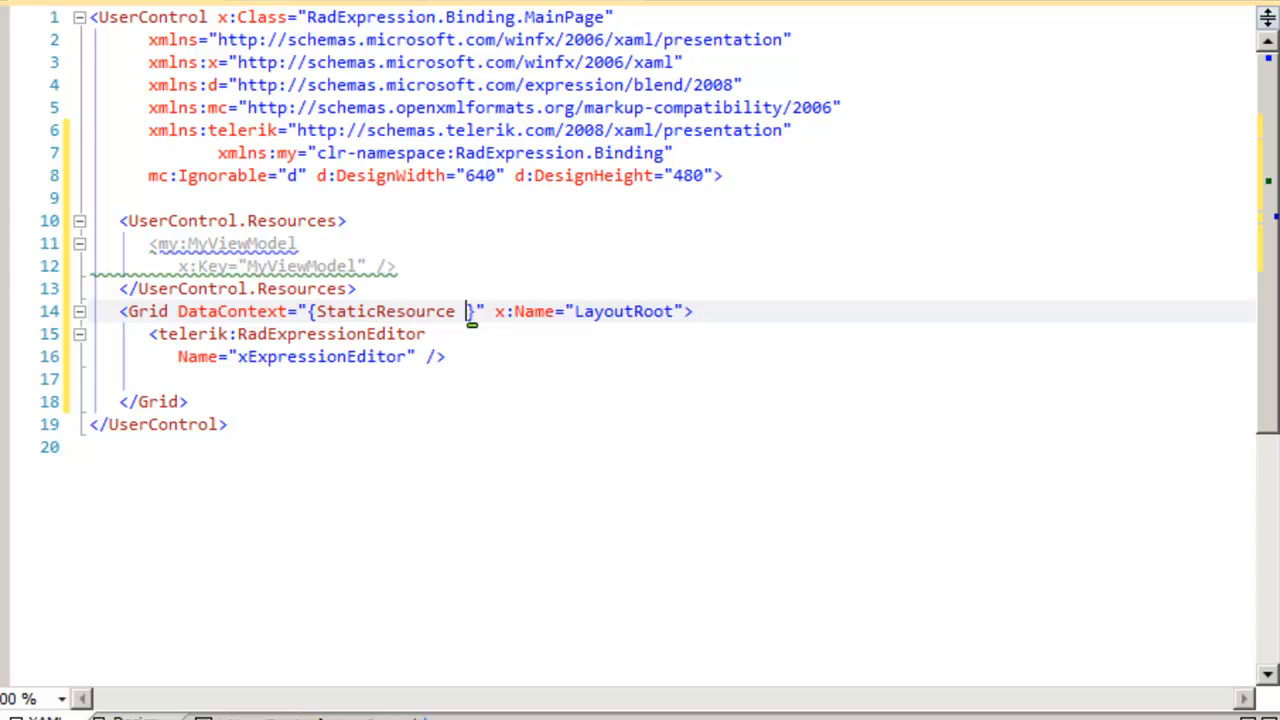
text(MyView)
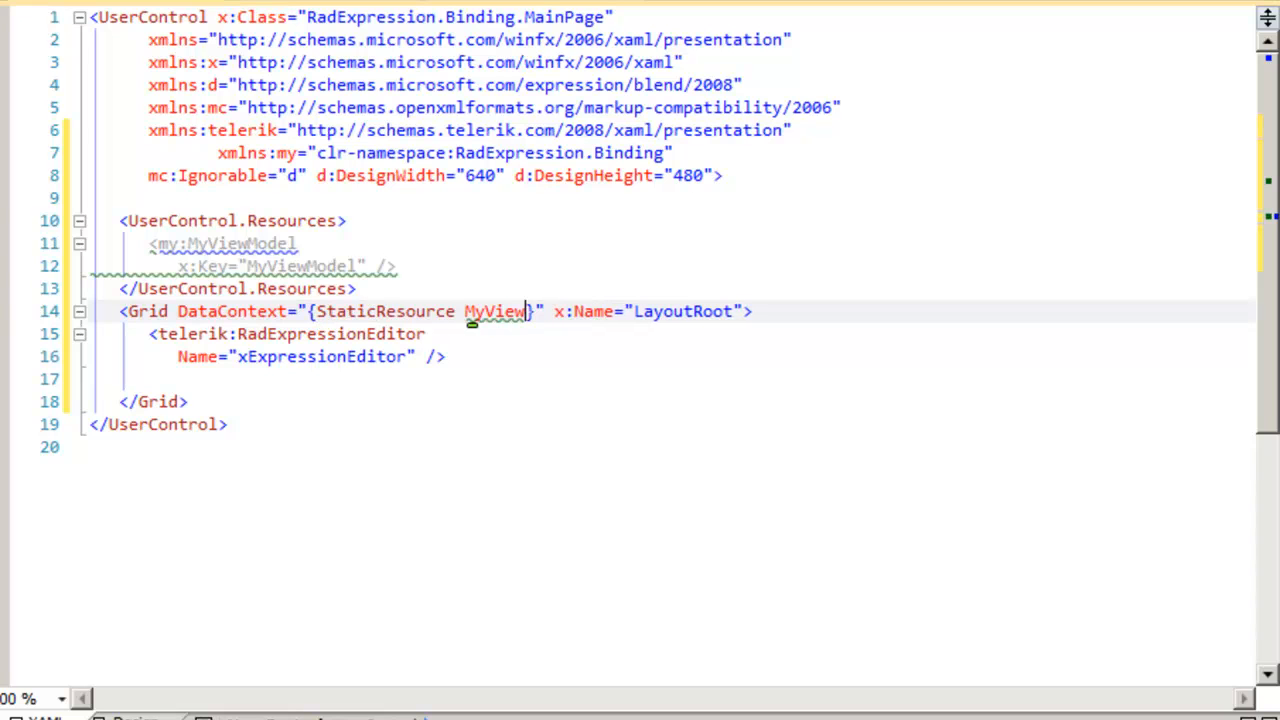
text(Model)
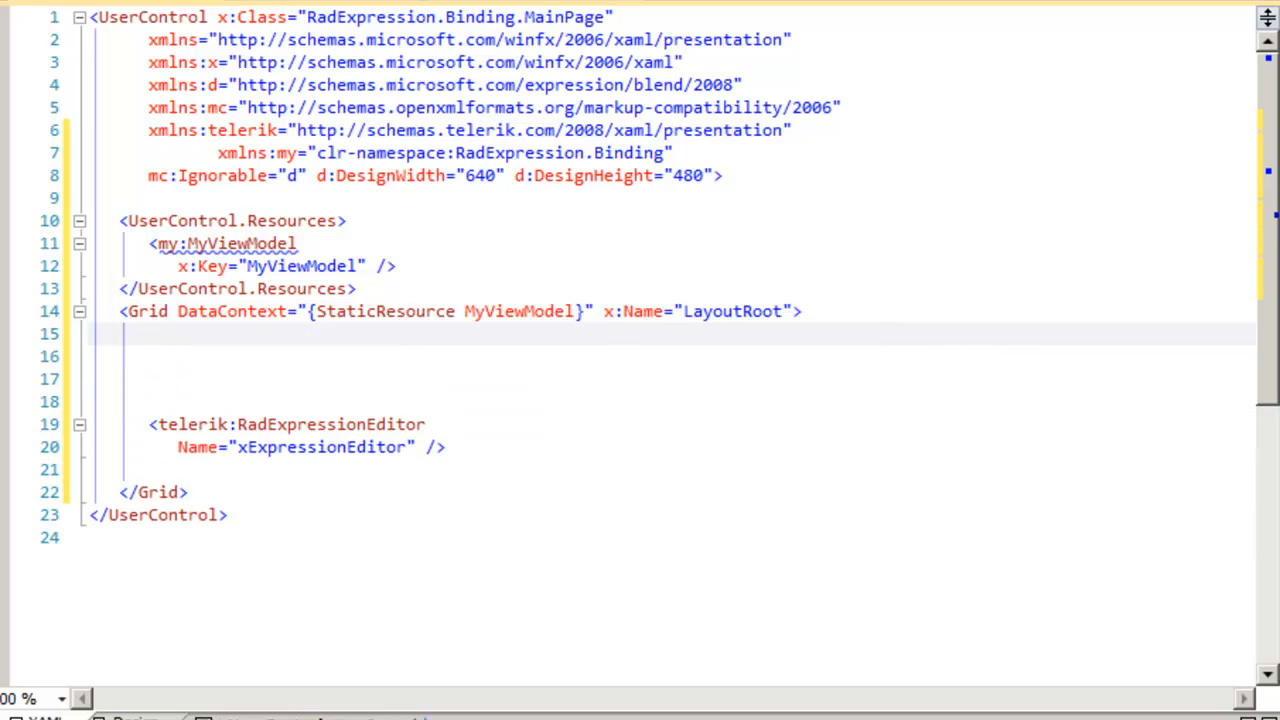
- Add Grid.RowDefinitions with two Height="*" rows and one Height="Auto" row
text(<Grid.RowDefinitions>)
text(<RowDefinition)
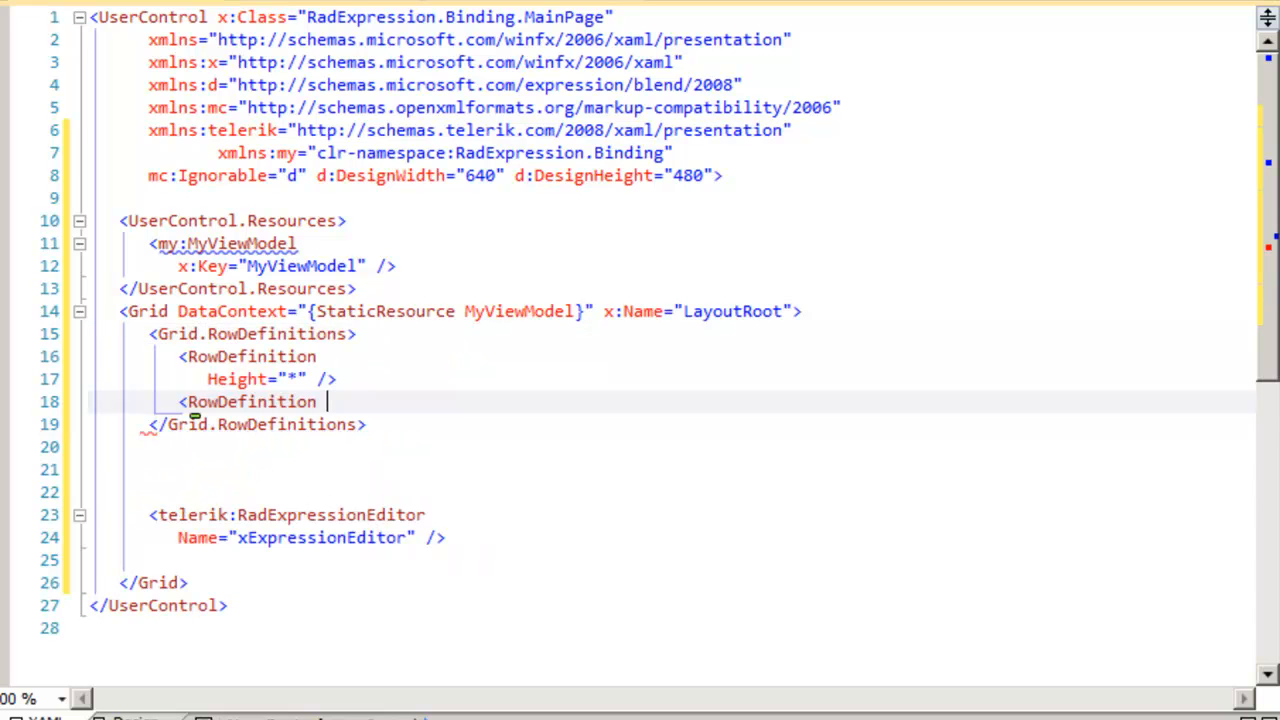
text(Height="*" />)
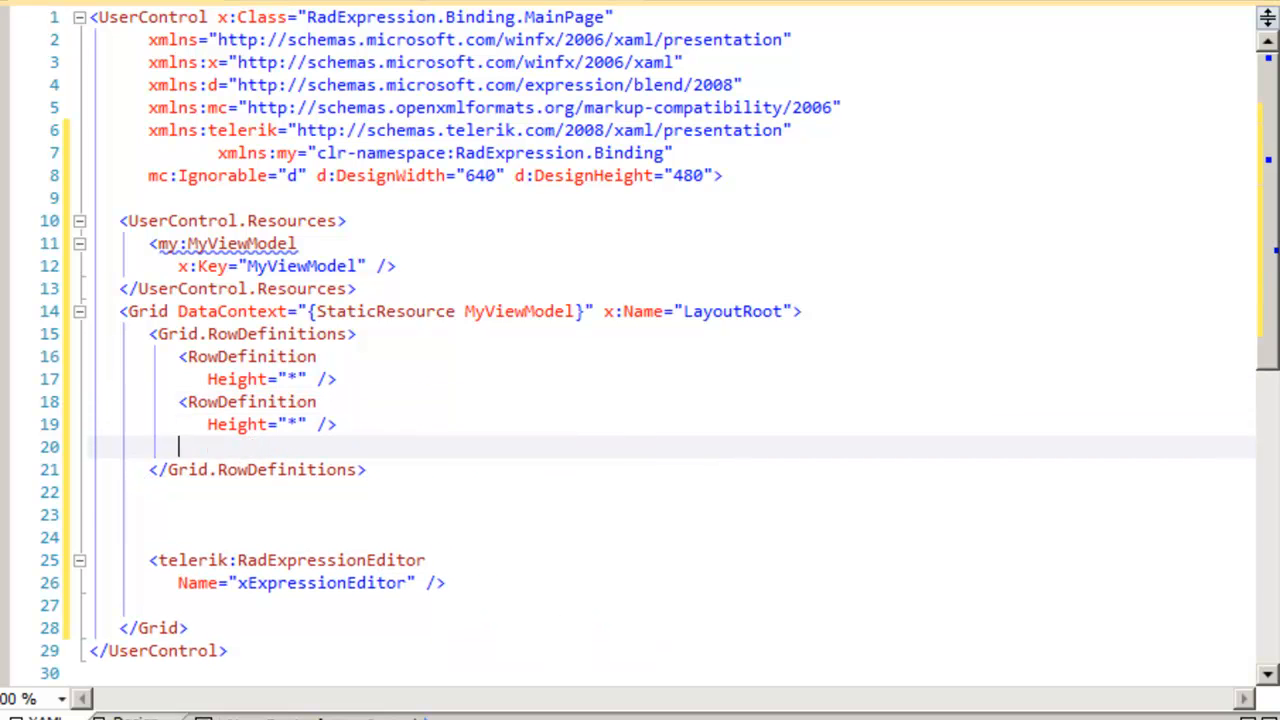
text(<Row)
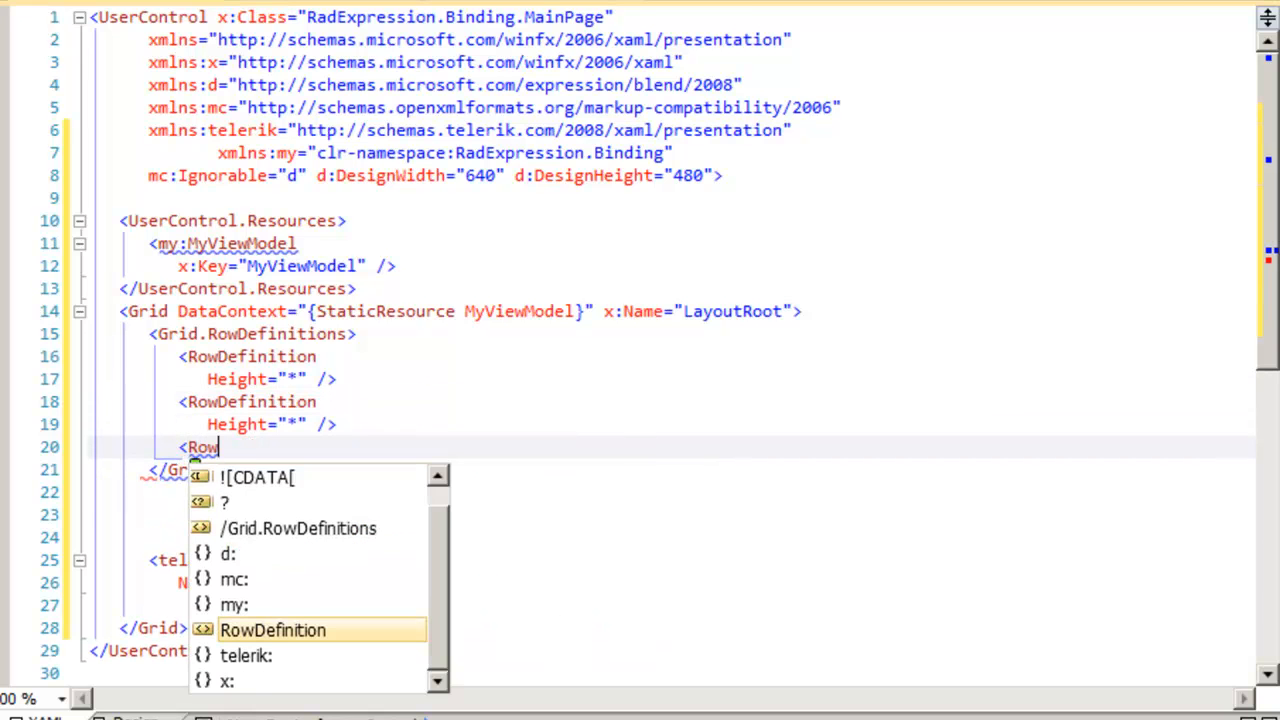
text(Definition Heig)
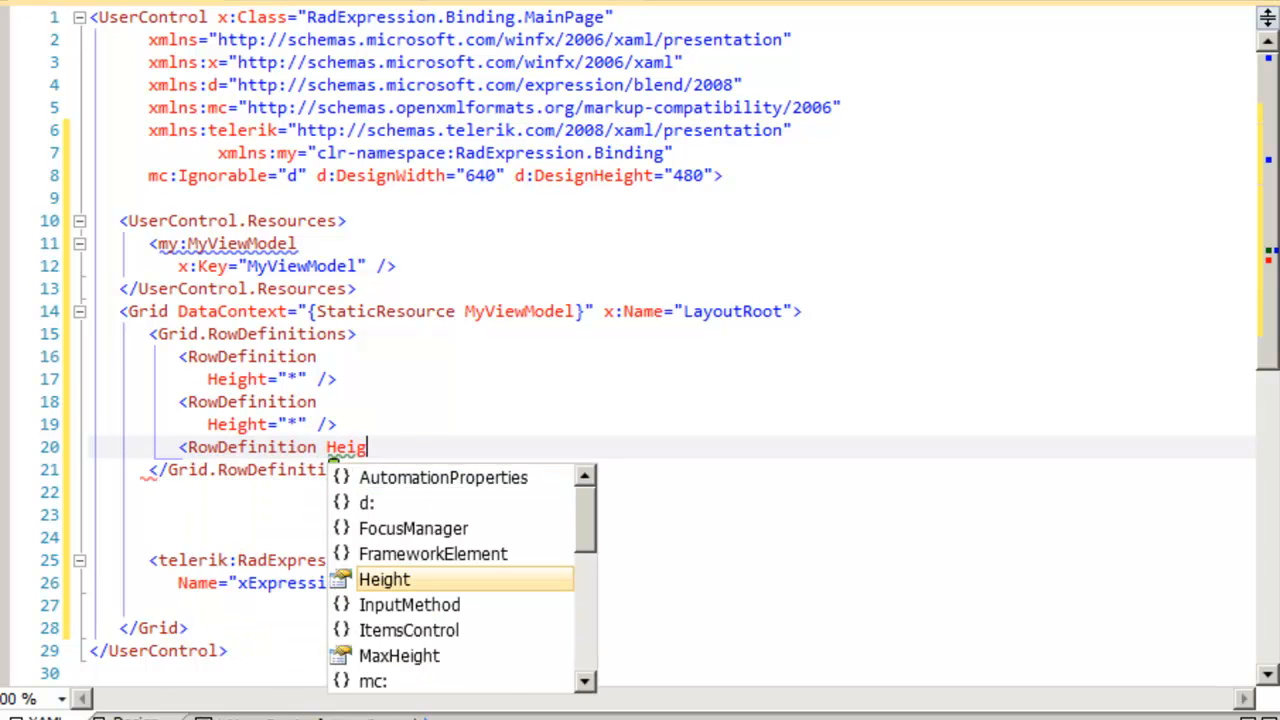
text(ght="Auto" />)
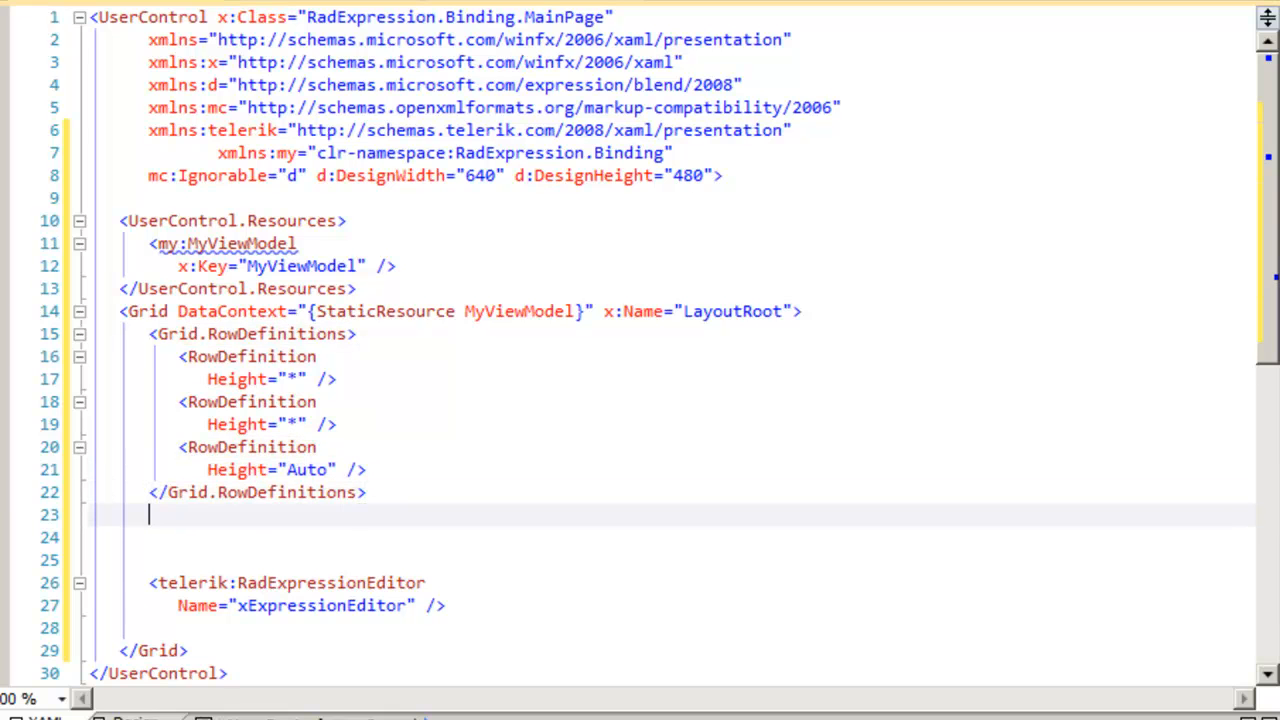
text(<telerik:)
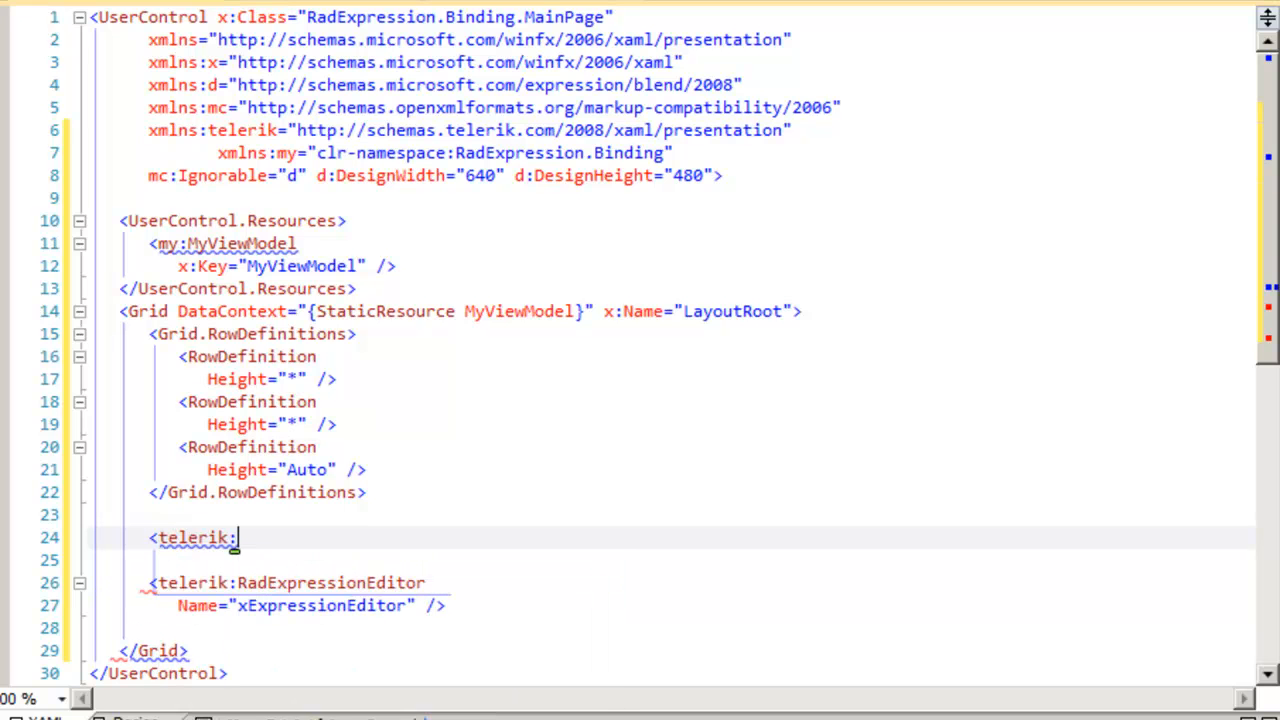
- Type the start of a telerik:RadGridView element above the RadExpressionEditor
text(RadGrid)
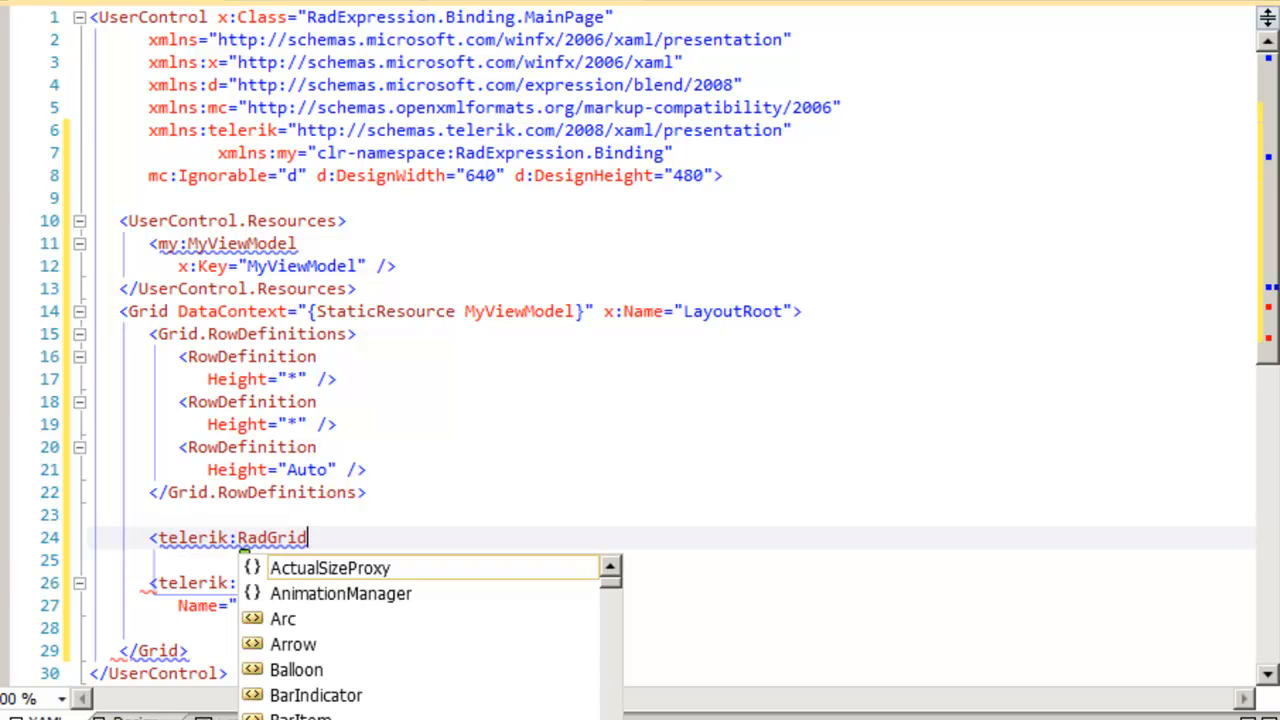
text(V)
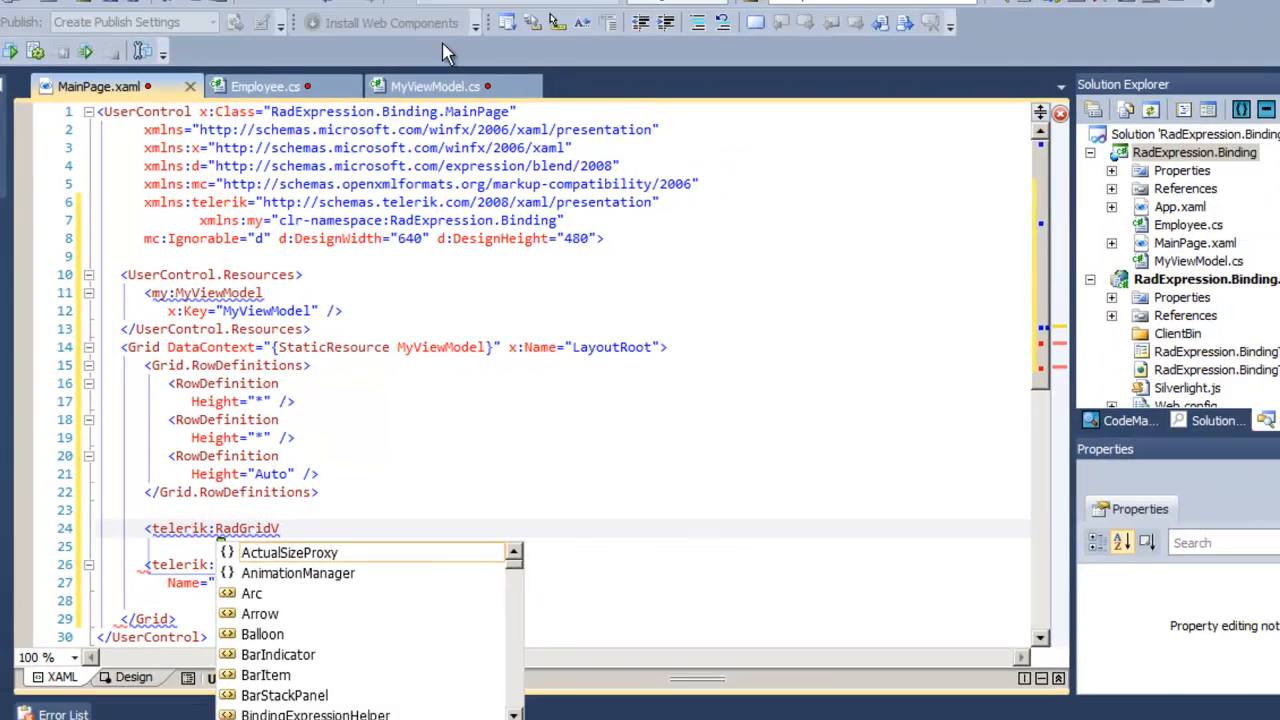
- Add Telerik.Windows.Controls.GridView to the project through the Telerik Configure Project wizard
click(113, 29)
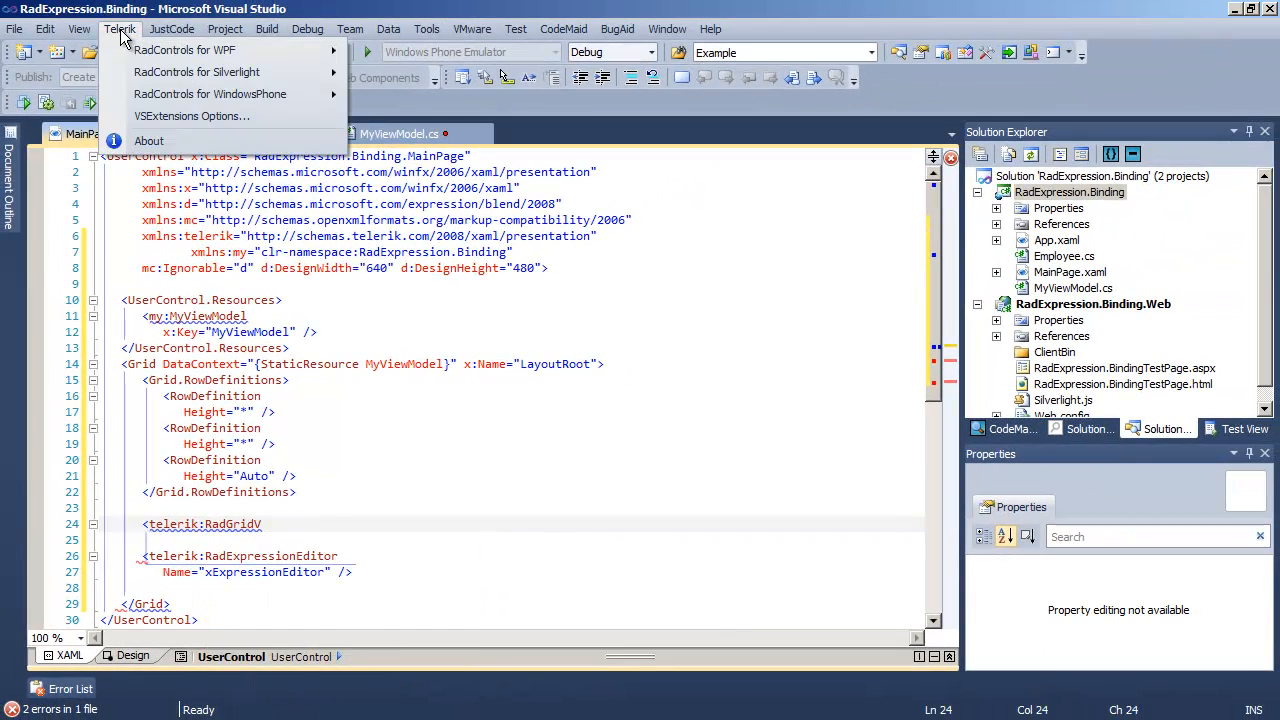
mouse_move(210, 71)
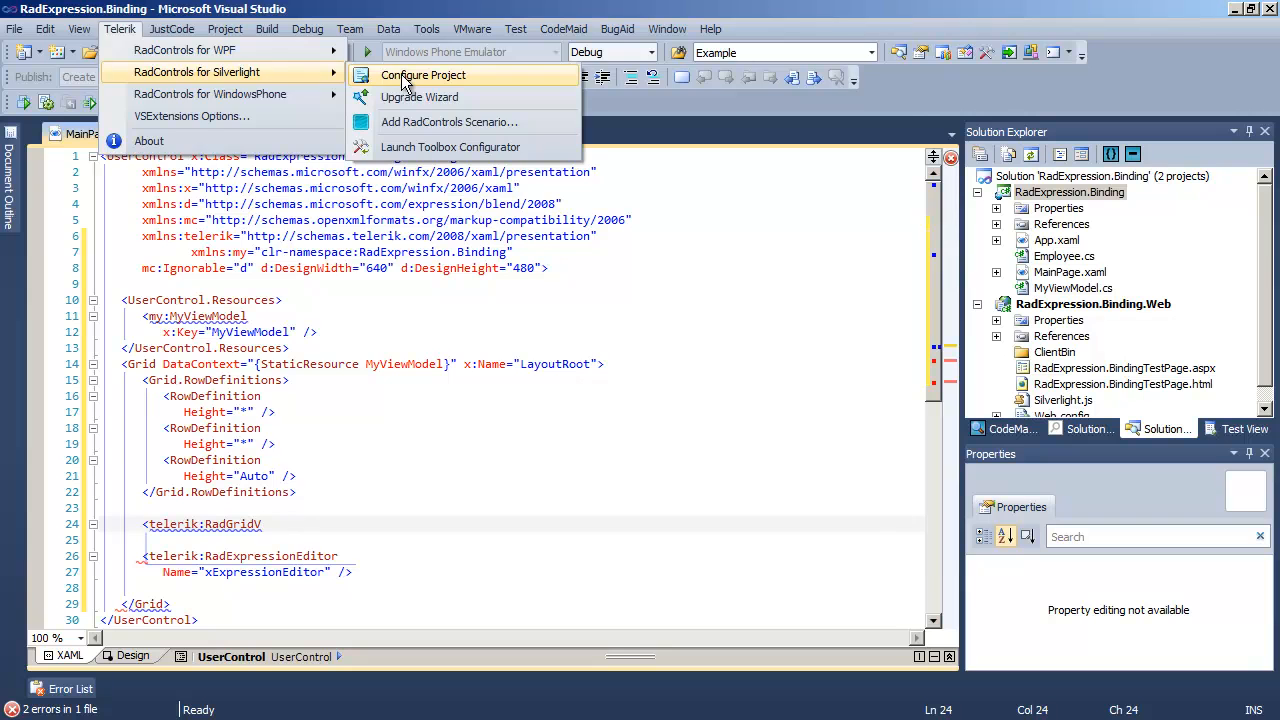
click(437, 74)
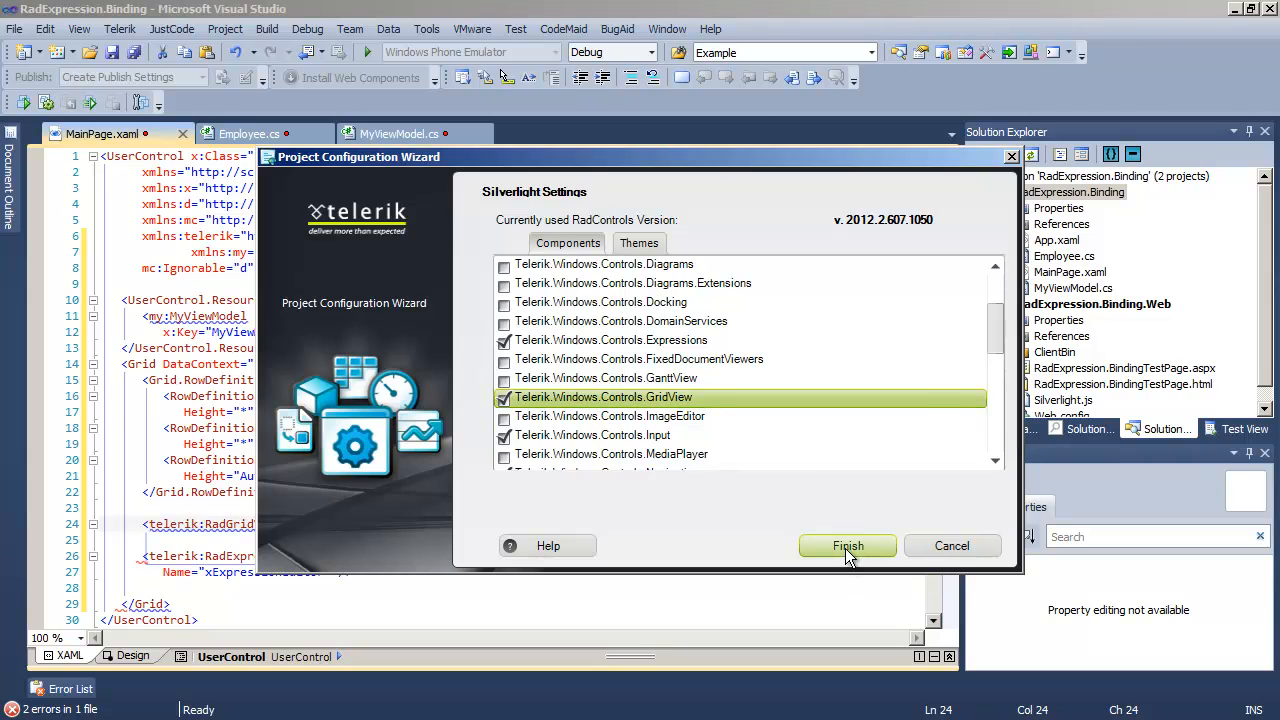
click(847, 546)
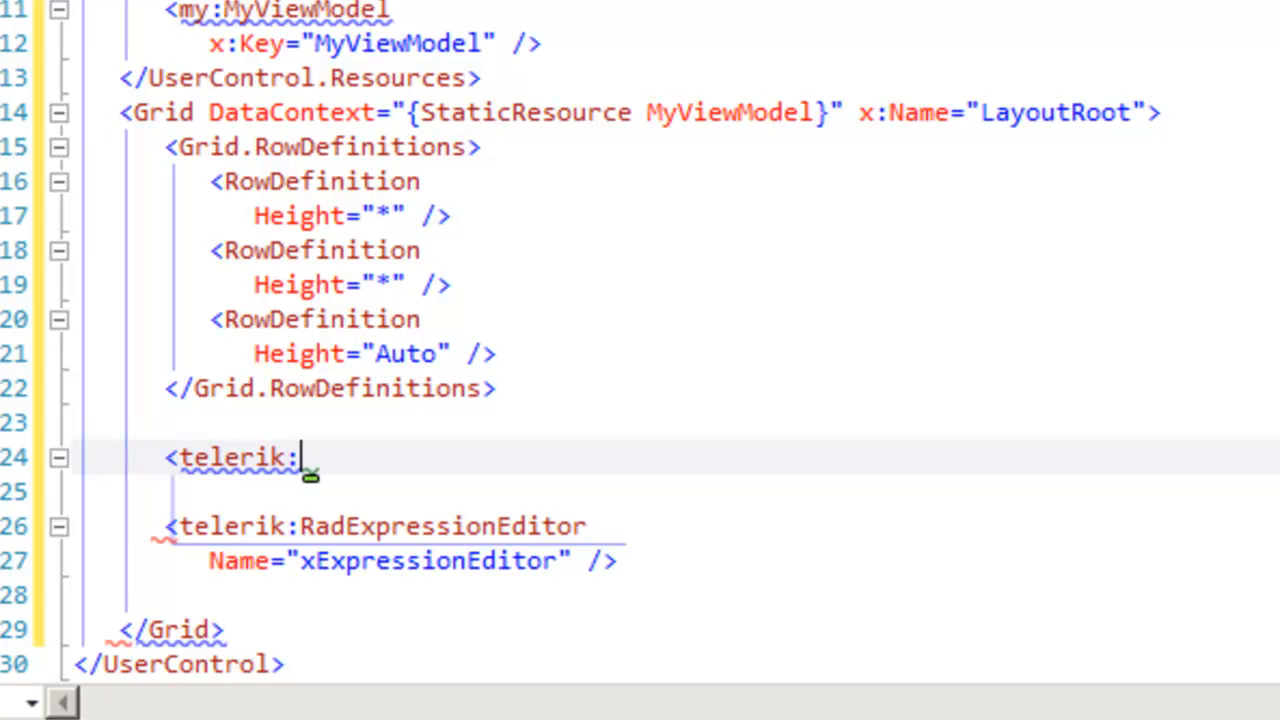
- Declare <telerik:RadGridView Name="xGridView"> with ItemsSource {Binding Employees}, CanUserFreezeColumns False, RowIndicatorVisibility Collapsed
text(RadGridView)
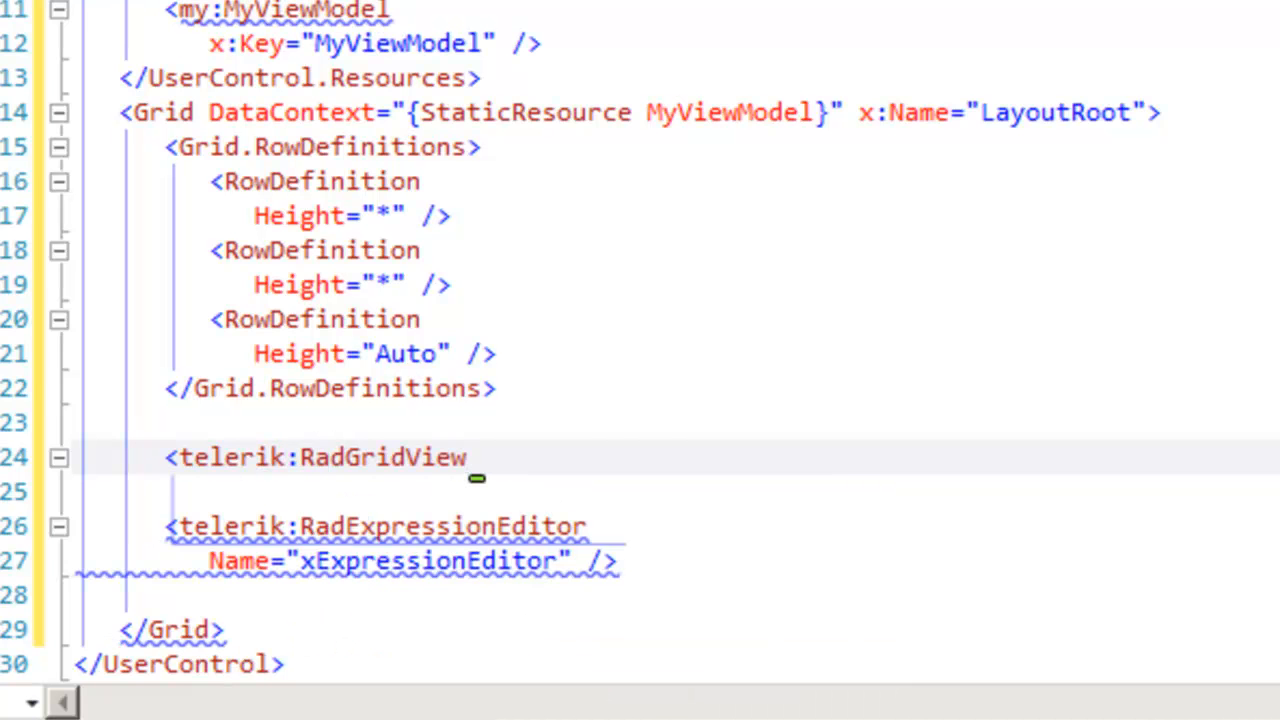
text(Name="")
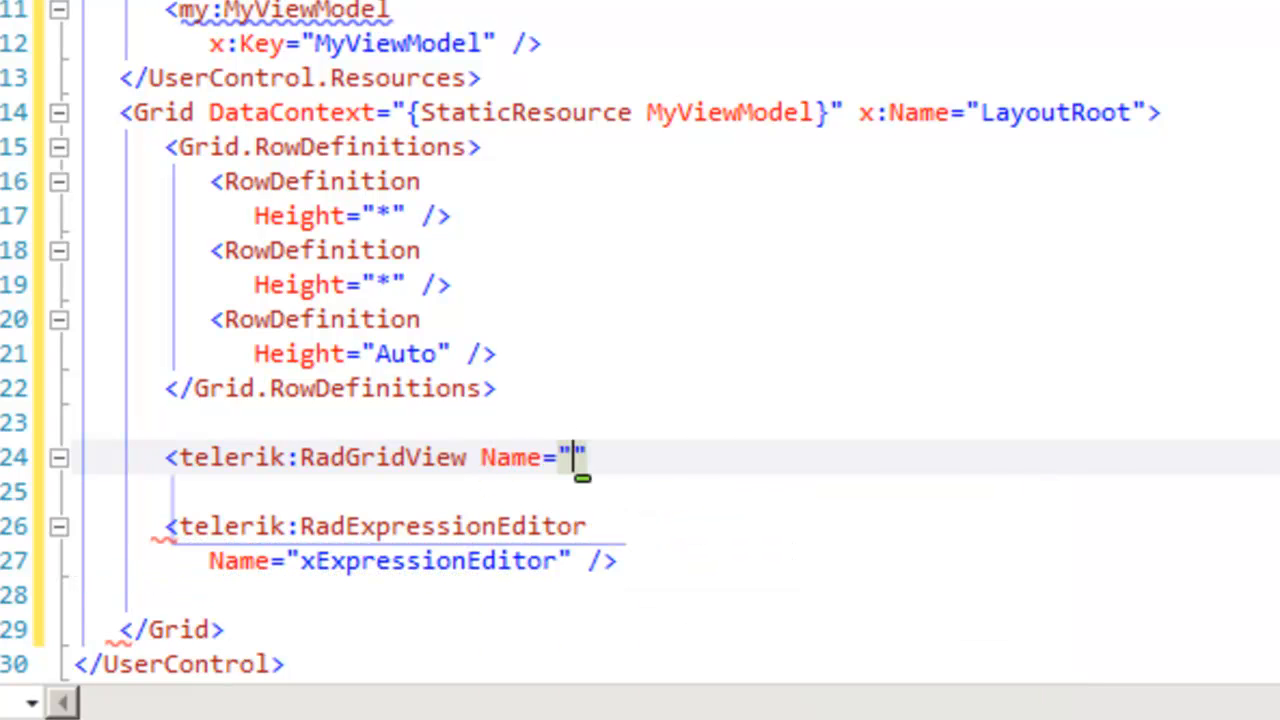
text(xGridView" ItemsSource="")
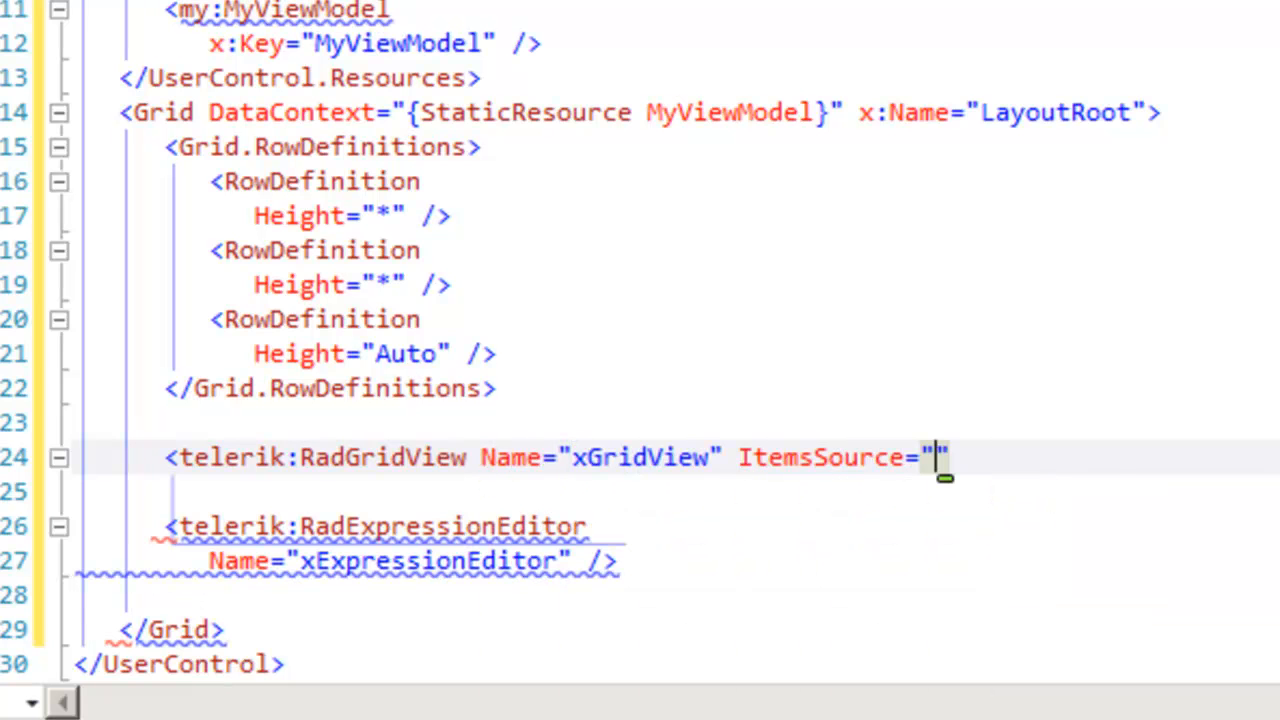
text({Binding})
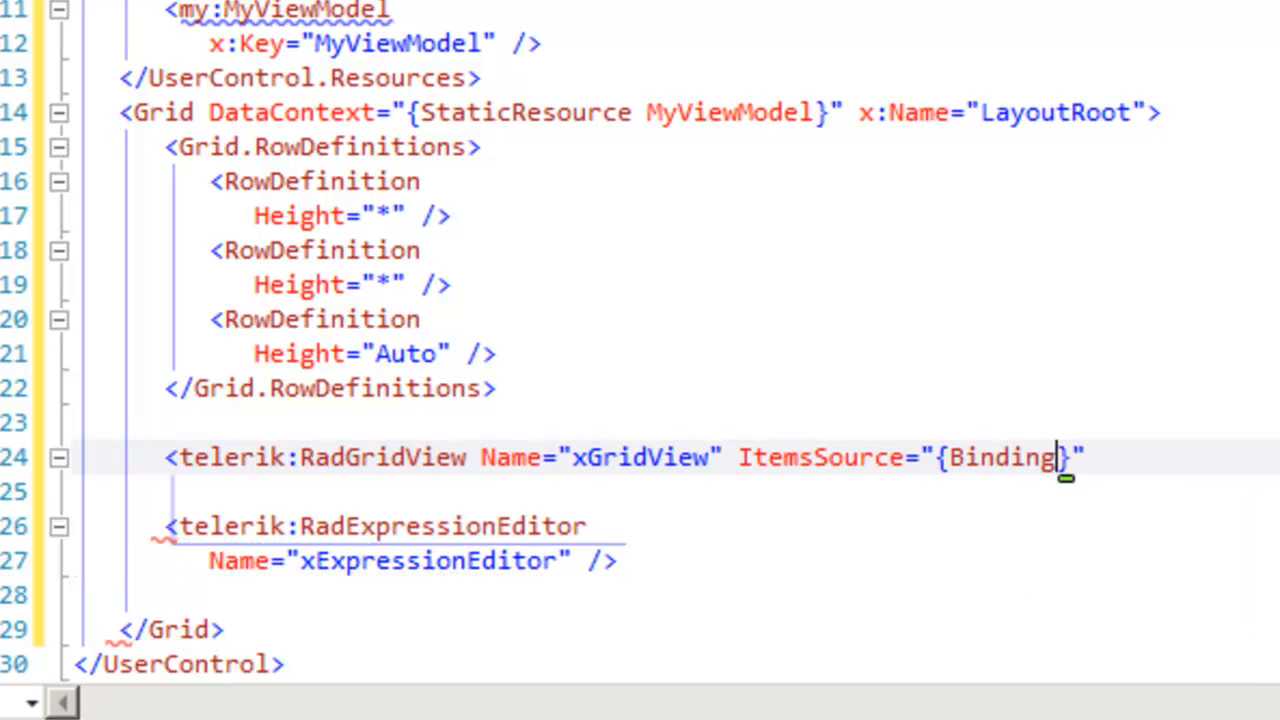
text(Employ)
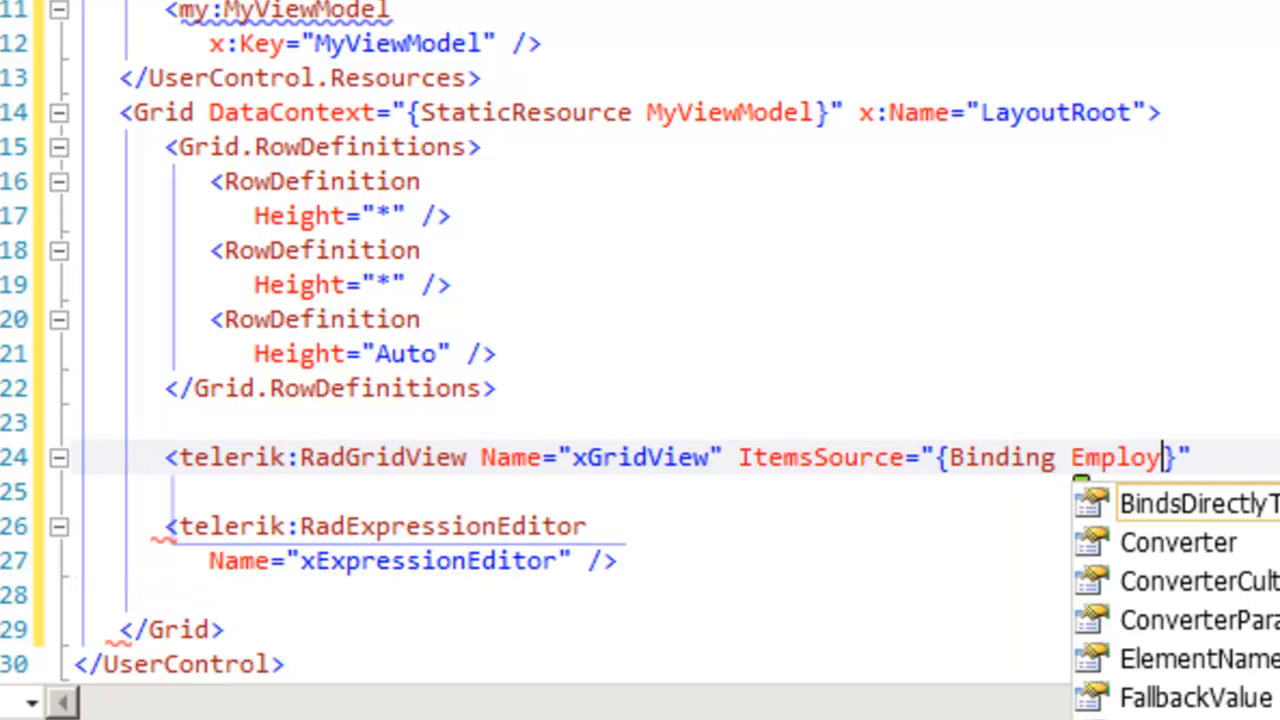
text(ees)
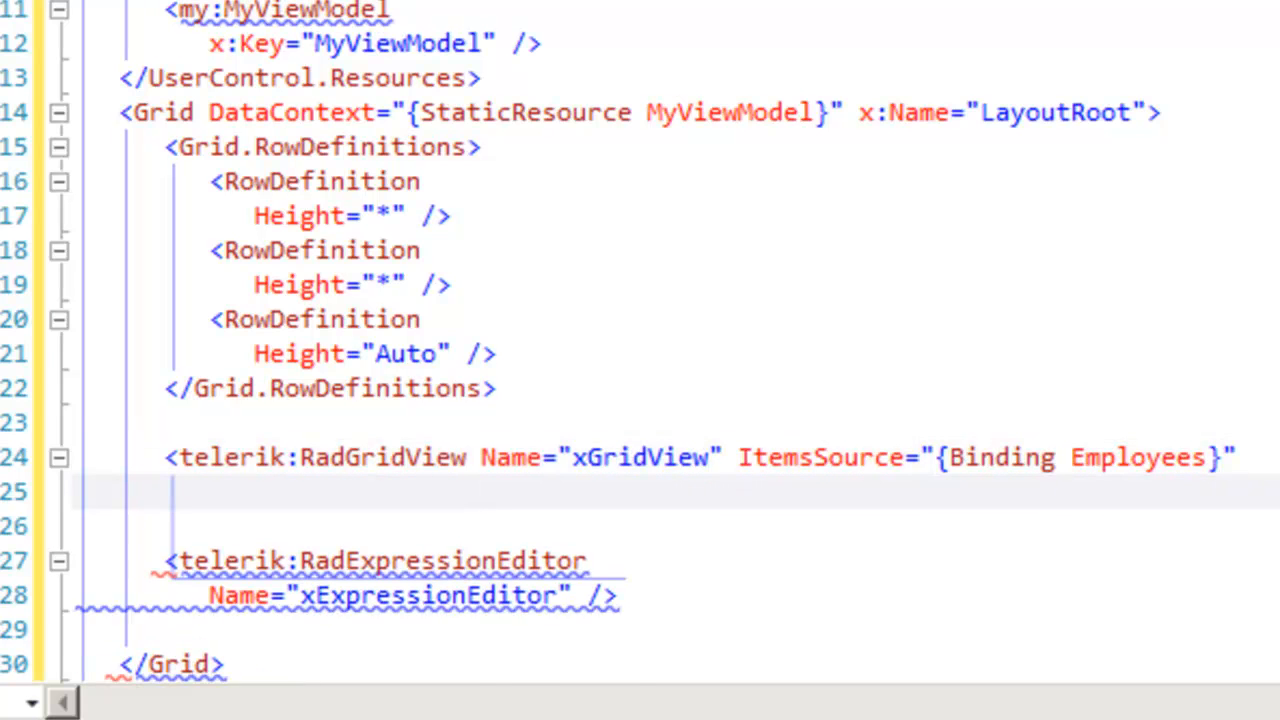
text(CanUserFreezeColumns="f)
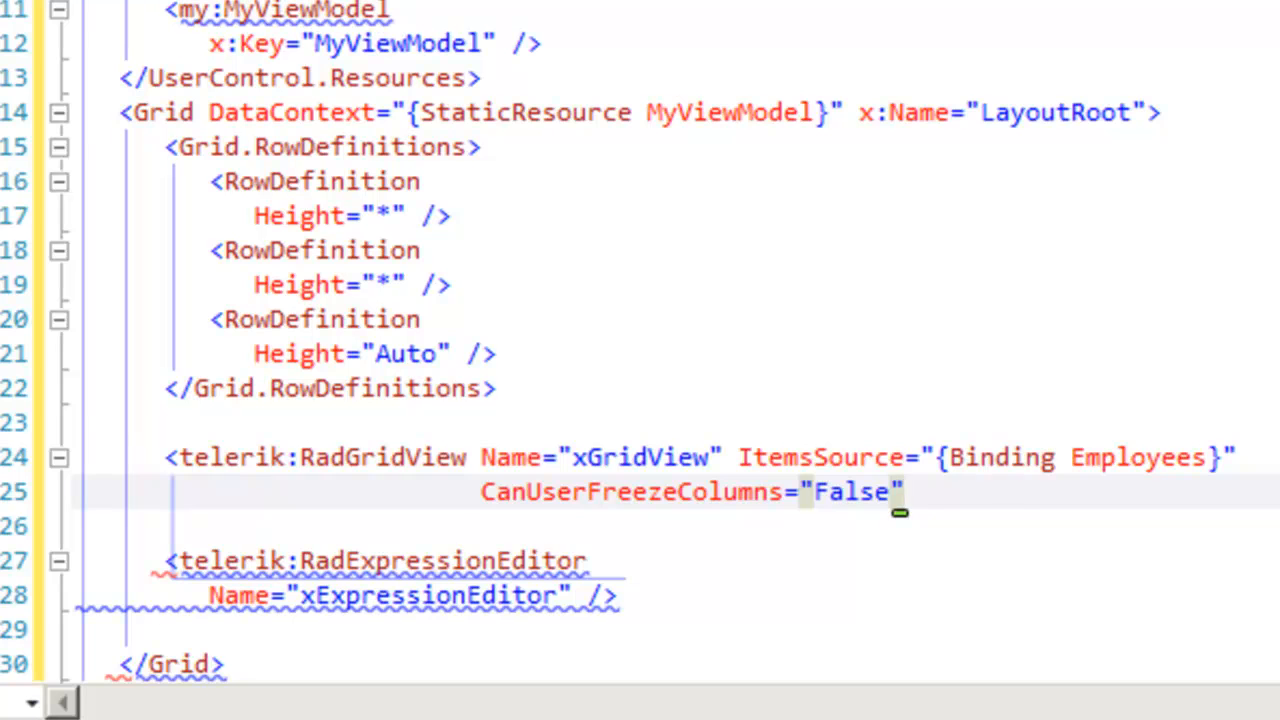
text(RowIndicatorVisibility="")
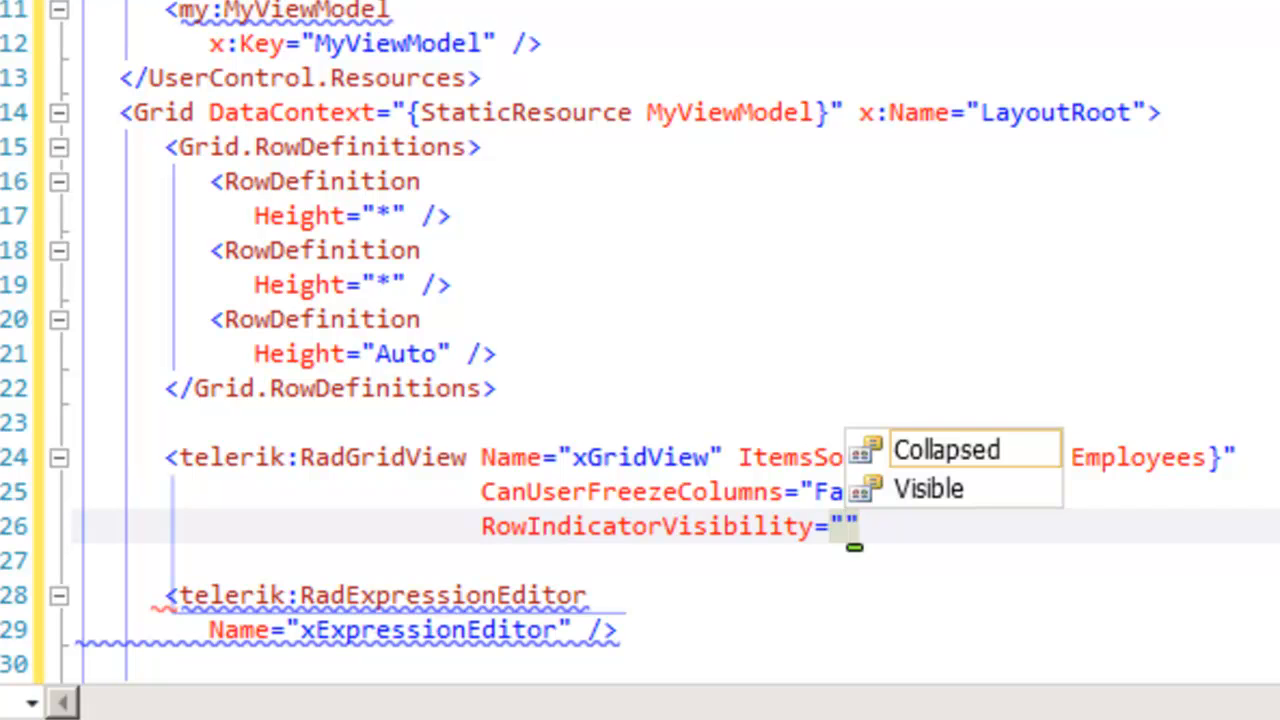
click(949, 449)
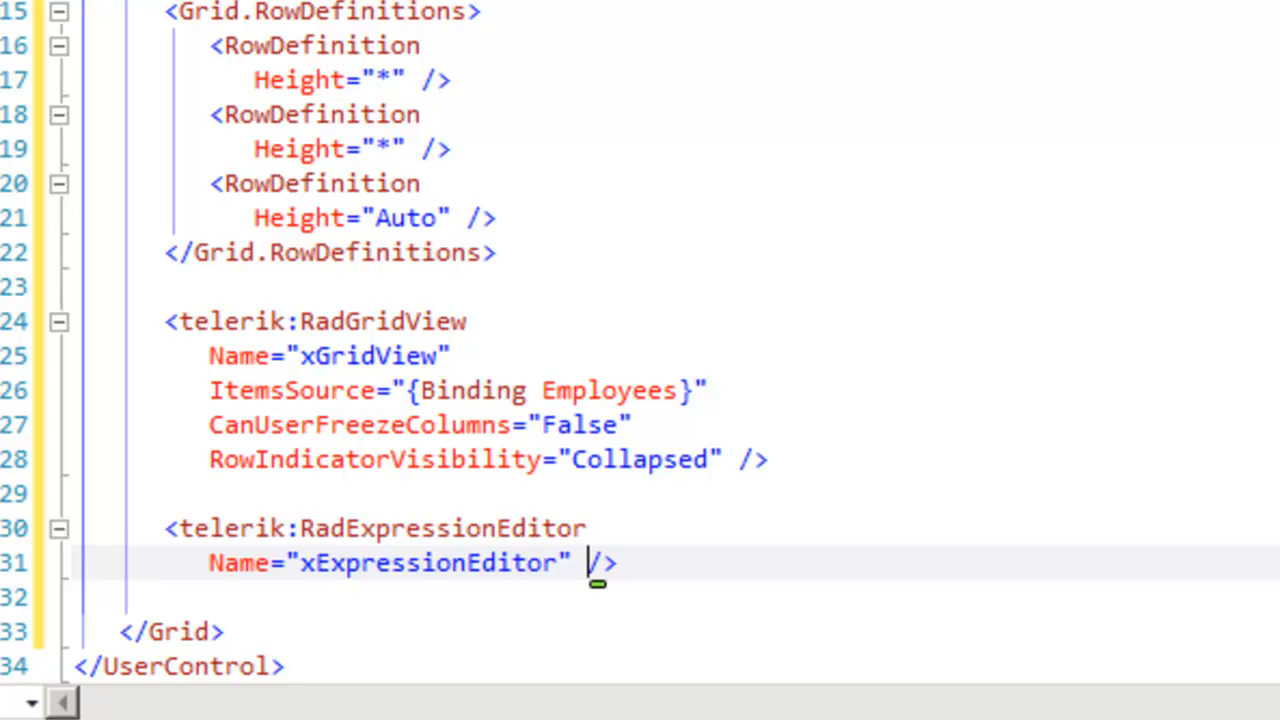
- Give the expression editor Item="{Binding Employees[0]}" on a new line
key(Enter)
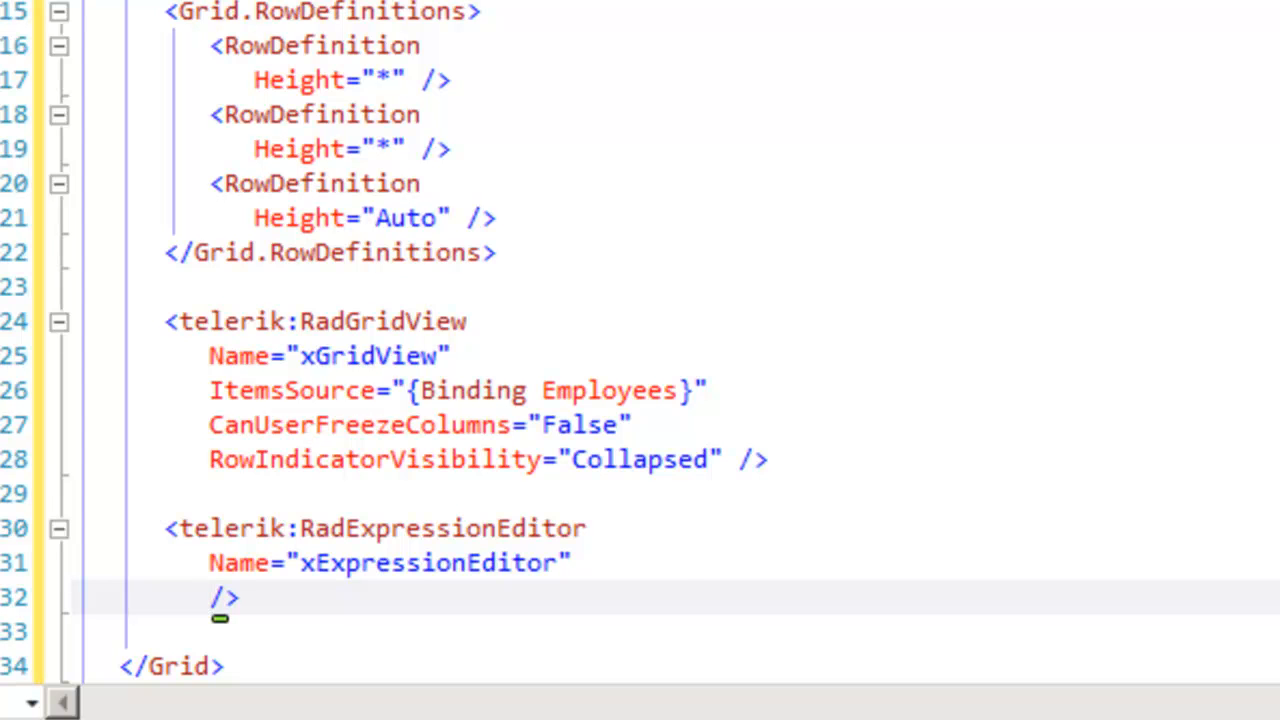
text(Item="")
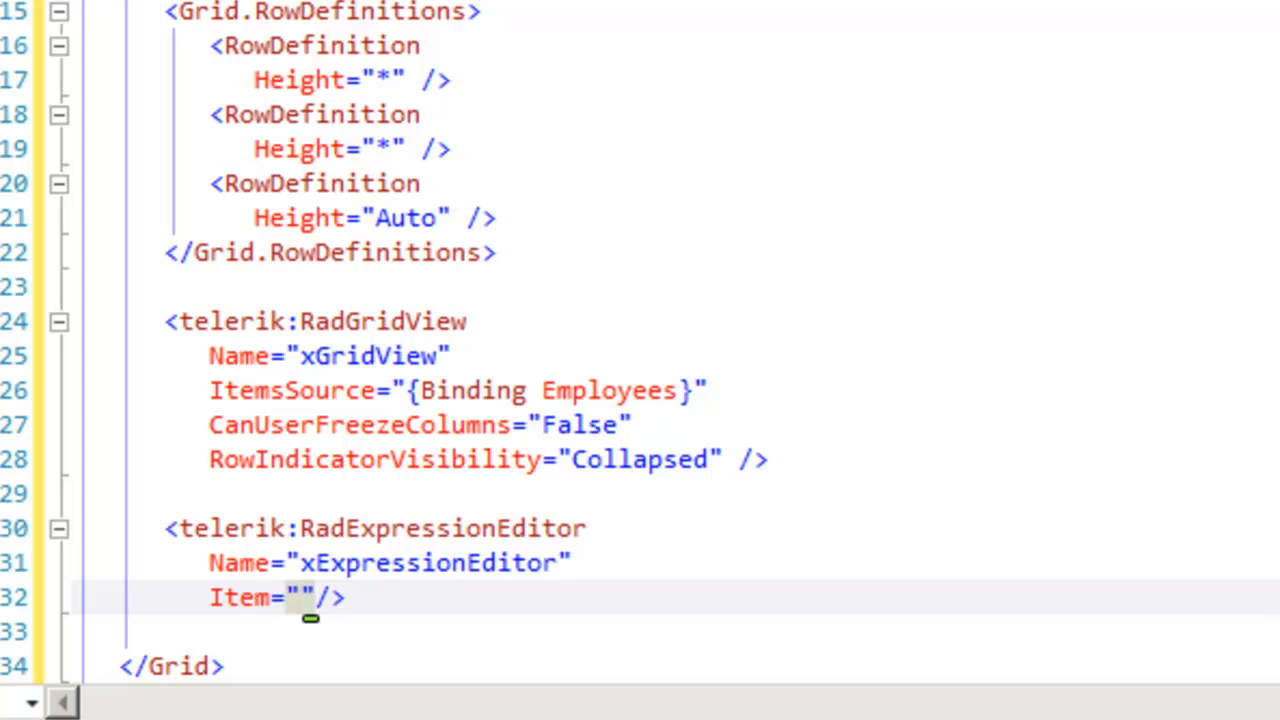
text({Binding)
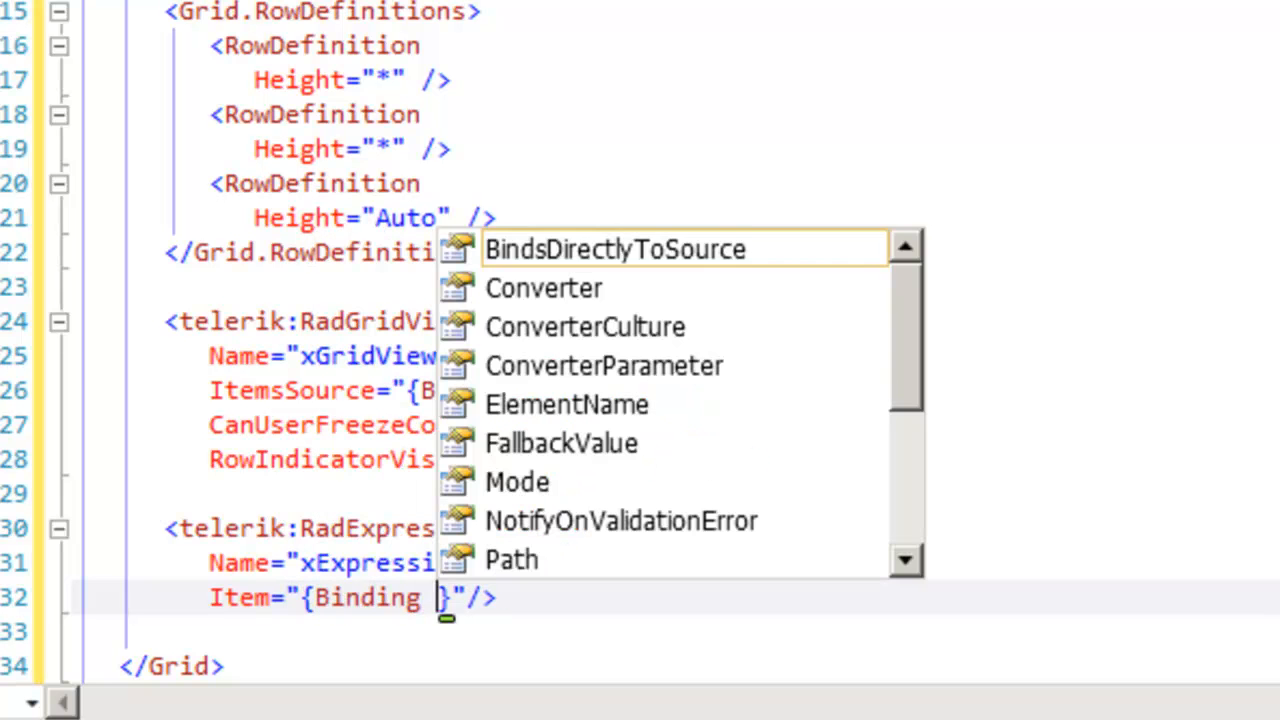
text(Employees)
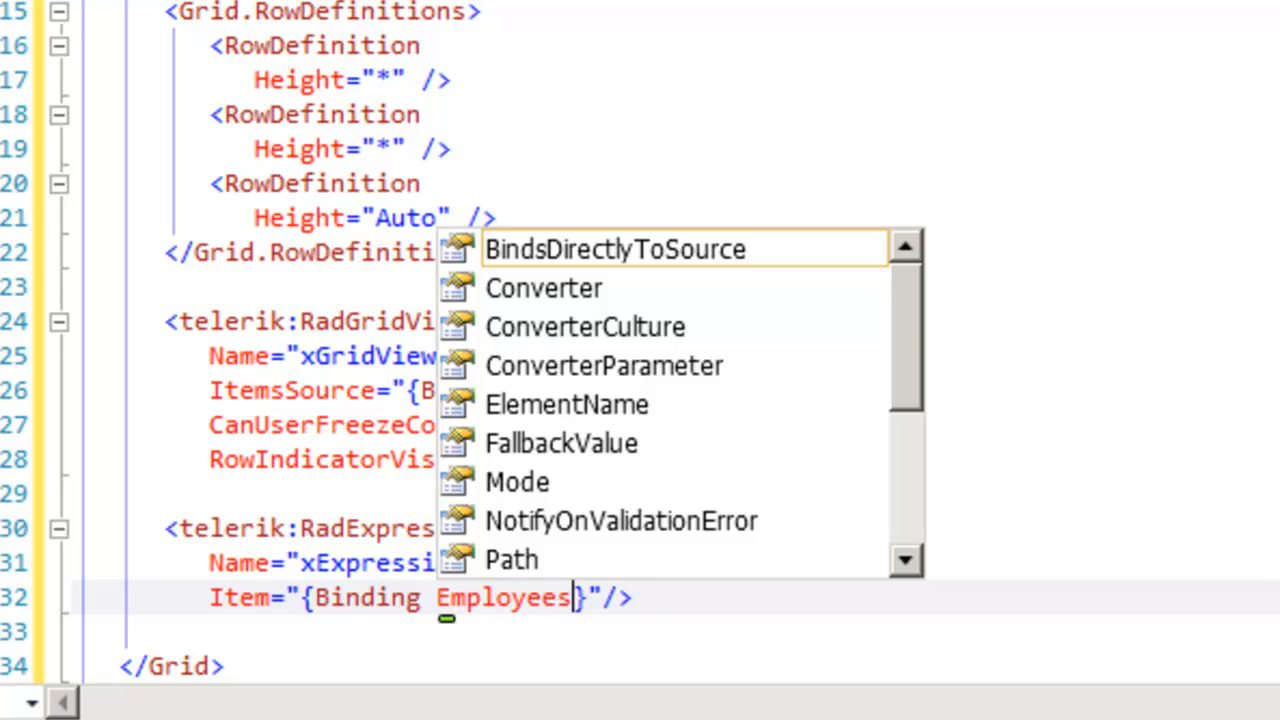
text([0])
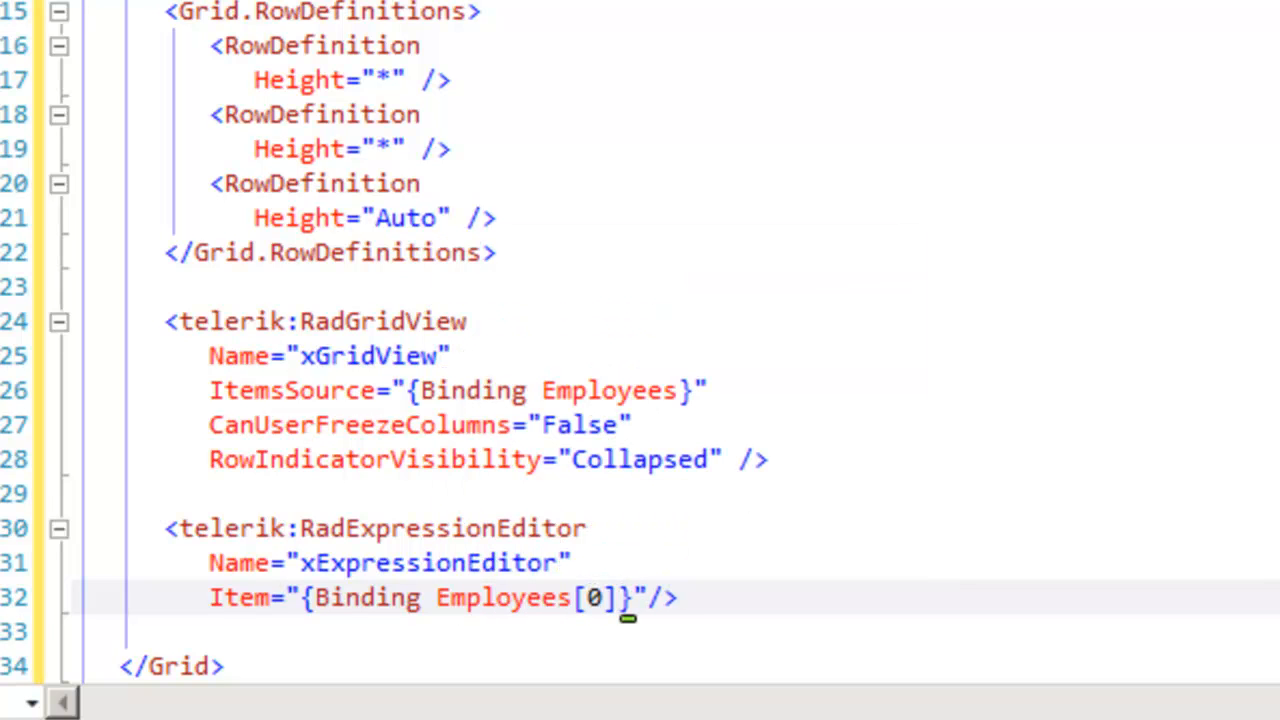
text(Grid.Row="1"/>)
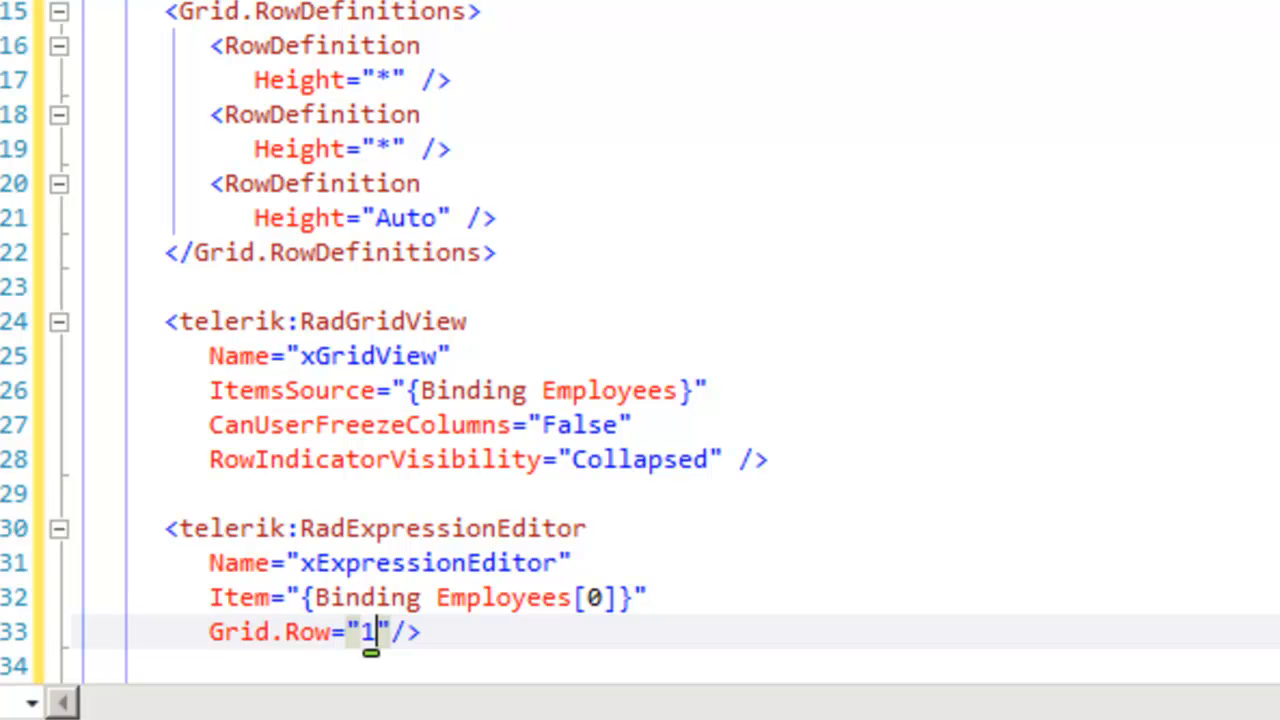
- Add ExpressionChanged="ExpressionEditor_ExpressionChanged" to the RadExpressionEditor
text(ExpressionChanged=")
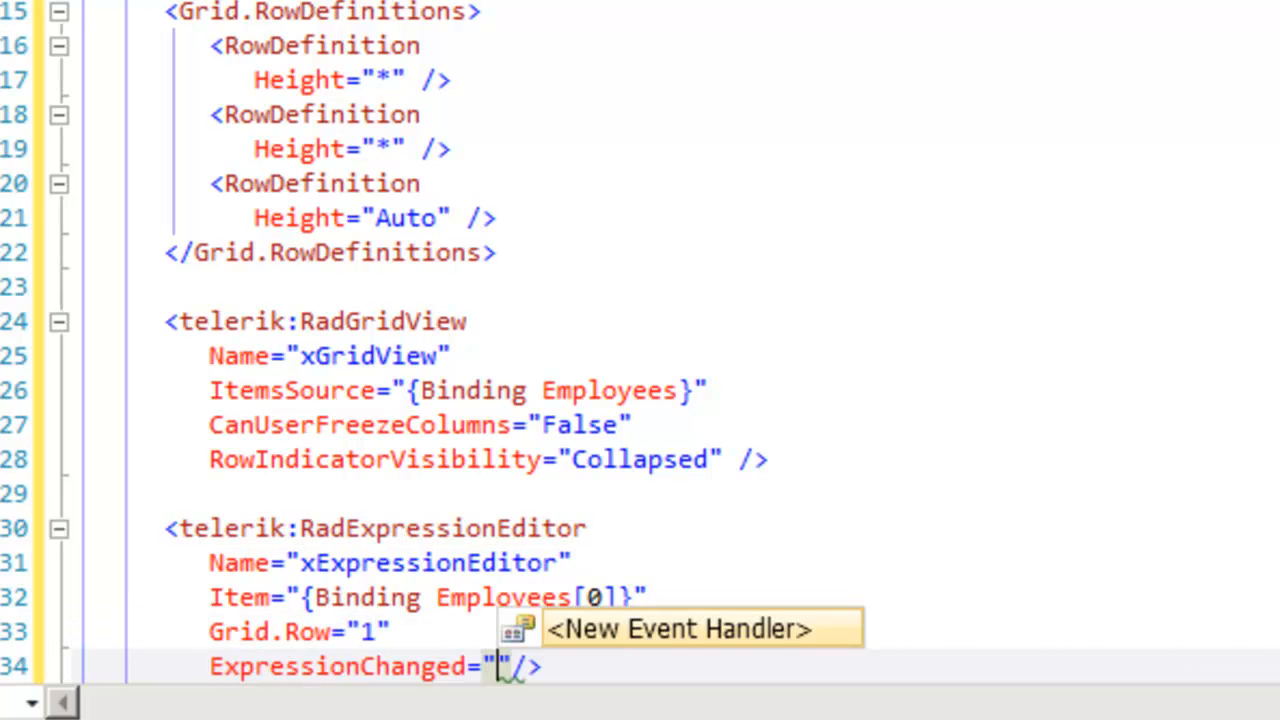
text(ExpressionEditor)
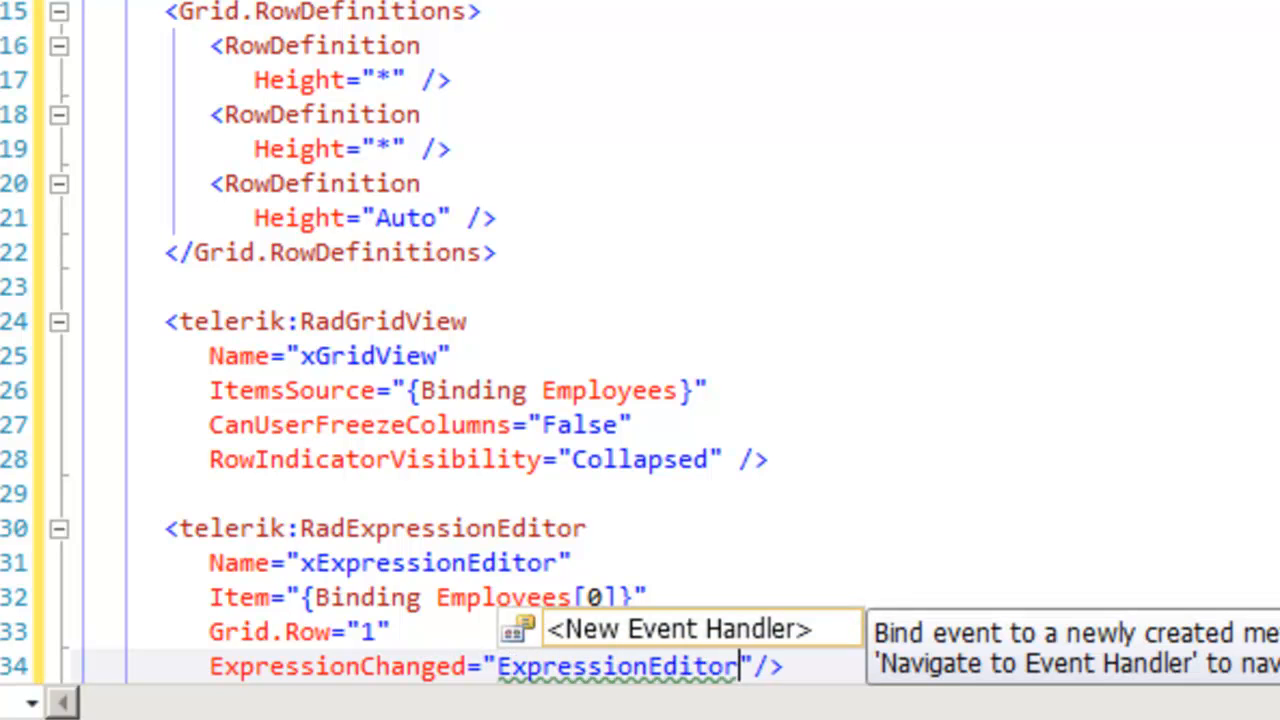
text(_Express)
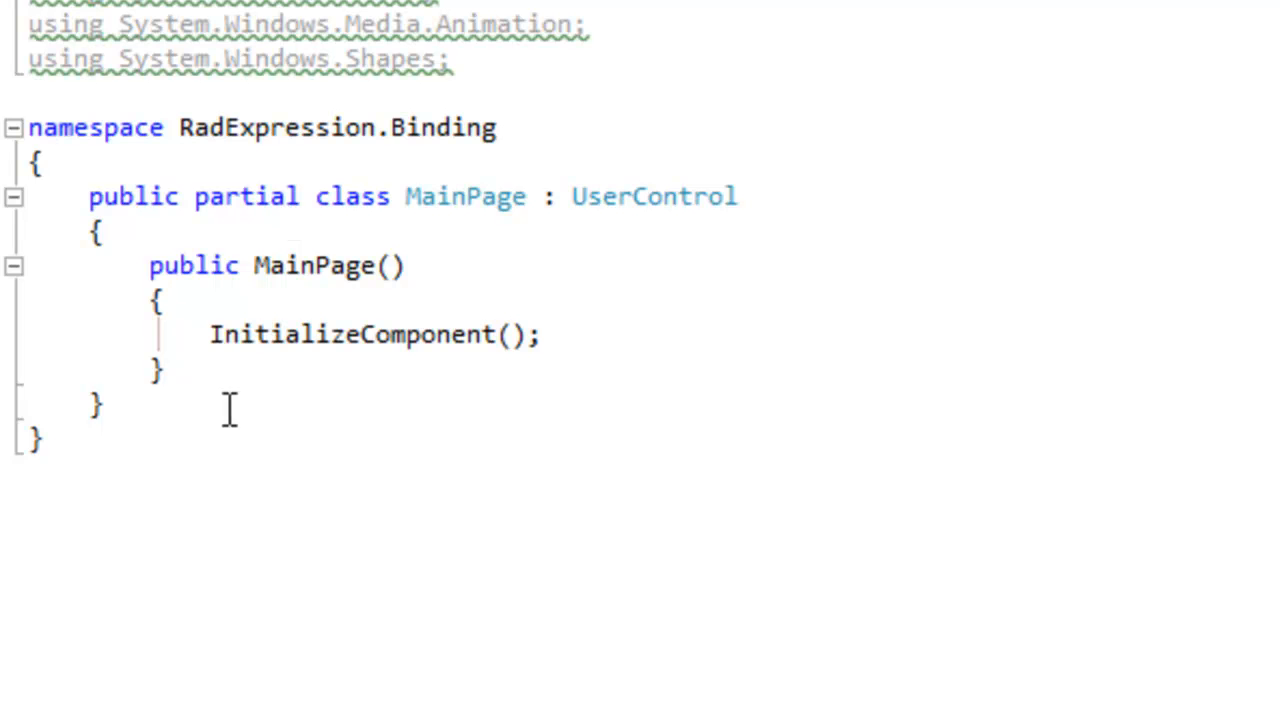
- Write the ExpressionEditor_ExpressionChanged(object sender, RadRoutedEventArgs) handler signature and opening brace in MainPage
click(157, 367)
text(private FilterDescriptor<Employee> genericFilterDescriptor = new FilterDescriptor<Employee>();)
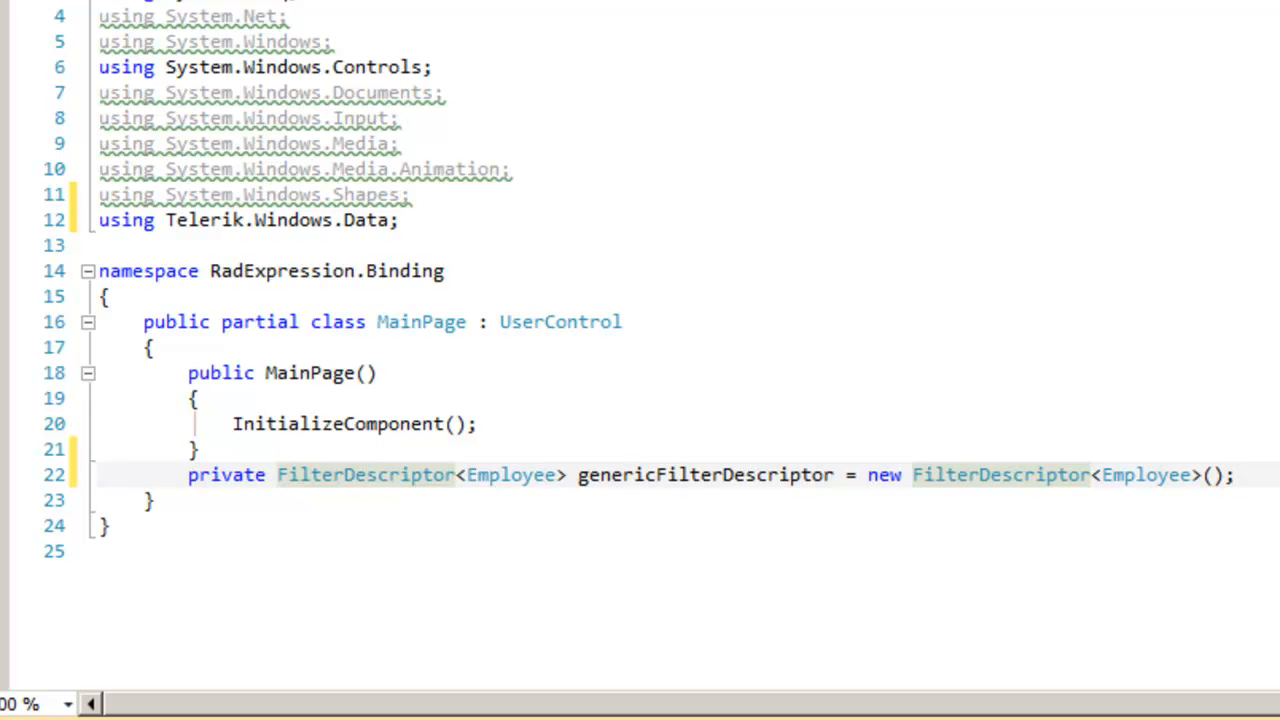
text(private void ExpressionEditor_ExpressionChanged(object sender, Telerik.Windows.RadRoutedEventArgs)
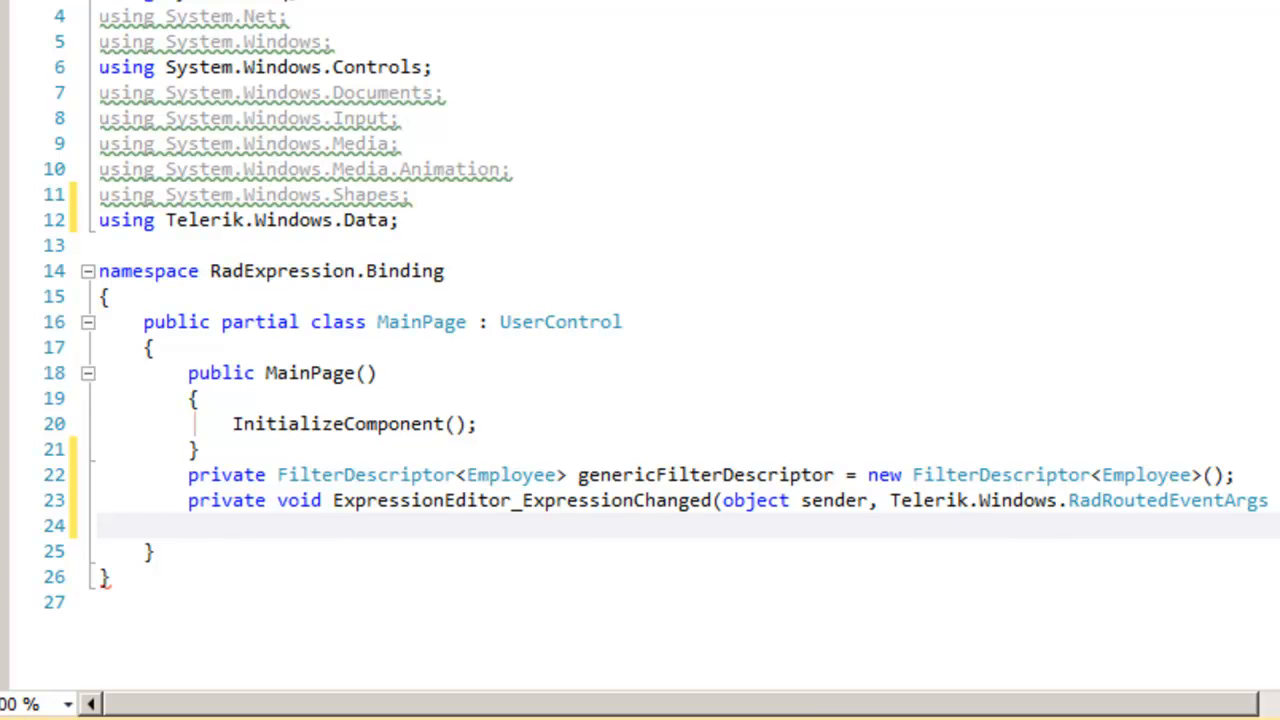
text({)
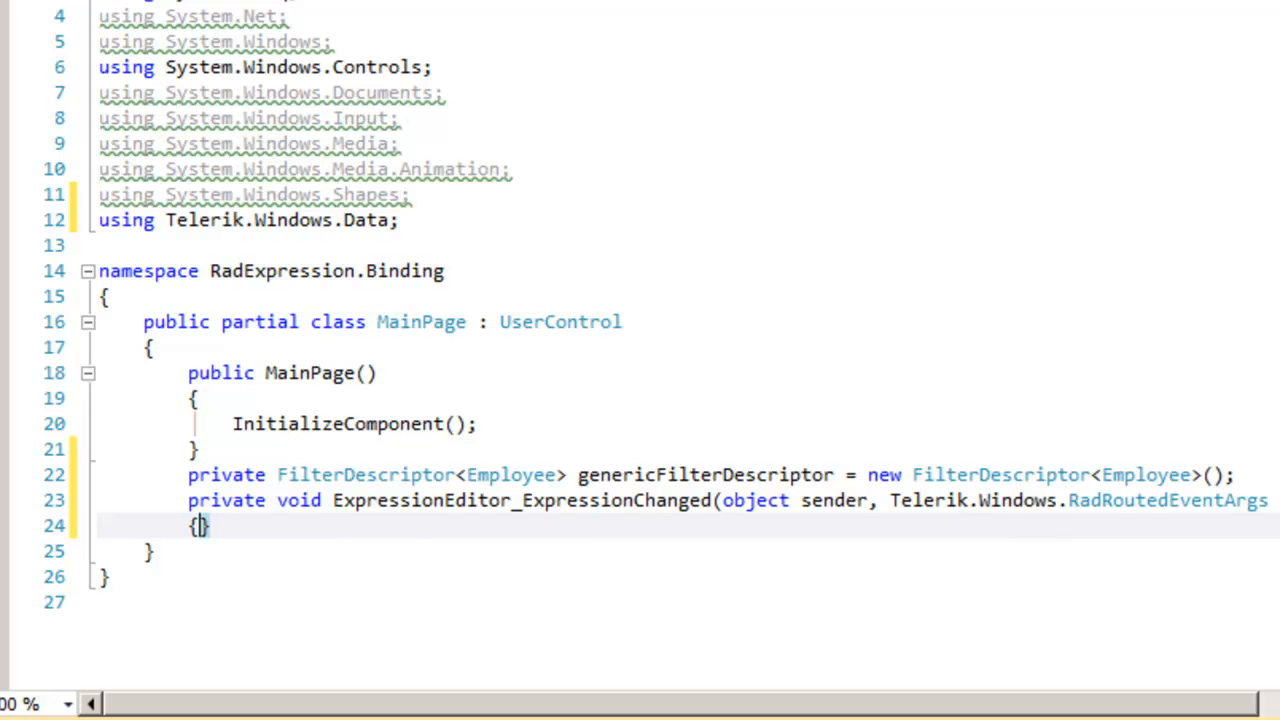
- Check the editor Expression is non-null and Expression<Func<Employee,bool>>, then assign FilteringExpression
text(if ( this.Expl)
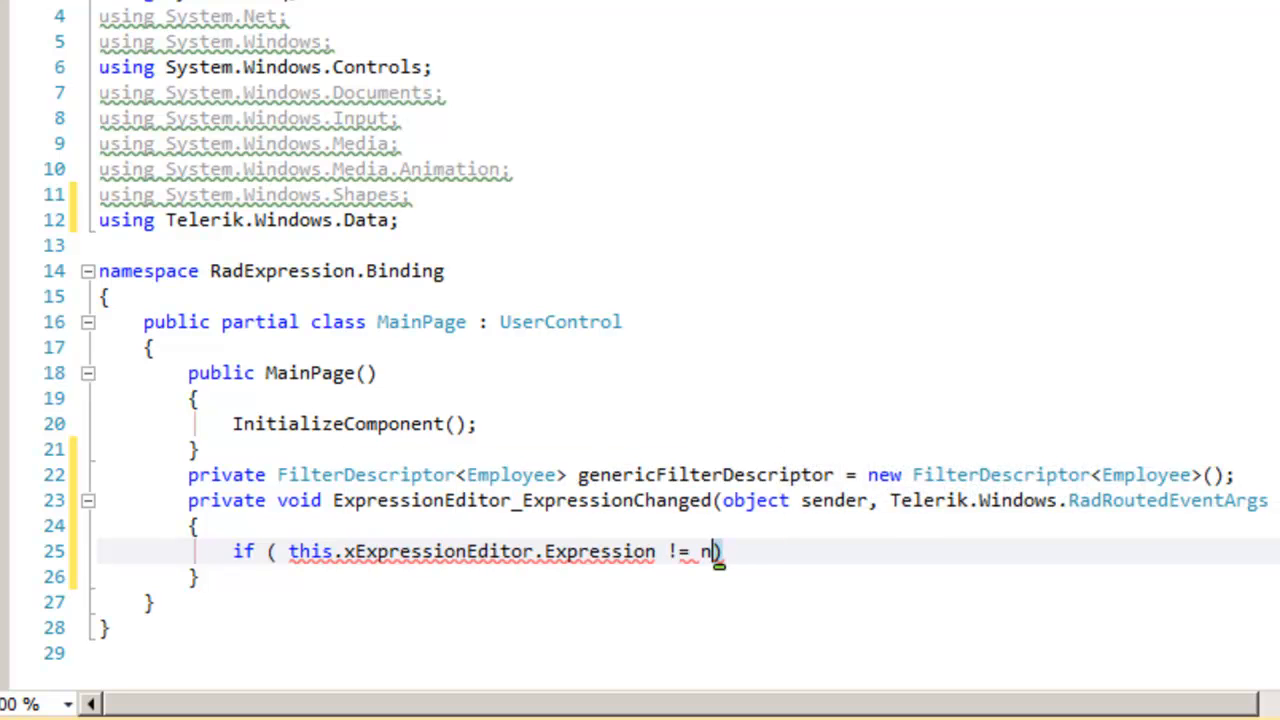
text(ull &&)
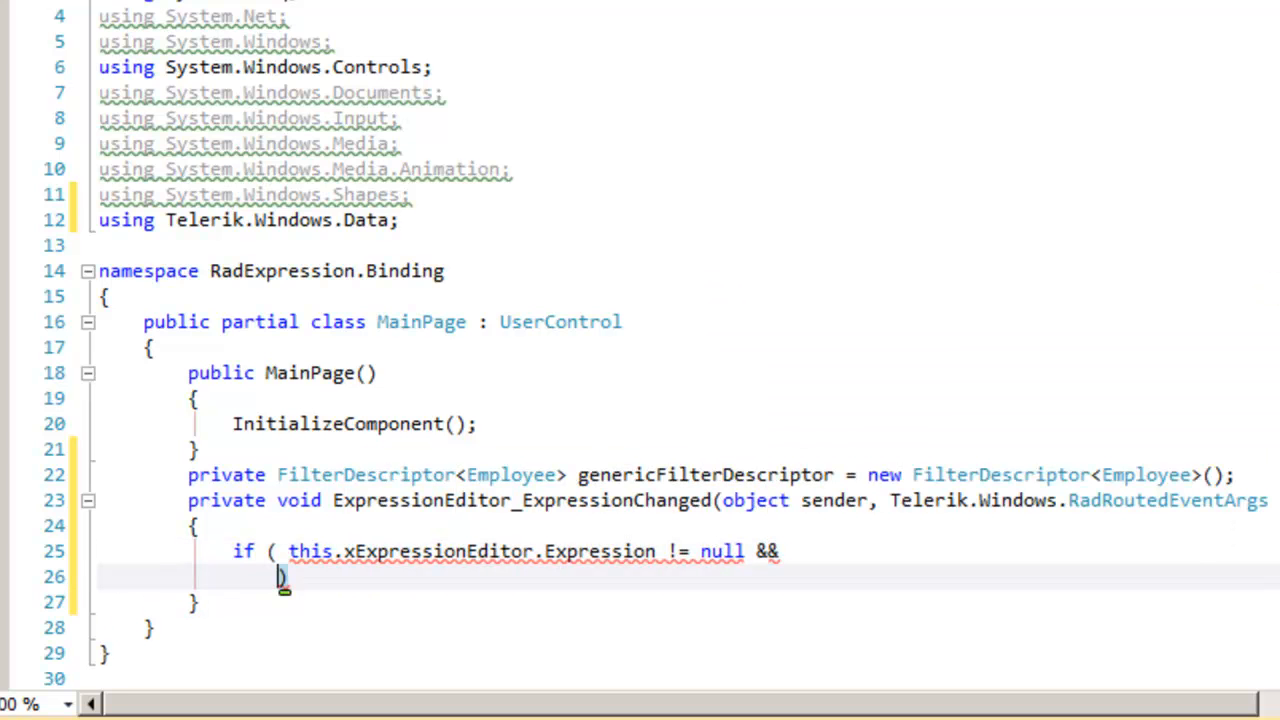
text(this.xExpressionEditor)
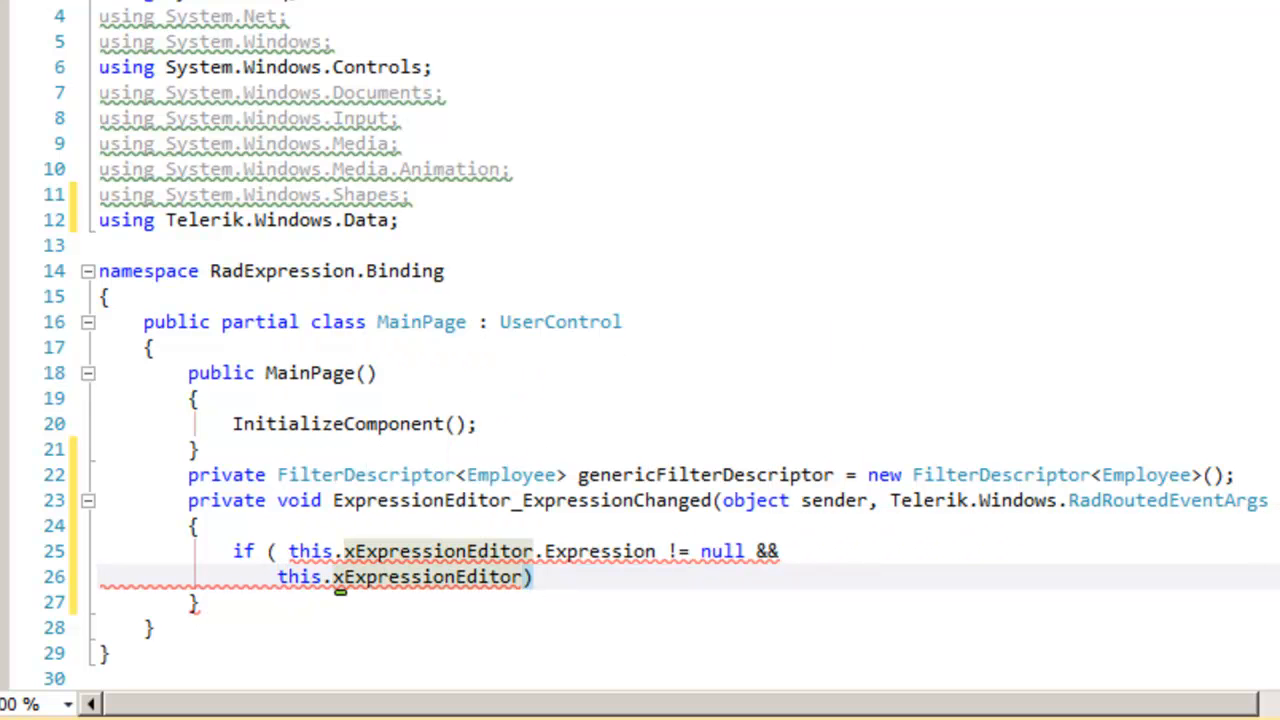
text(.Expression.GetType()
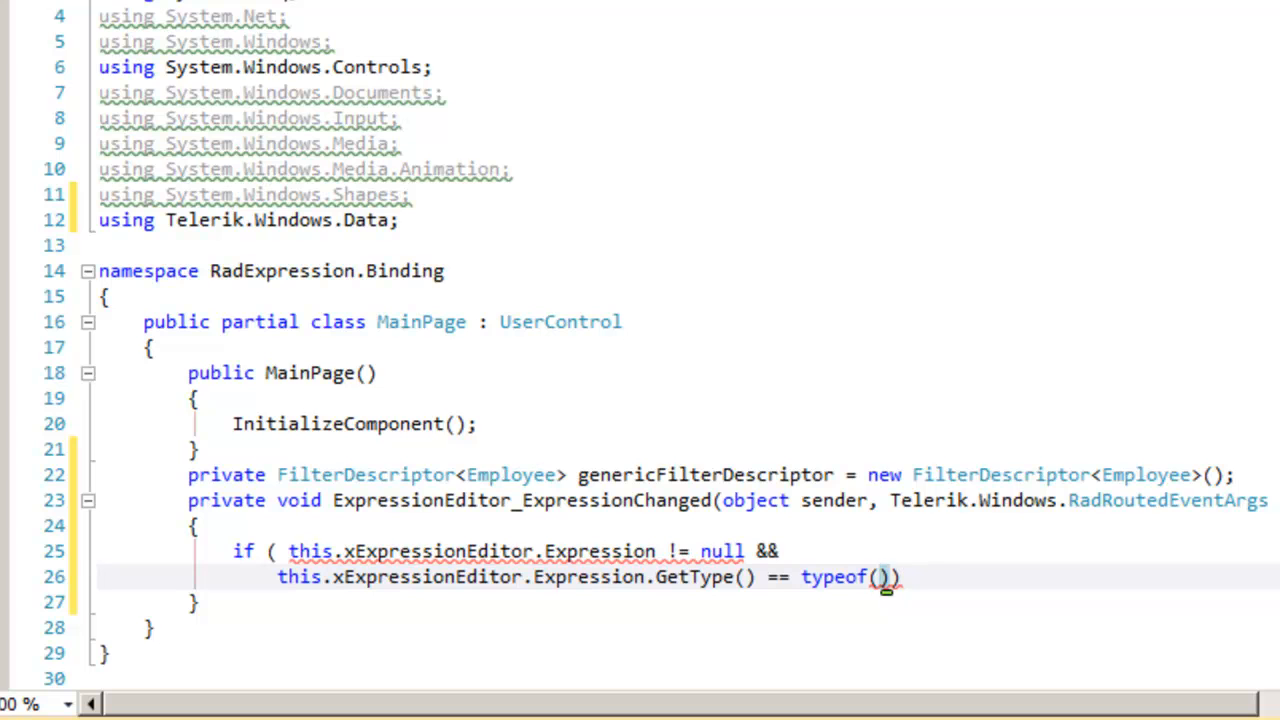
text(Expression<Func<Employee, bool>>)
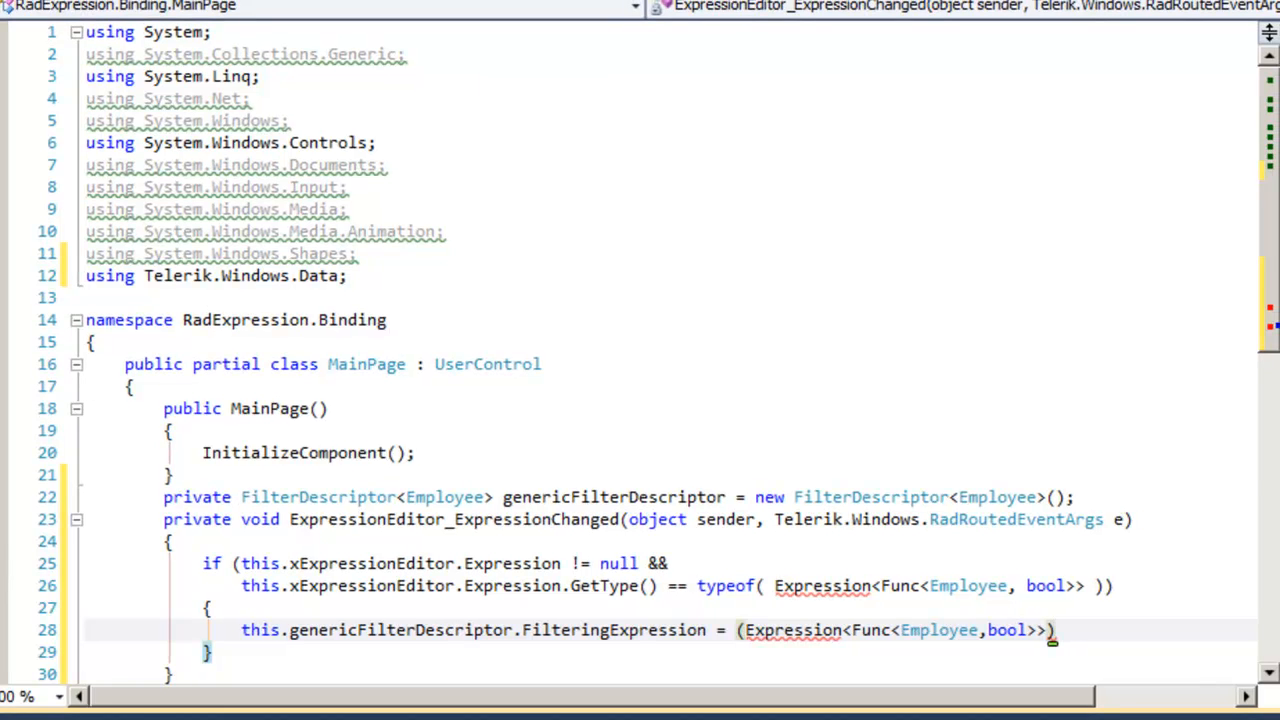
- Assign this.xExpressionEditor.Expression and add genericFilterDescriptor to xGridView.FilterDescriptors, starting an else
text(this.xExpressionEditor.)
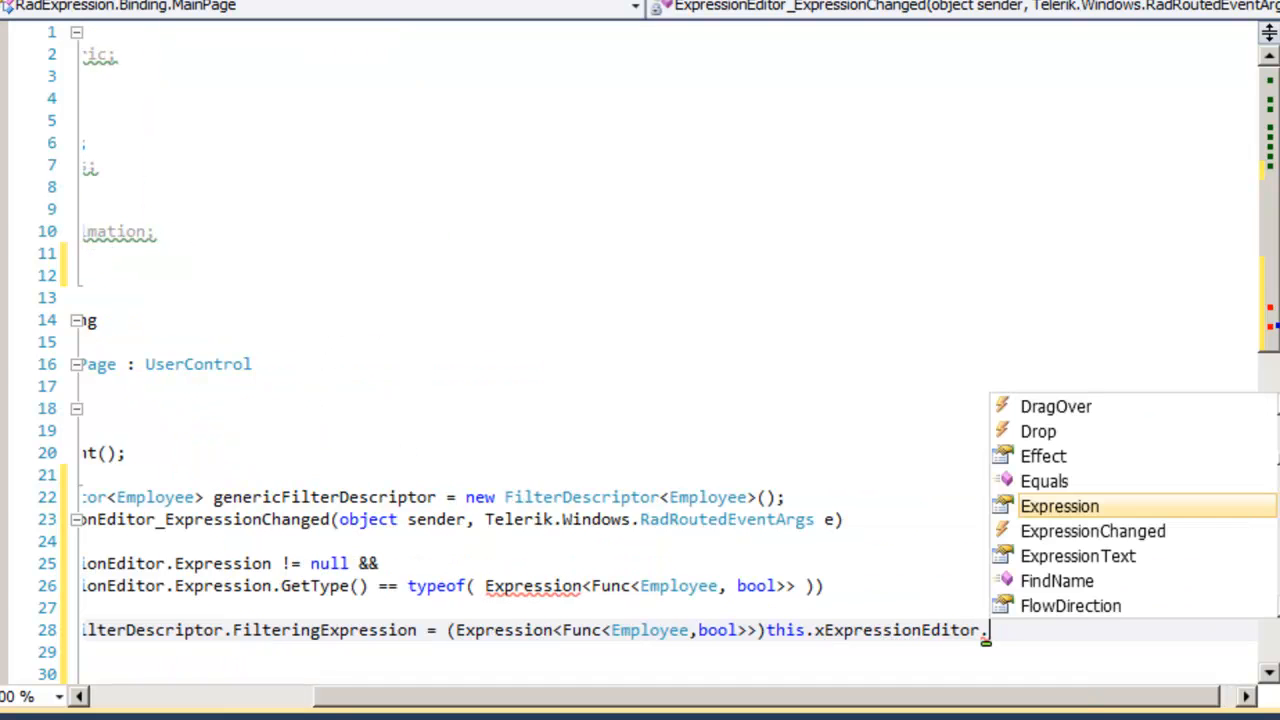
text(Expression)
text(if (!)
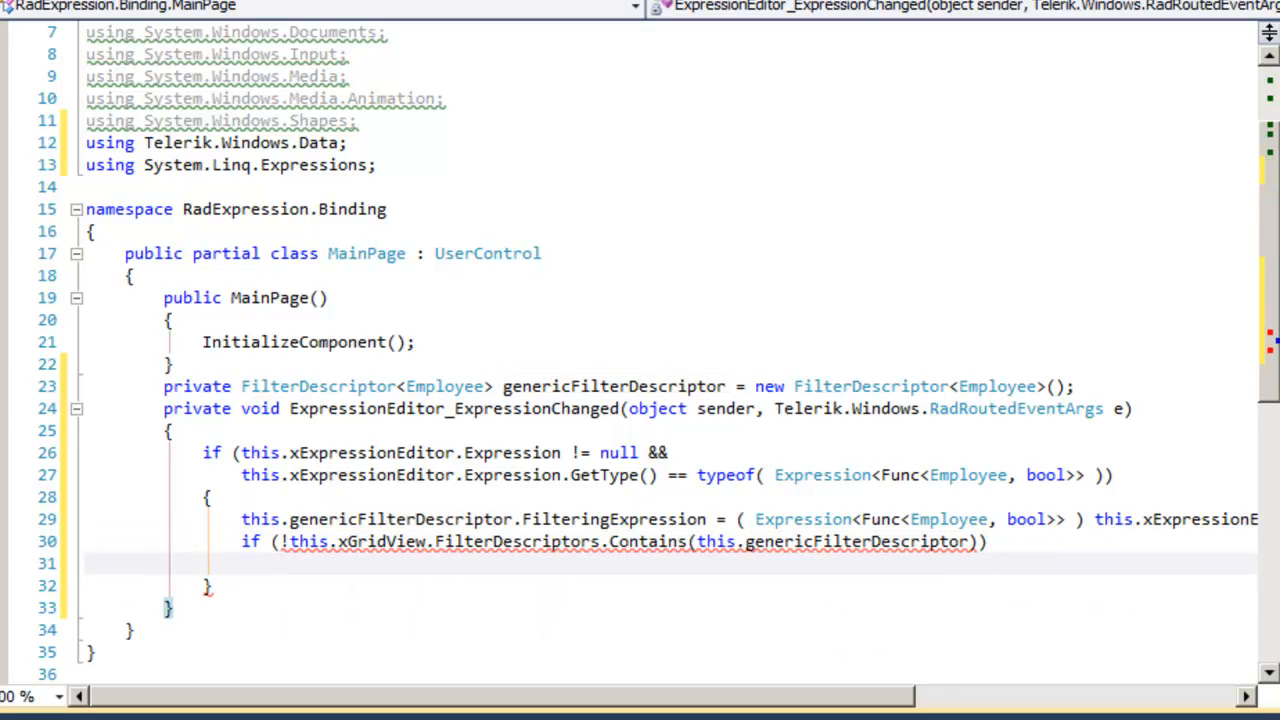
text(this.xGridView.FilterDescriptors)
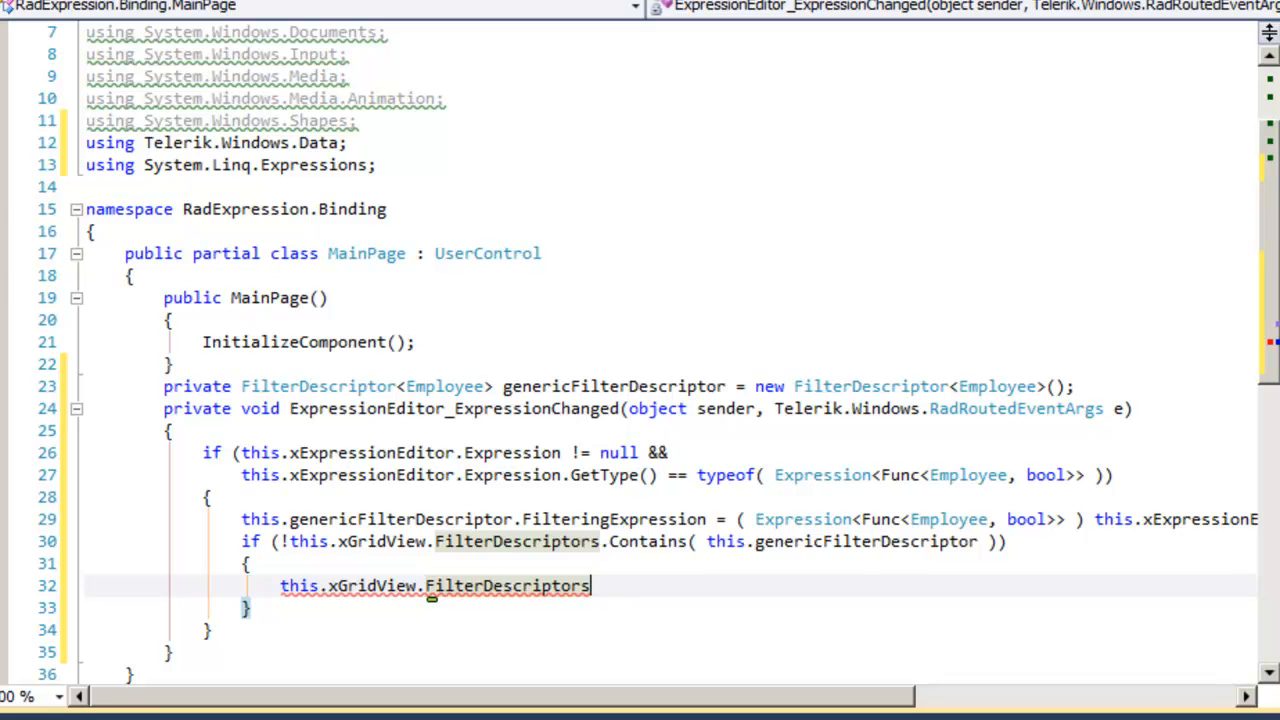
text(.Add)
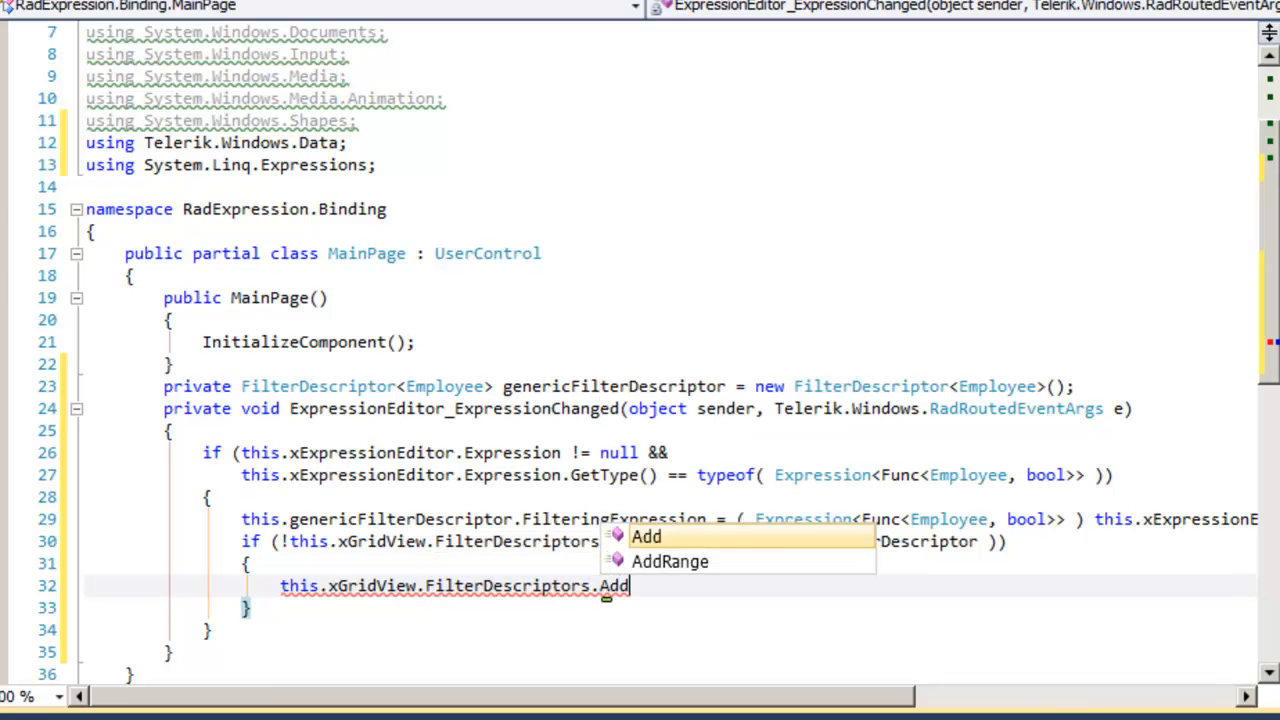
text((this.genericFilterDescriptor)
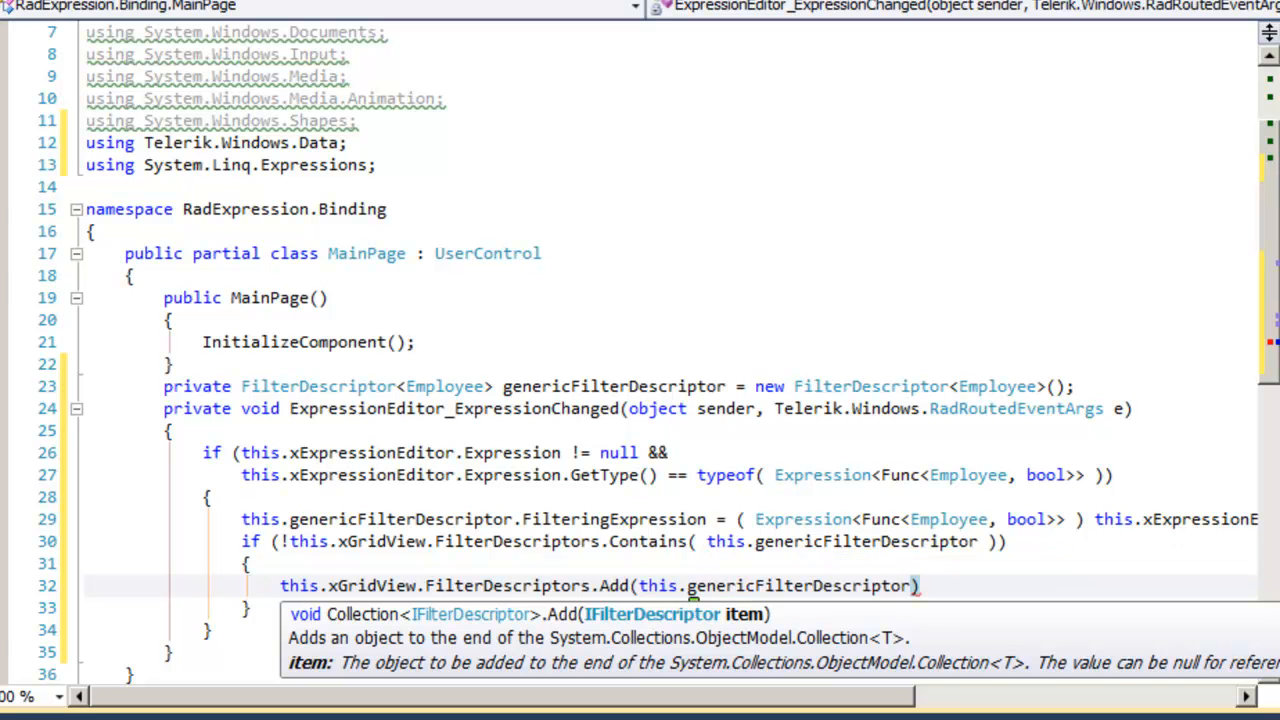
text(;)
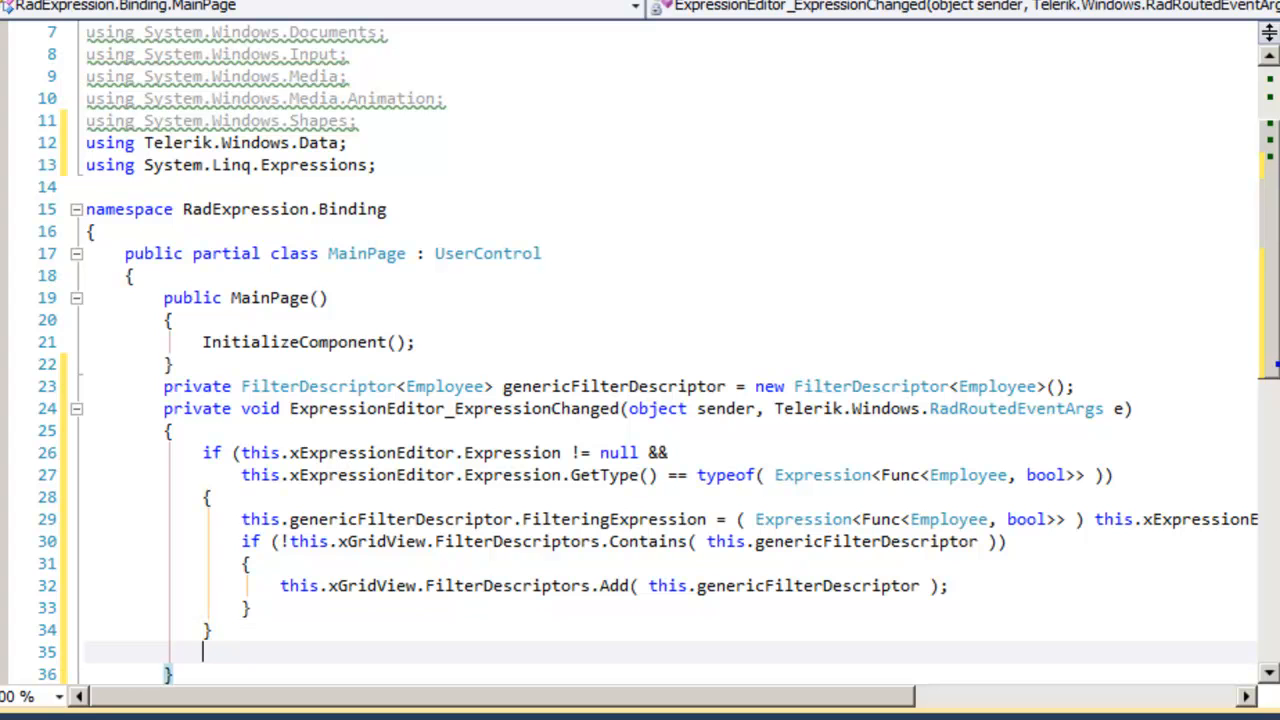
text(else)
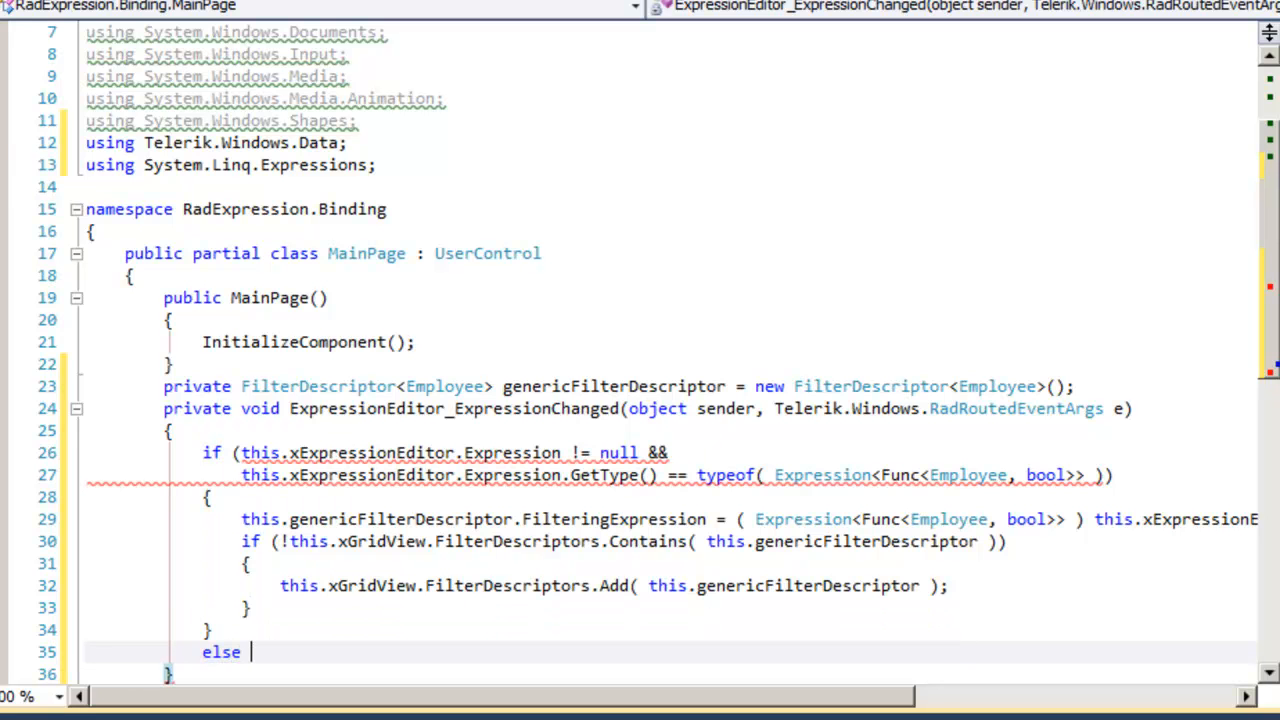
- Write else if (xExpressionEditor.Expression == null) checking whether xGridView.FilterDescriptors contains the descriptor
text(if ()
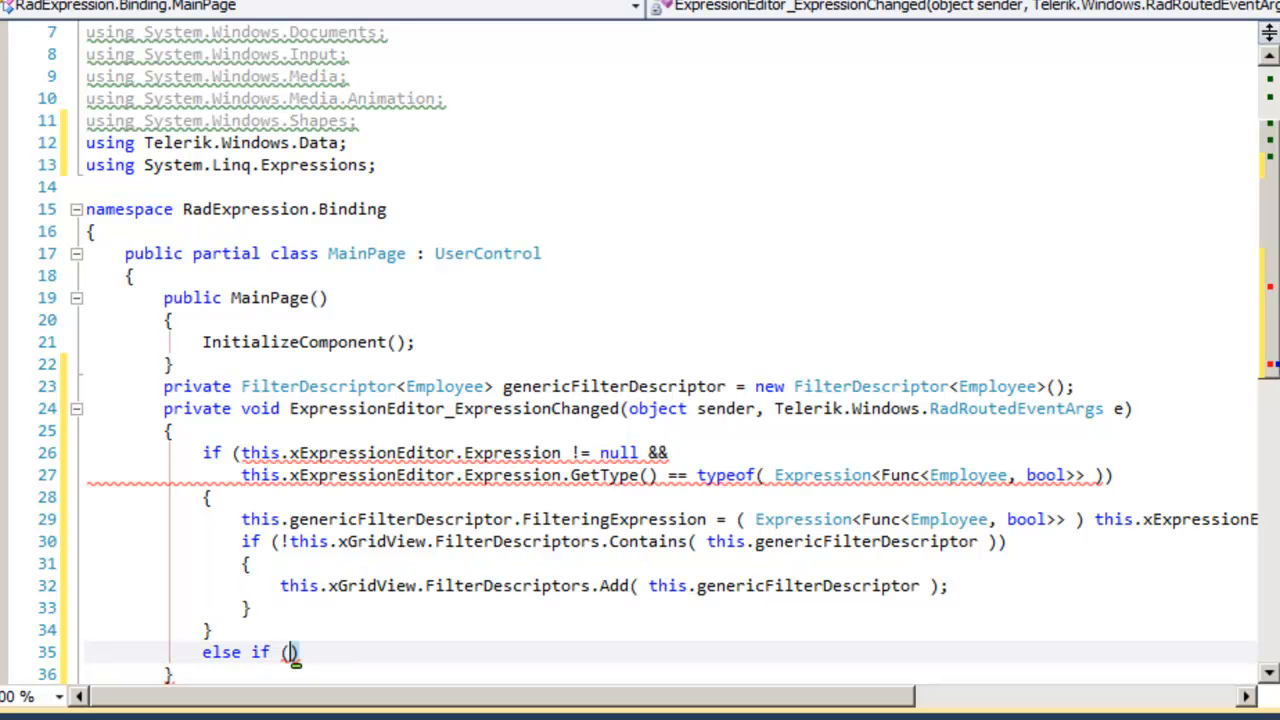
text(xExpressionEditor.)
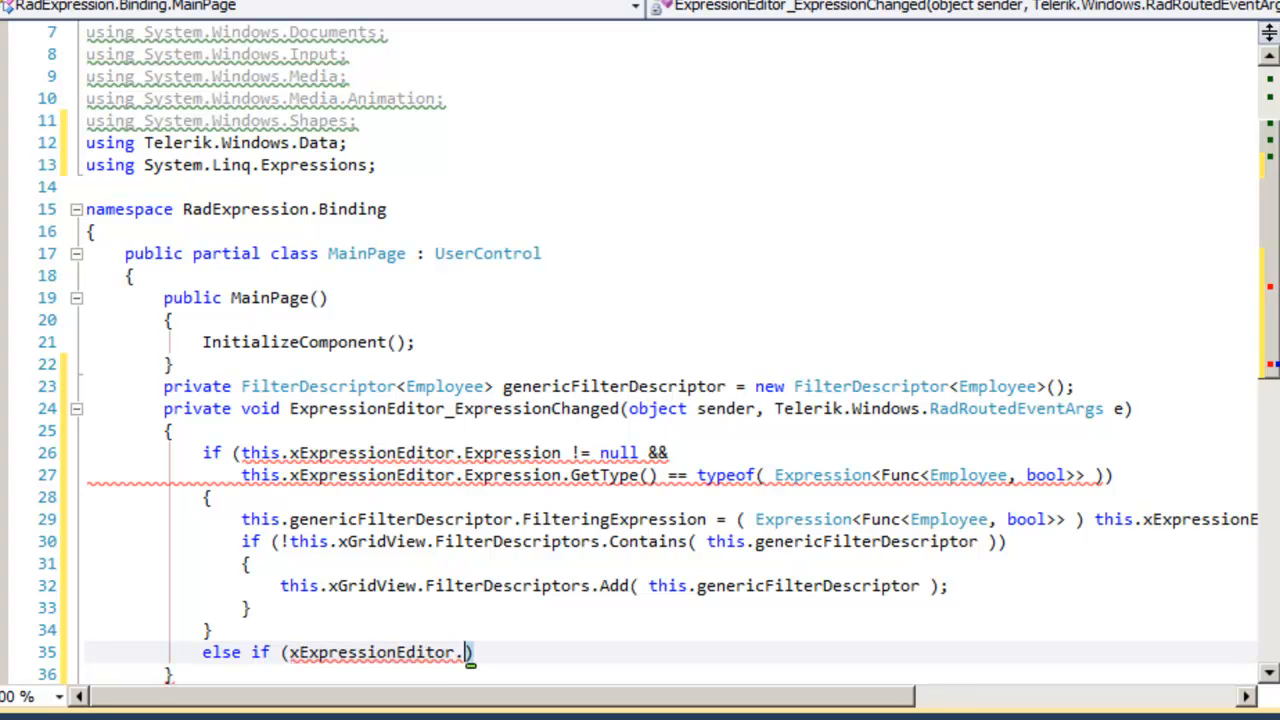
text(Expression == null)
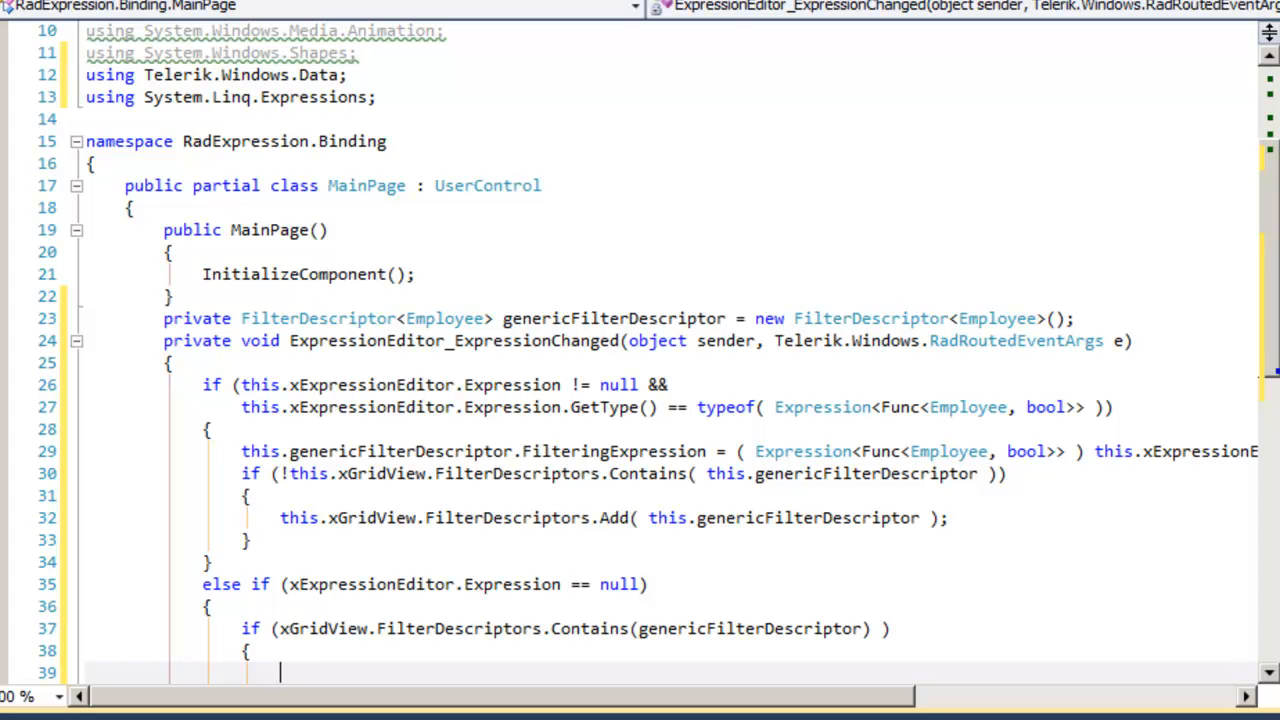
text(xGrid)
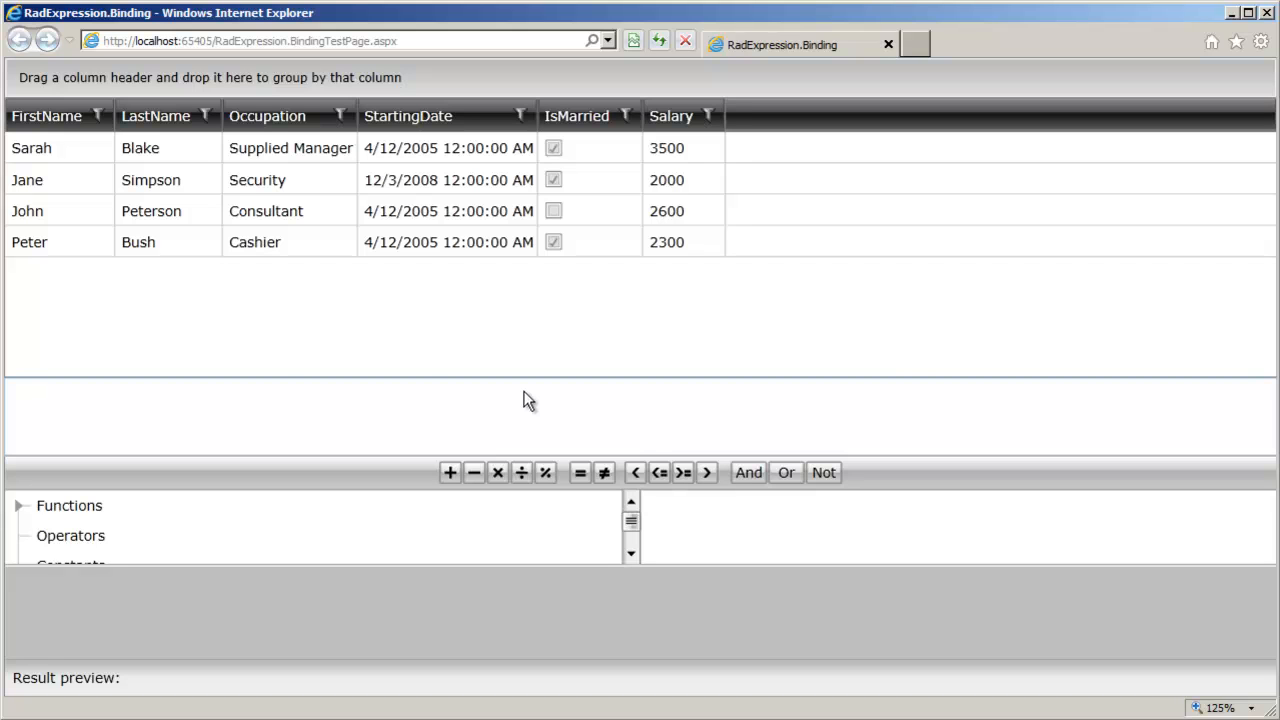
mouse_move(223, 447)
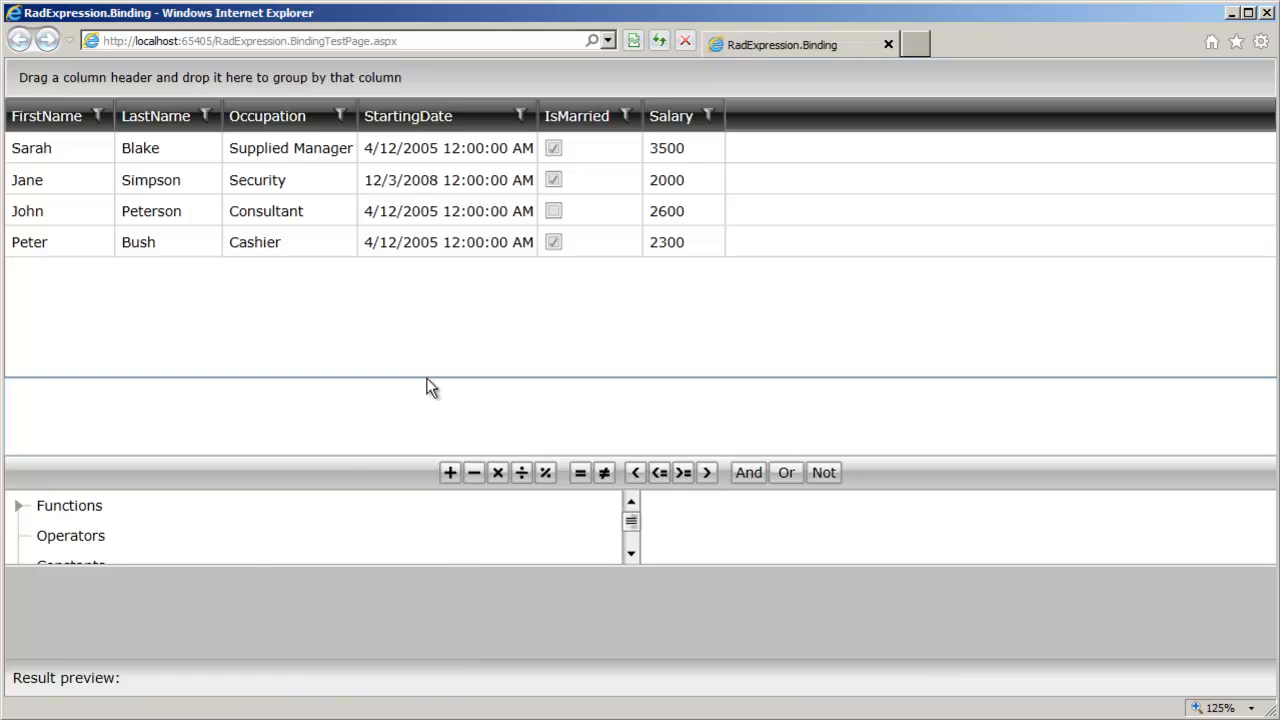
mouse_move(1038, 432)
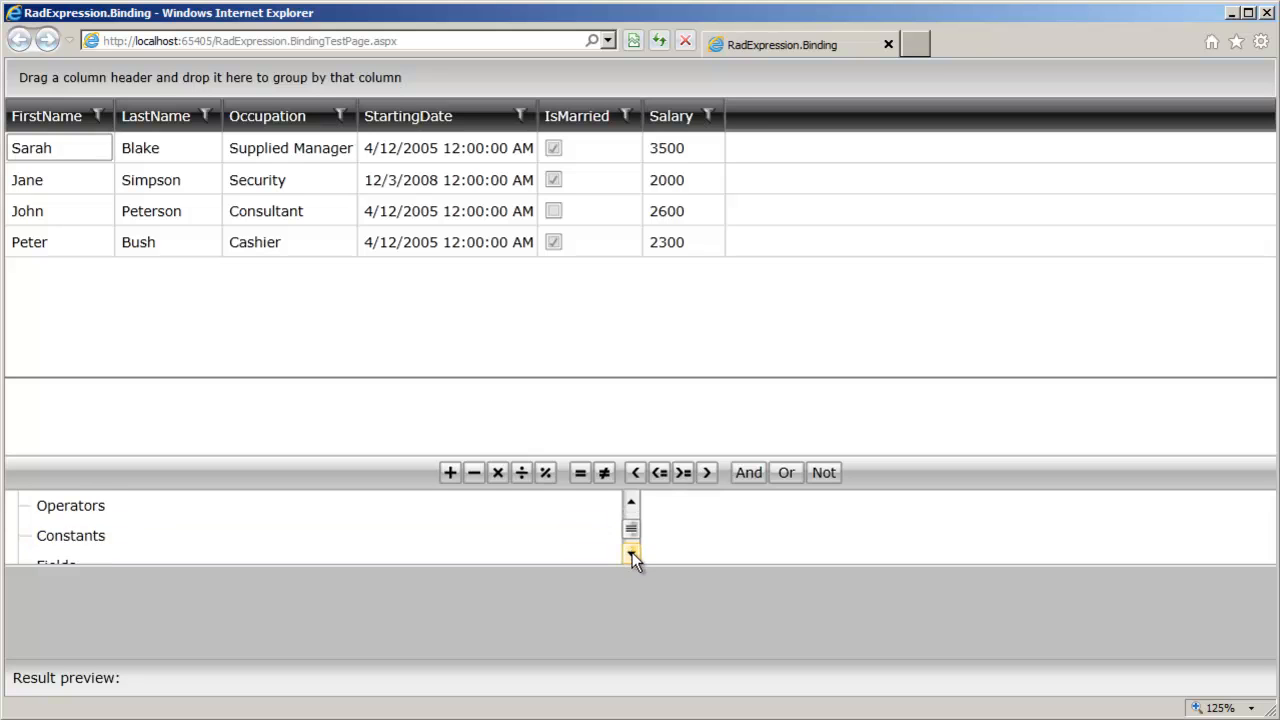
- Build "Salary <" by inserting the Salary field and the less-than operator
click(56, 548)
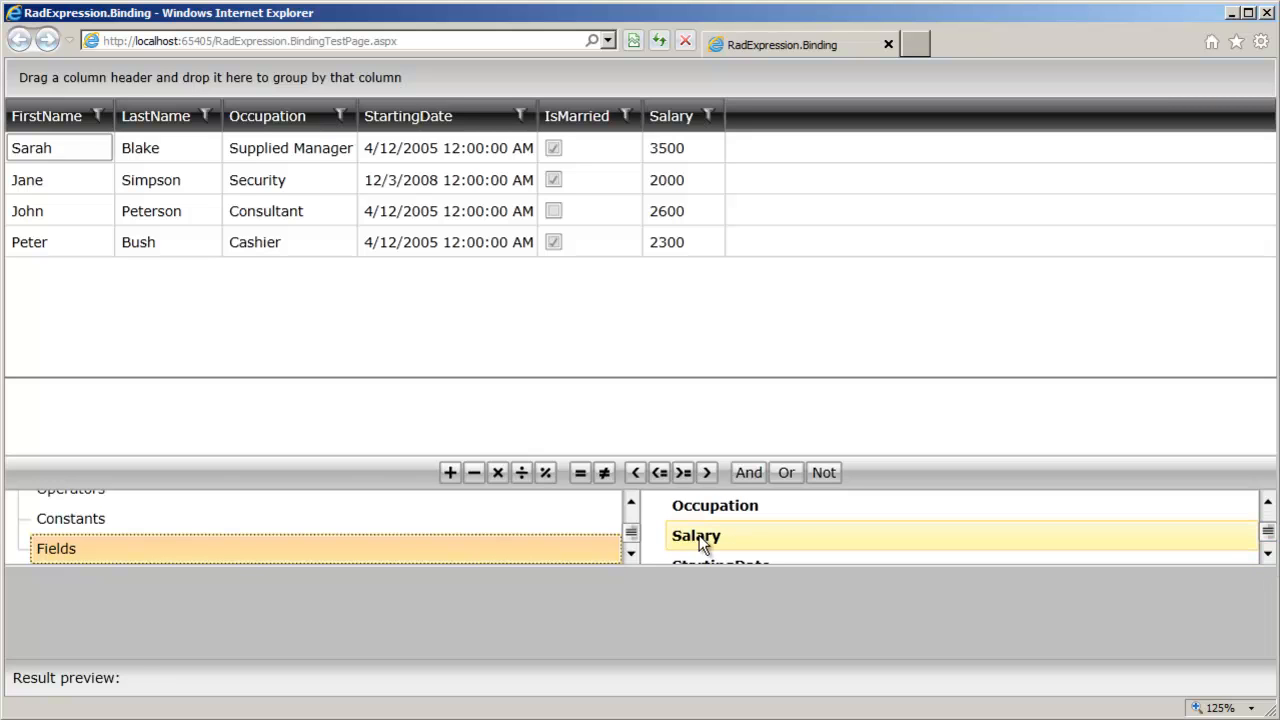
click(695, 536)
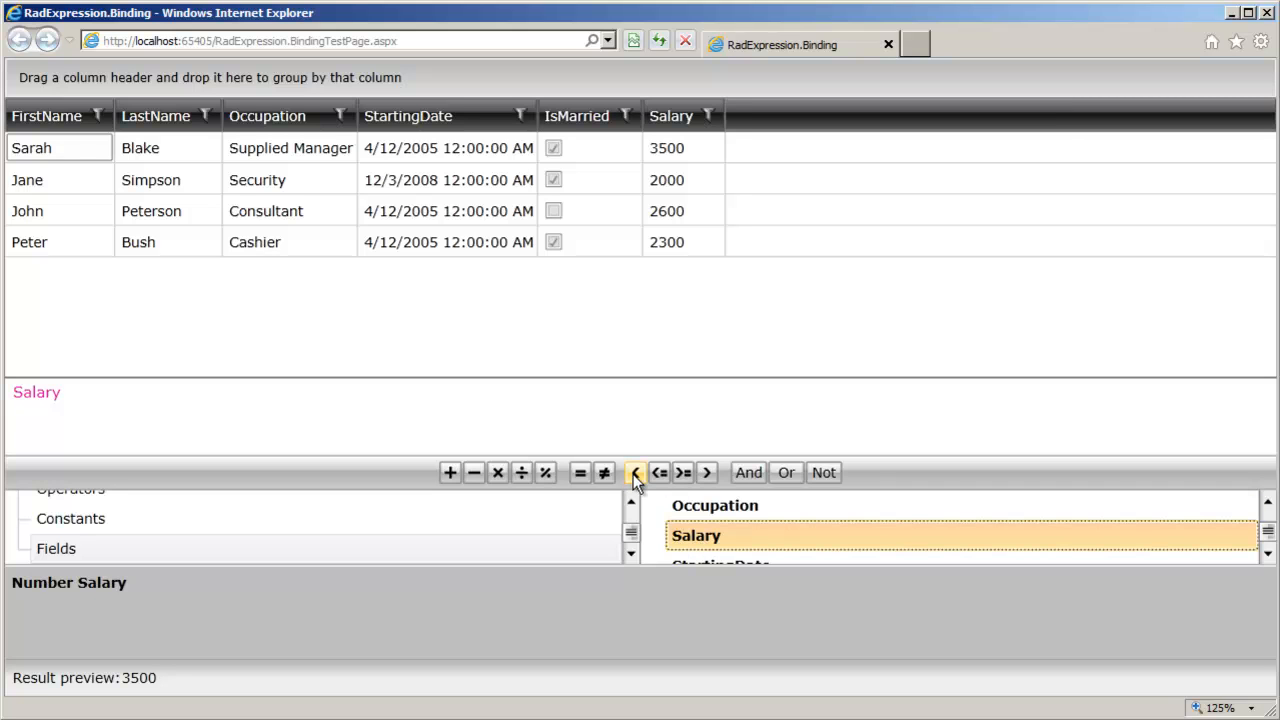
click(633, 472)
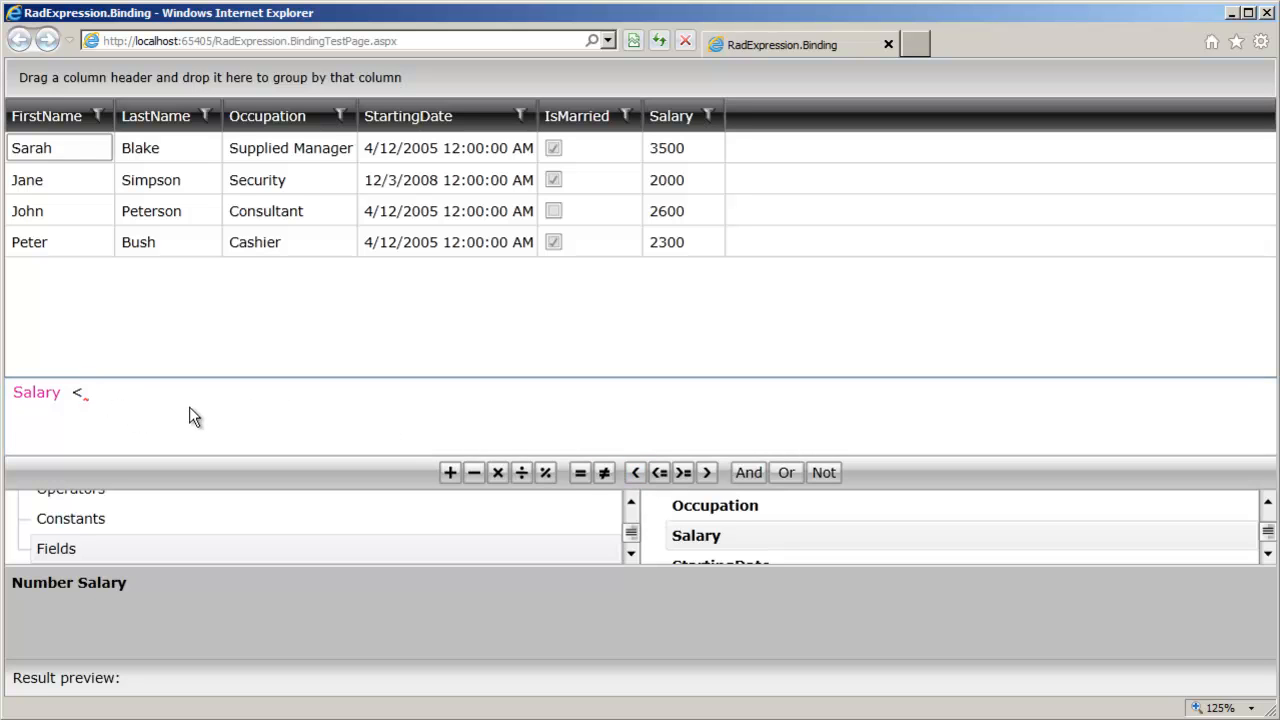
text(2500)
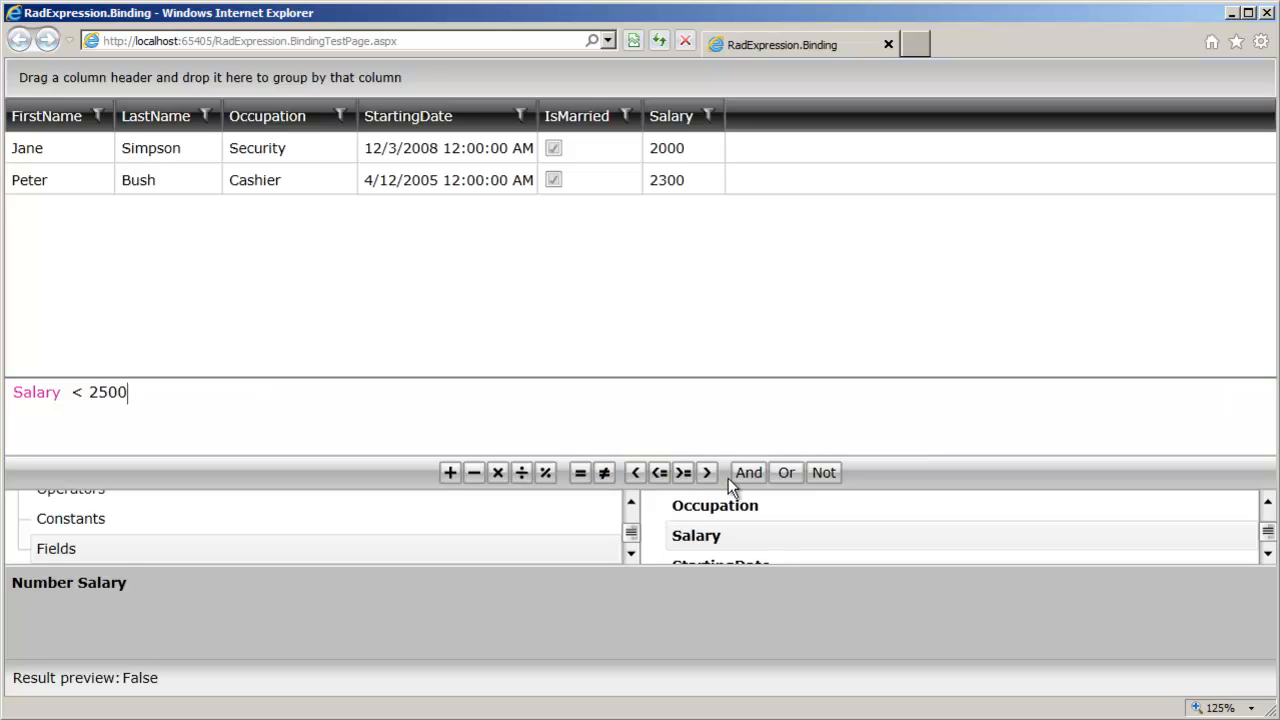
click(747, 472)
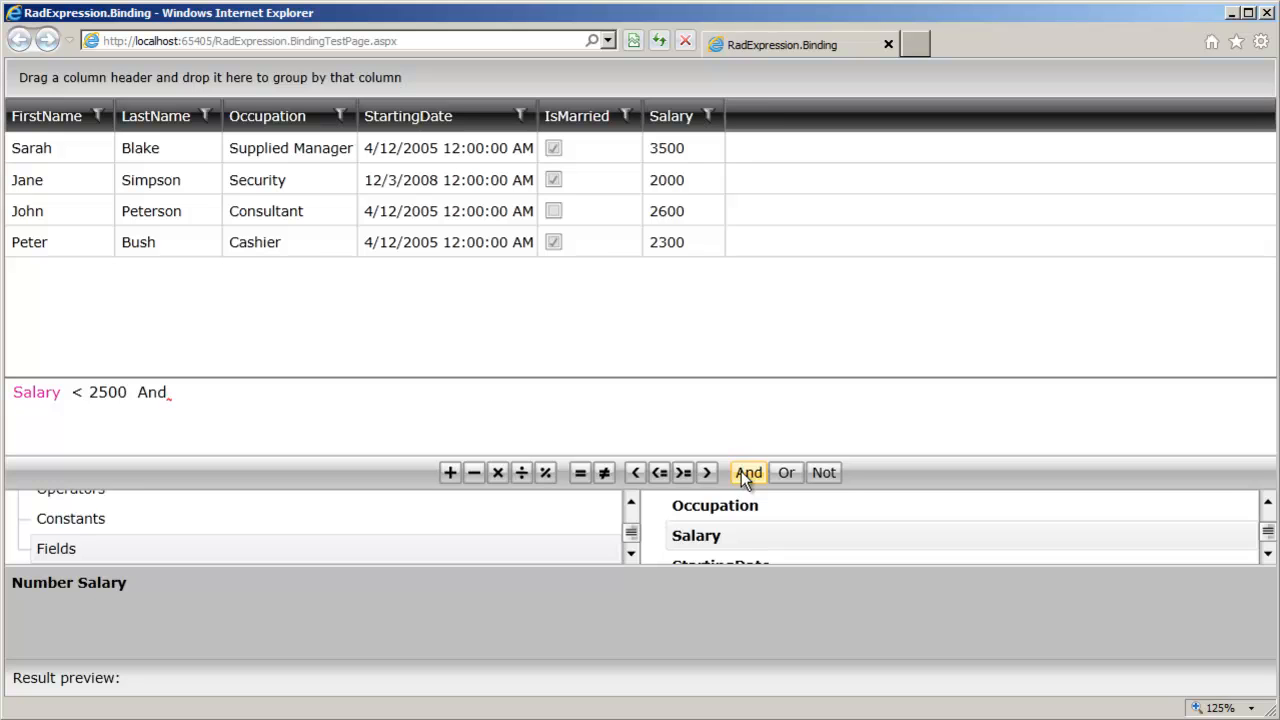
mouse_move(745, 483)
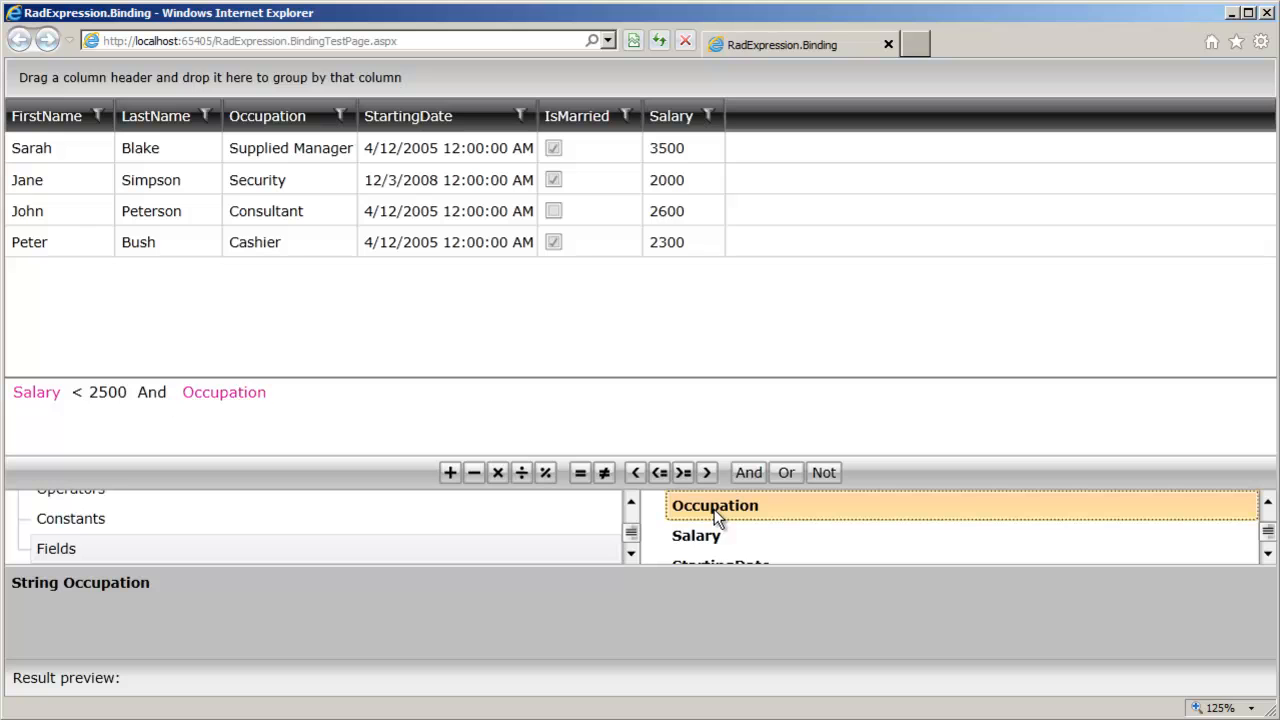
click(580, 472)
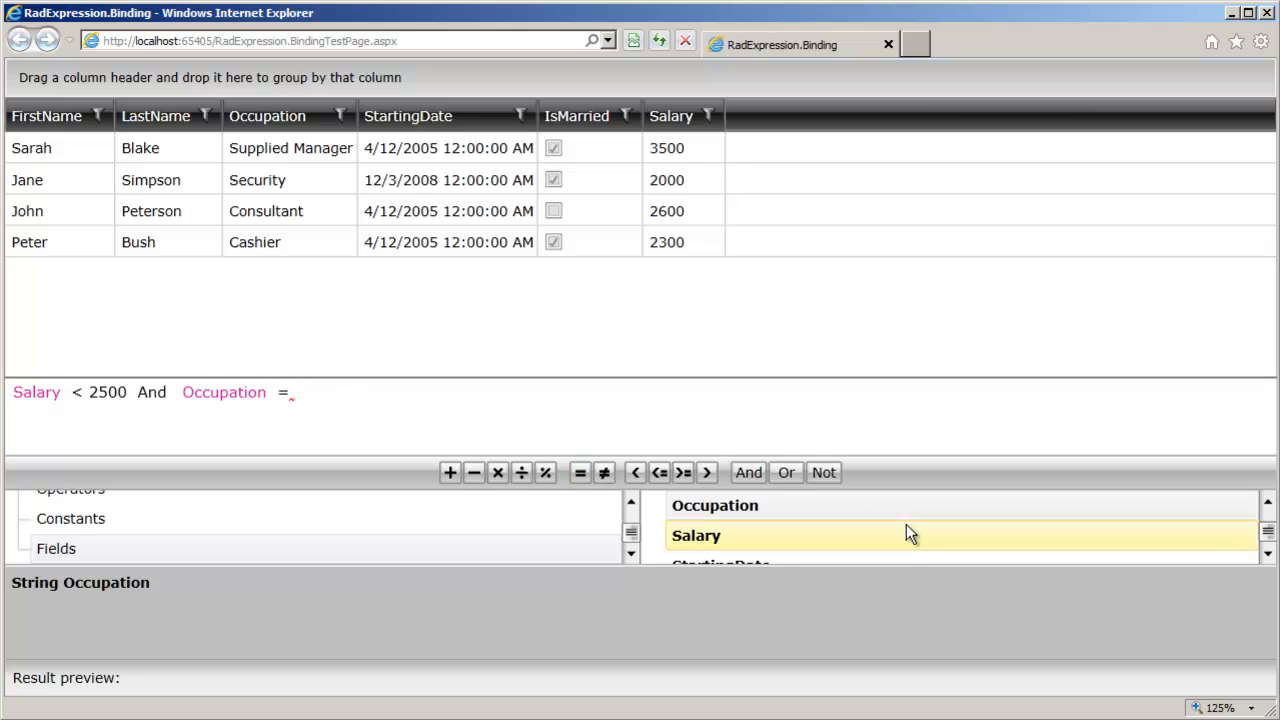
text(Cash)
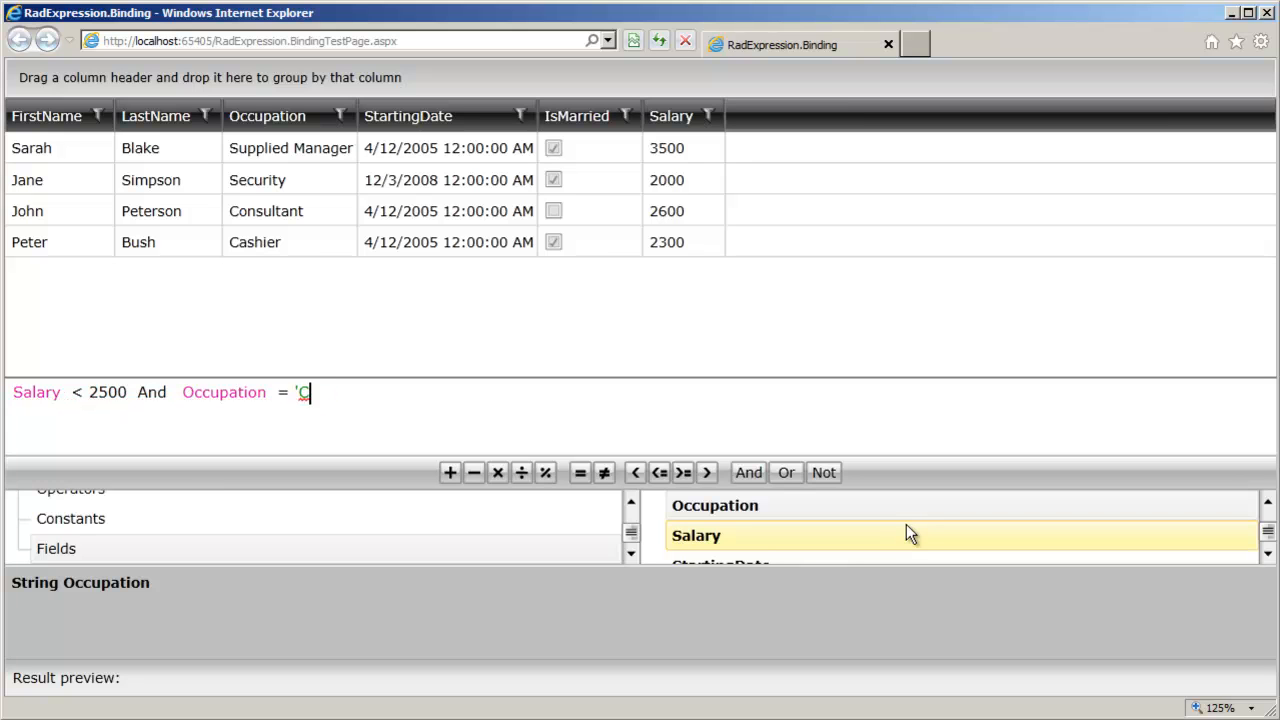
text(ashier')
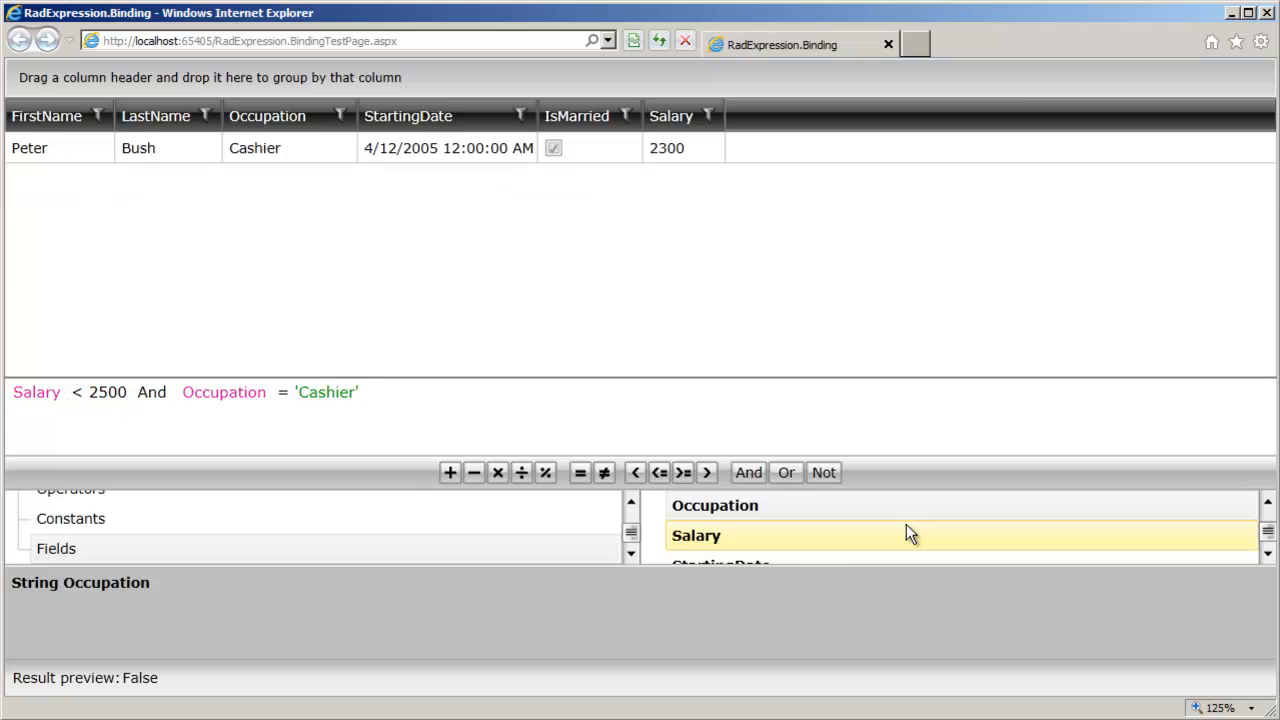